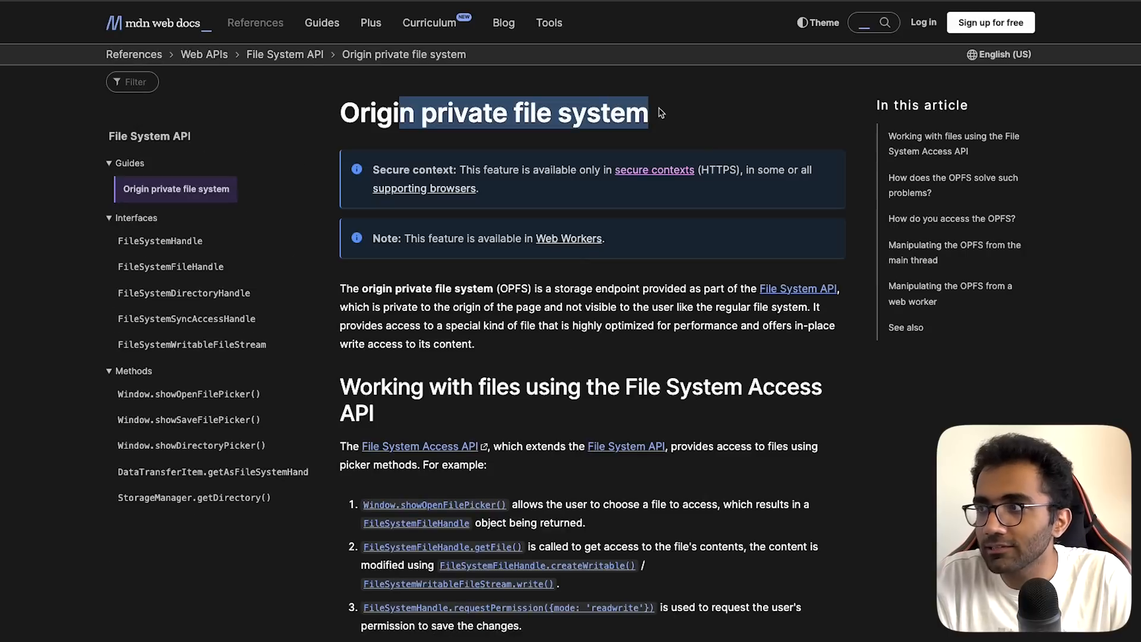
# - Deselect the title and highlight a line on MDN's Origin private file system page
pyautogui.click(605, 123)
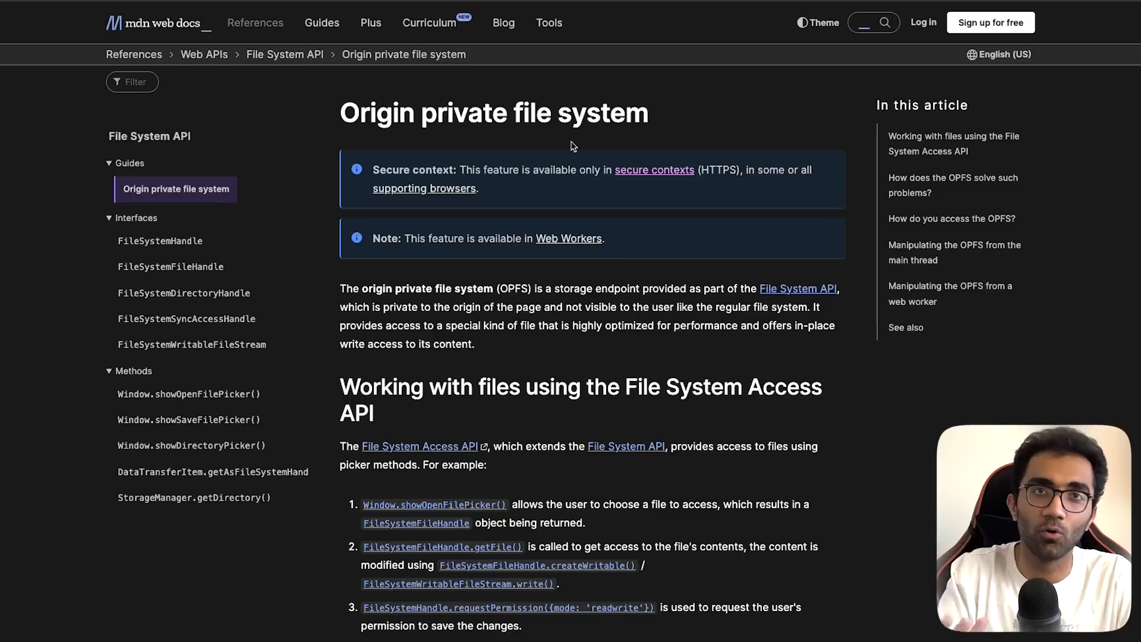
pyautogui.moveTo(331, 133)
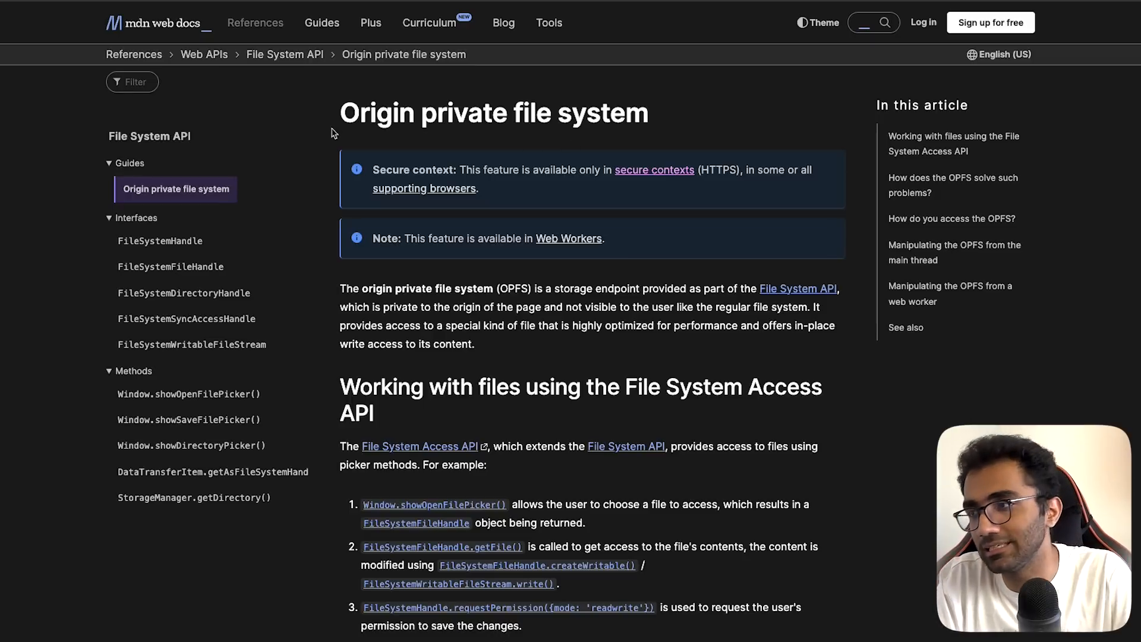
pyautogui.moveTo(407, 288); pyautogui.dragTo(575, 288)
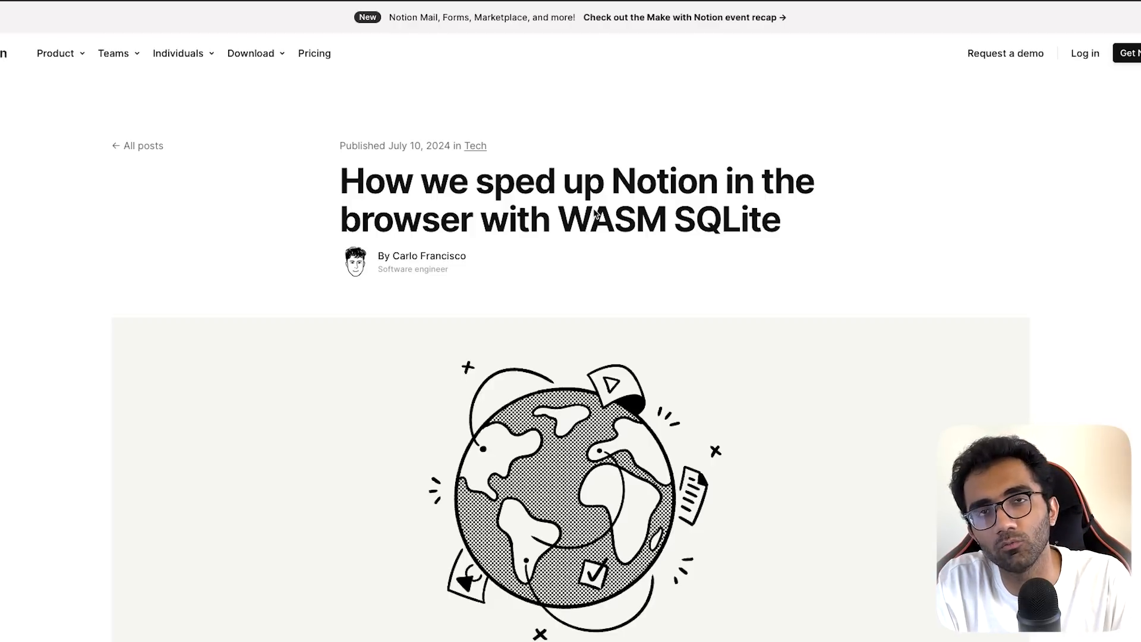
# - Scroll the Notion post and highlight the phrase about improving browser performance
pyautogui.scroll(-3)
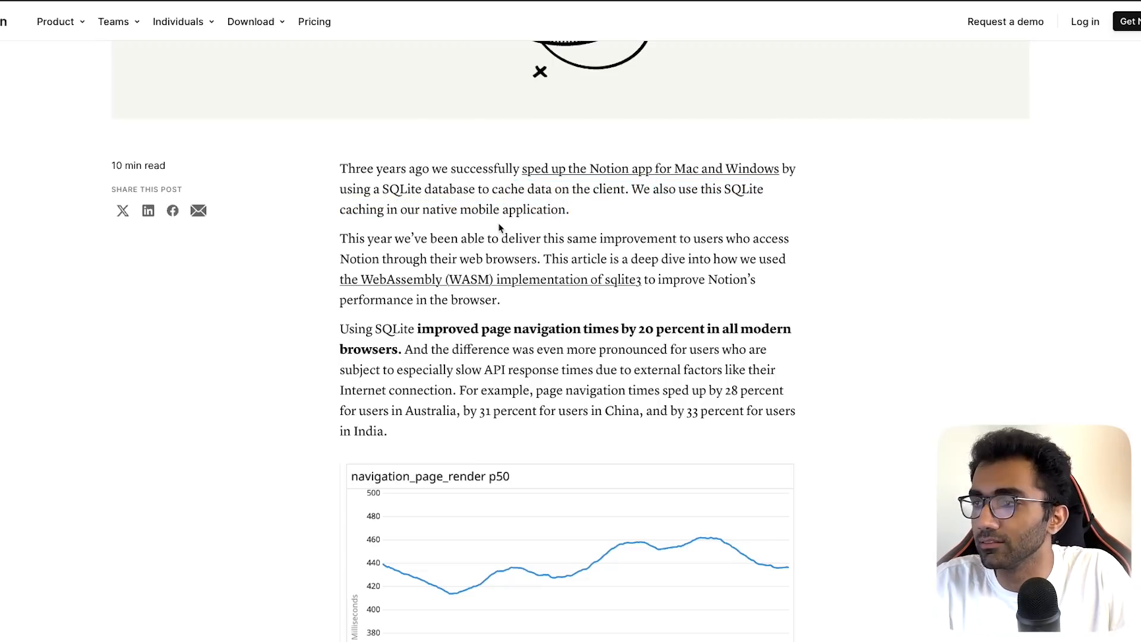
pyautogui.scroll(-3)
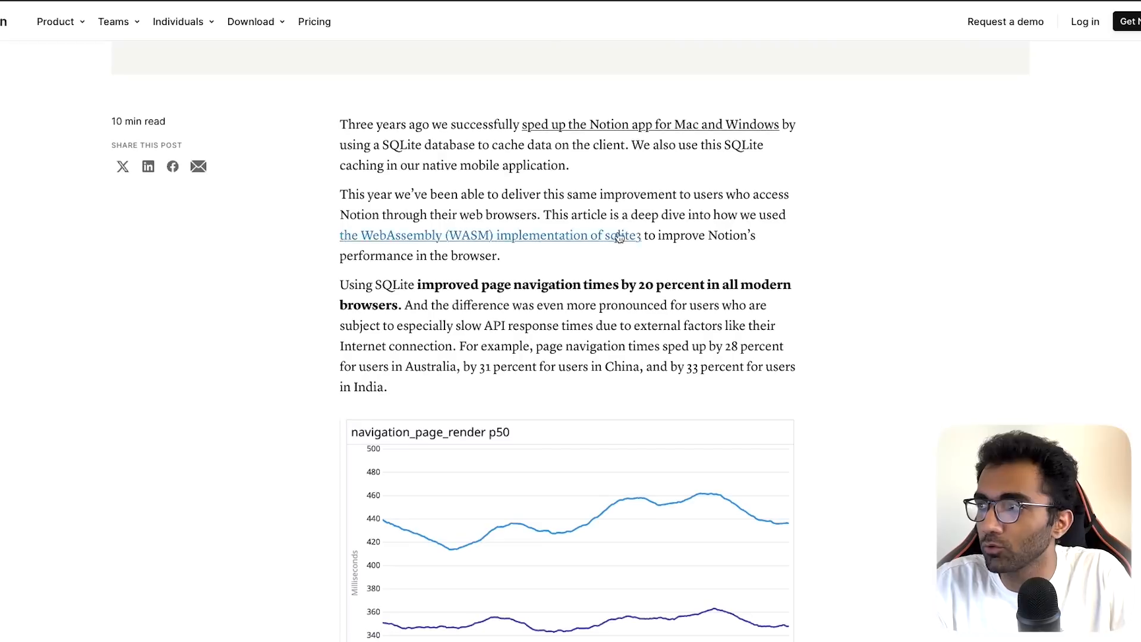
pyautogui.scroll(-3)
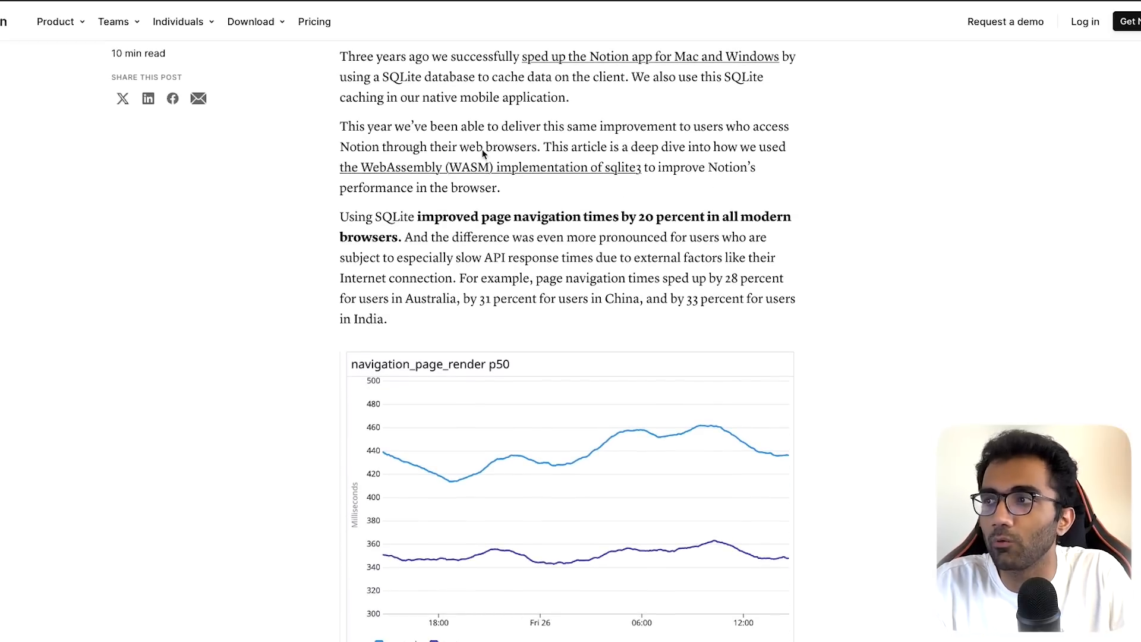
pyautogui.moveTo(553, 146); pyautogui.dragTo(720, 146)
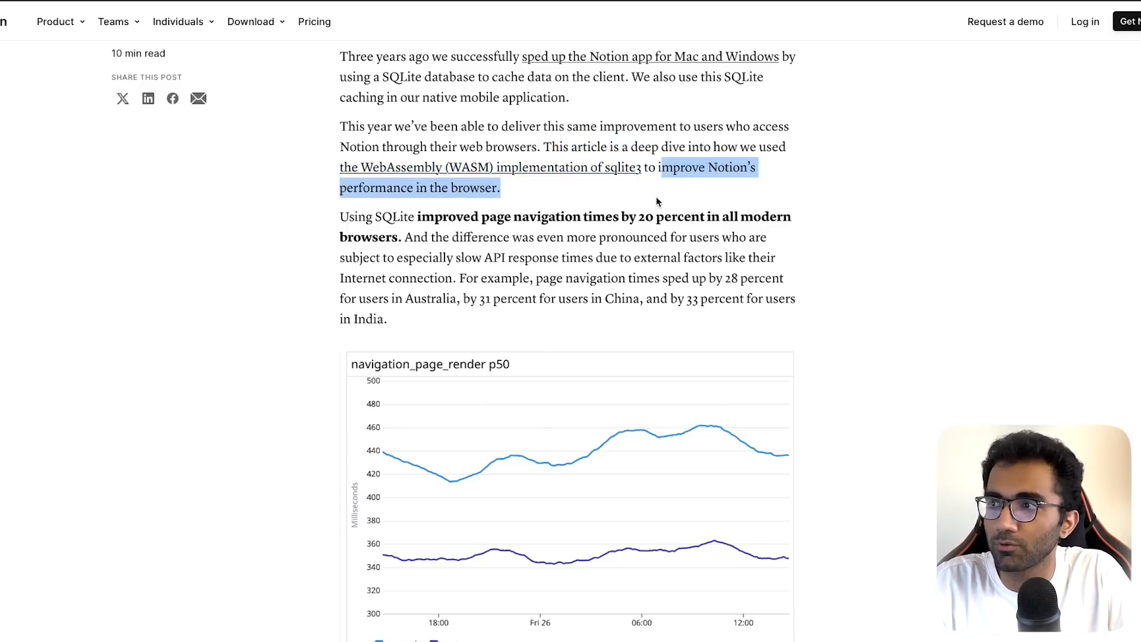
# - Scroll to the navigation-time chart and highlight 'WASM SQLite' in its caption
pyautogui.scroll(-3)
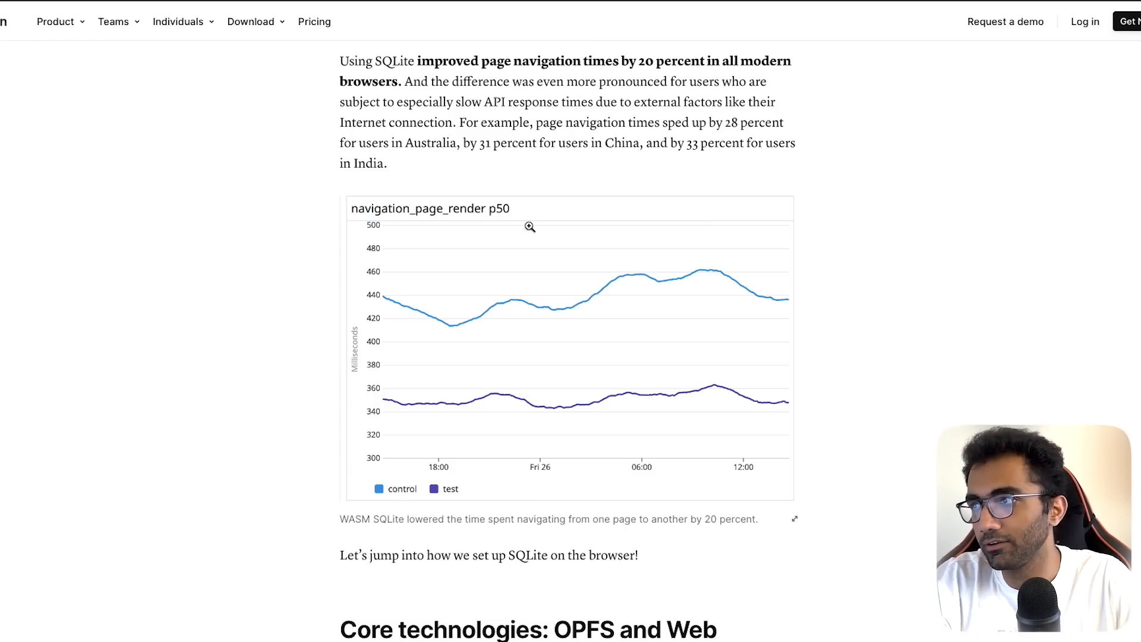
pyautogui.scroll(-3)
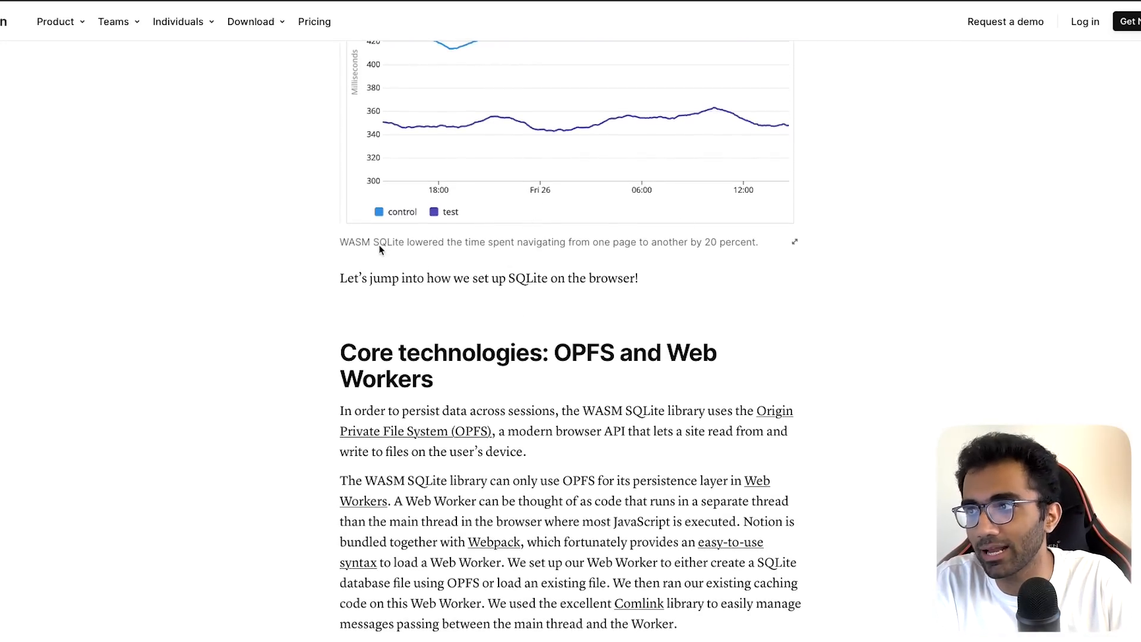
pyautogui.moveTo(476, 305)
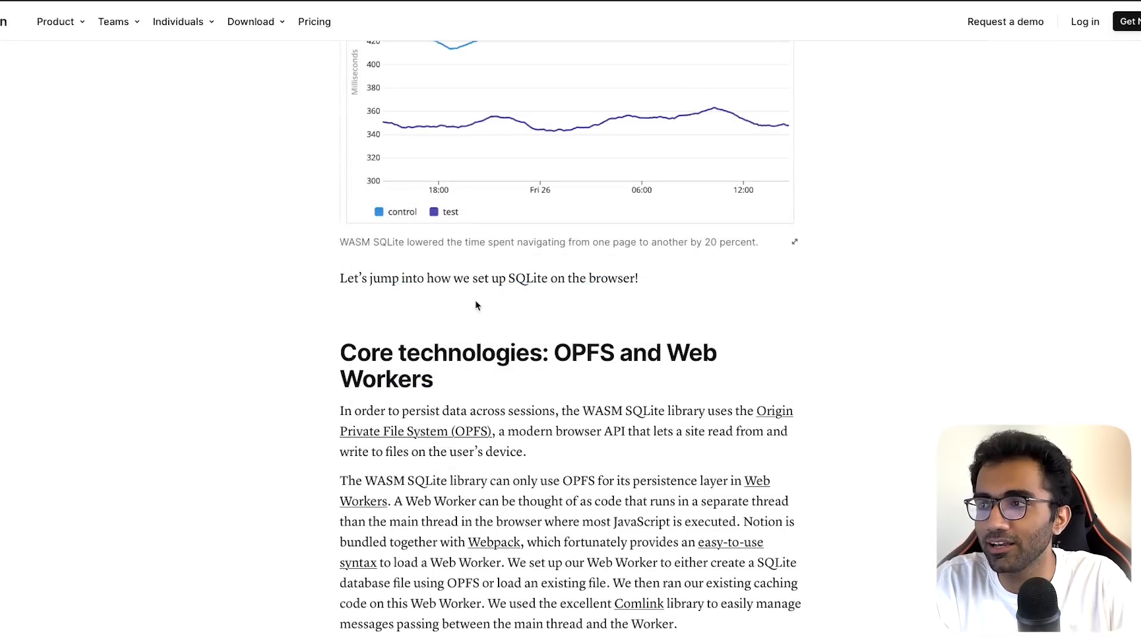
pyautogui.doubleClick(371, 242)
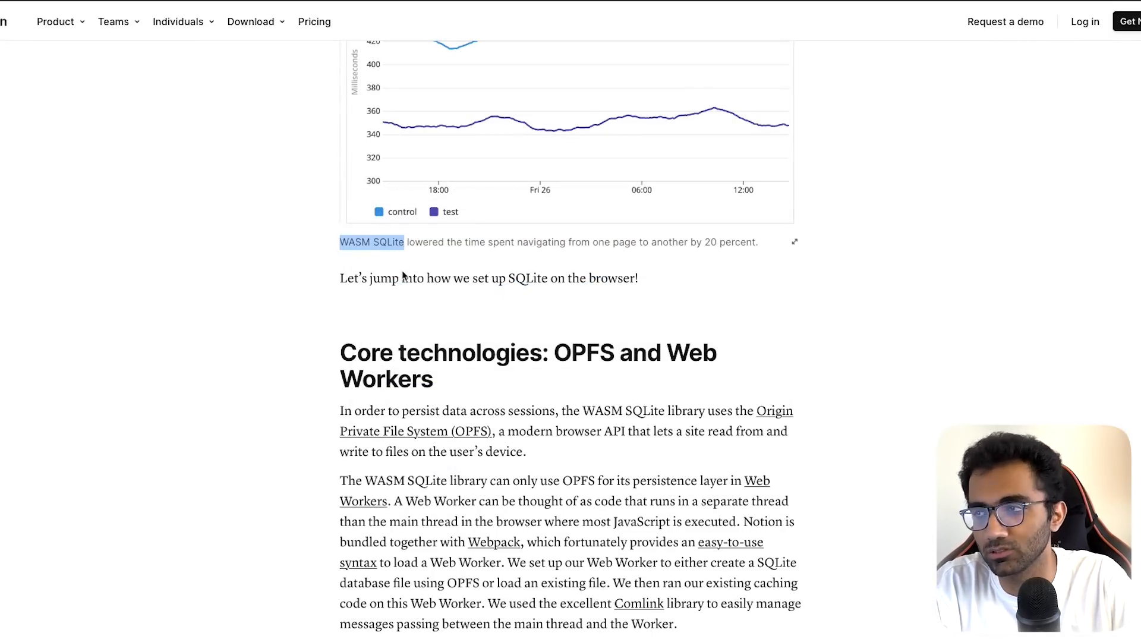
# - Scroll to the SharedWorker-powered approach section and highlight a line there
pyautogui.scroll(-3)
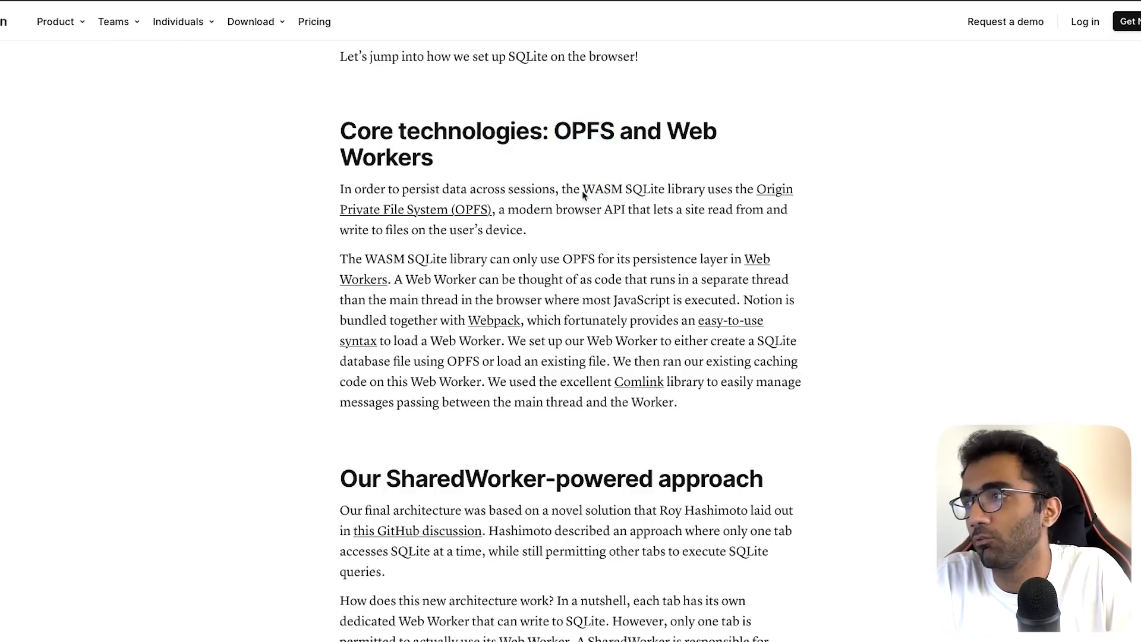
pyautogui.moveTo(583, 189); pyautogui.dragTo(726, 189)
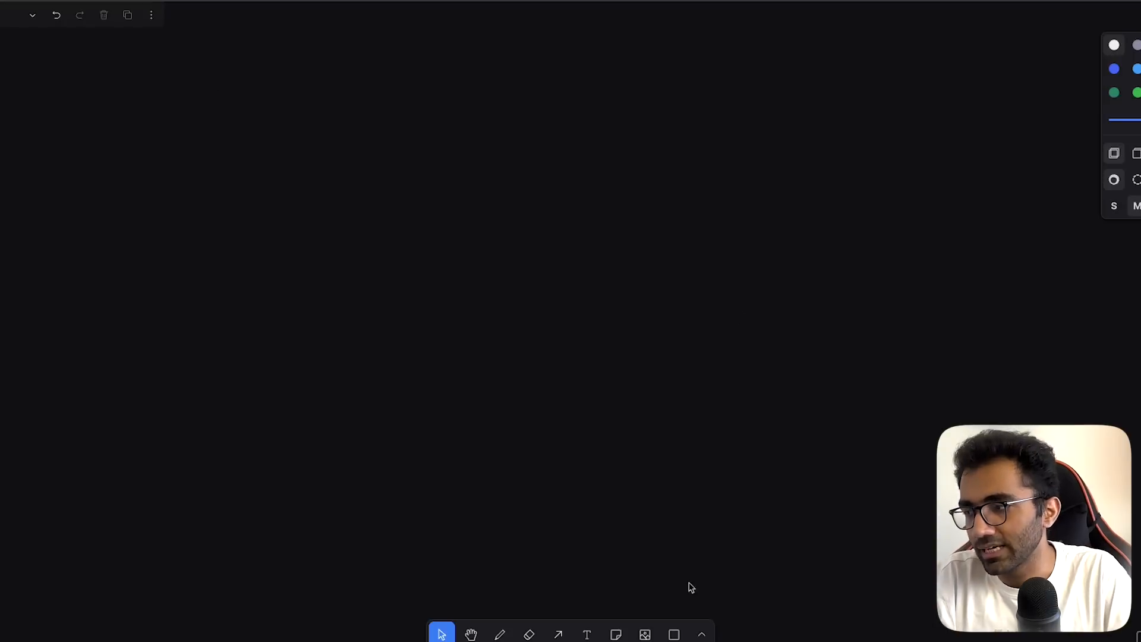
# - Draw a large rectangle and label it 'Website'
pyautogui.moveTo(262, 113); pyautogui.dragTo(564, 289)
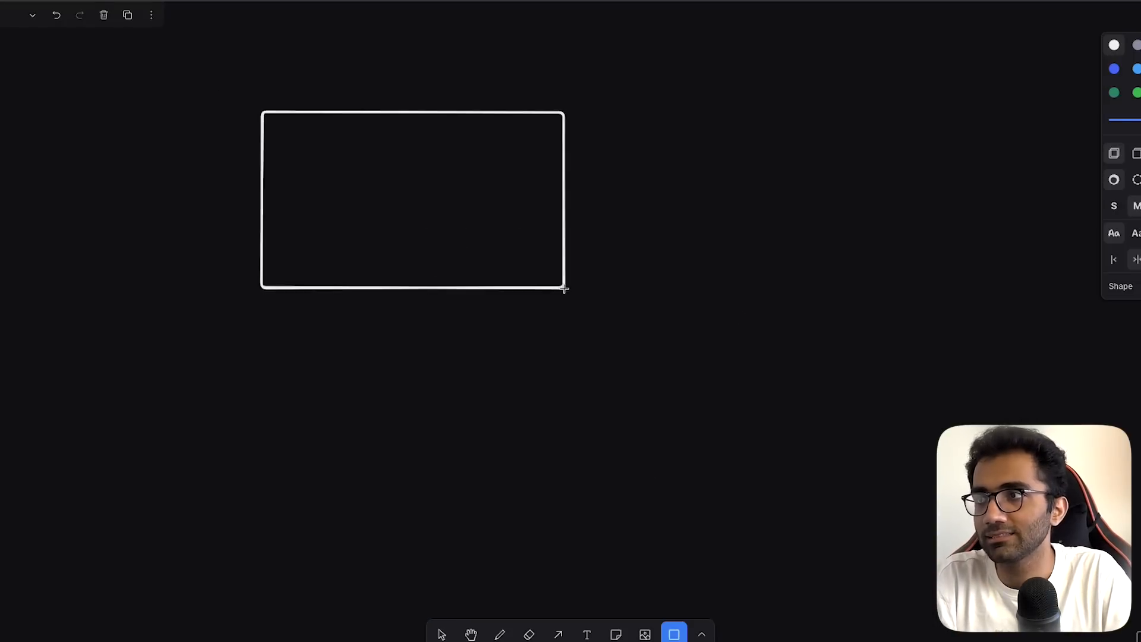
pyautogui.write('Wensot')
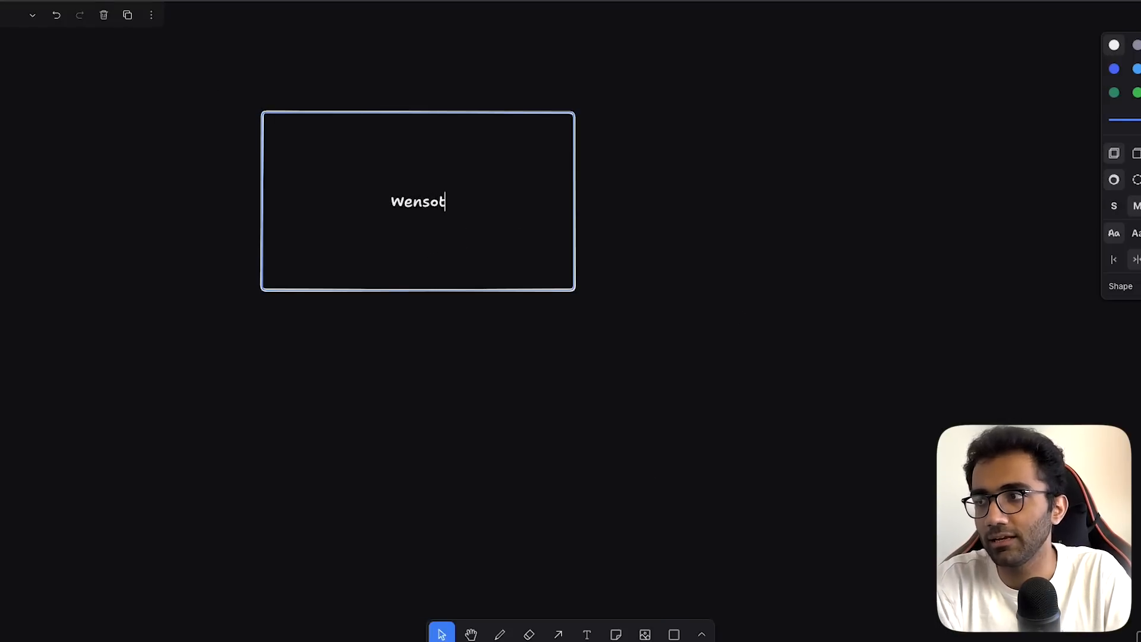
pyautogui.write('Website')
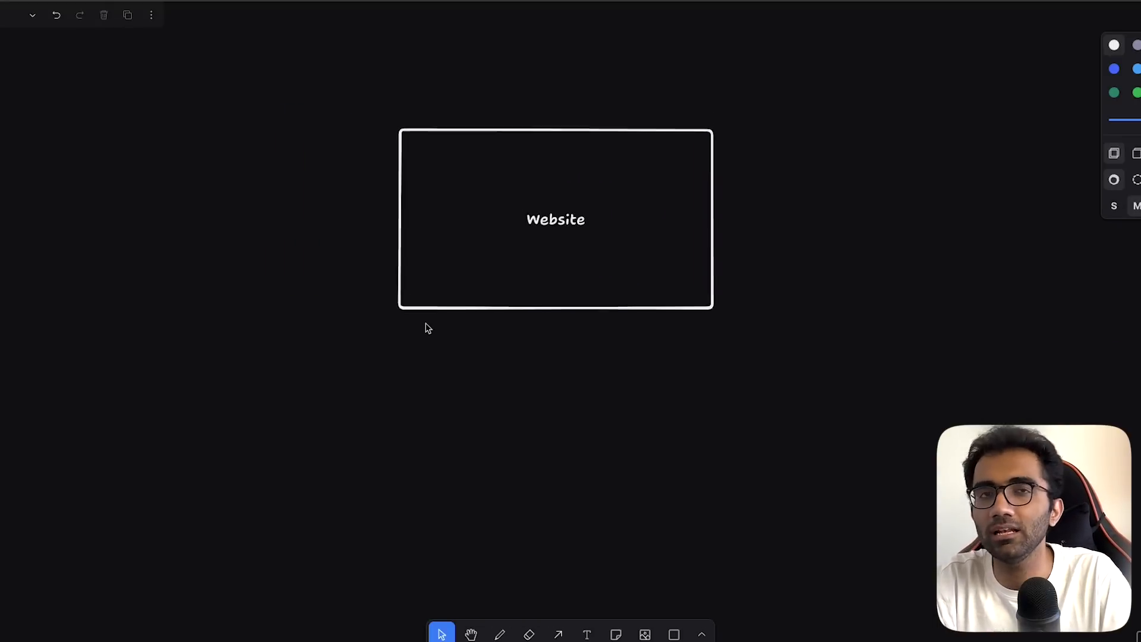
# - Draw an arrow left from Website to a small box labelled 'localstorage'
pyautogui.click(557, 635)
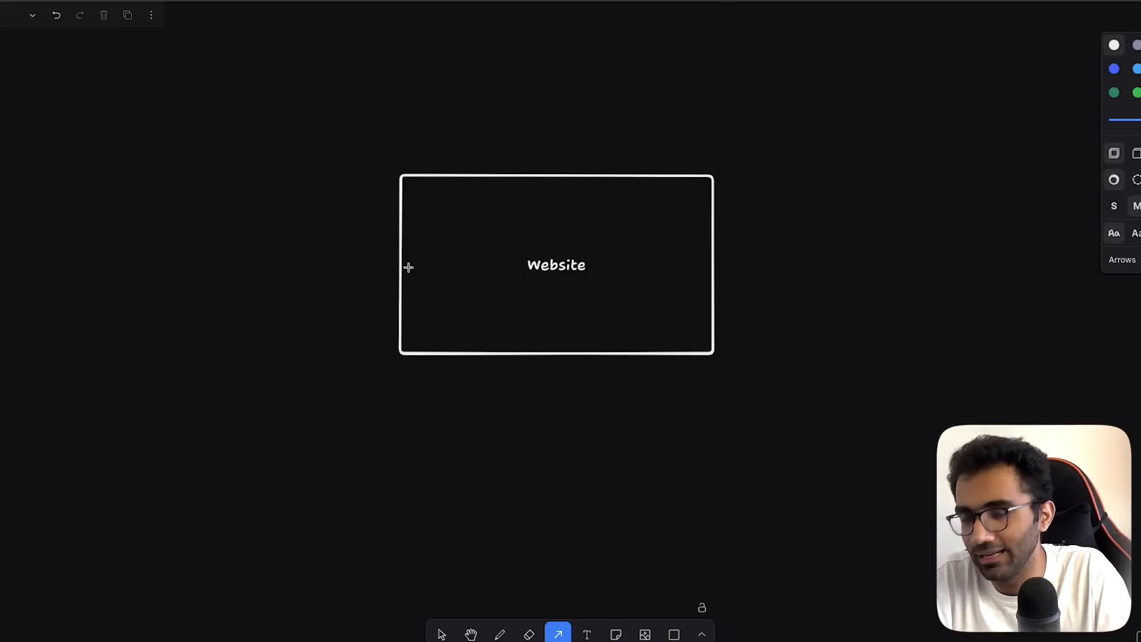
pyautogui.moveTo(375, 237)
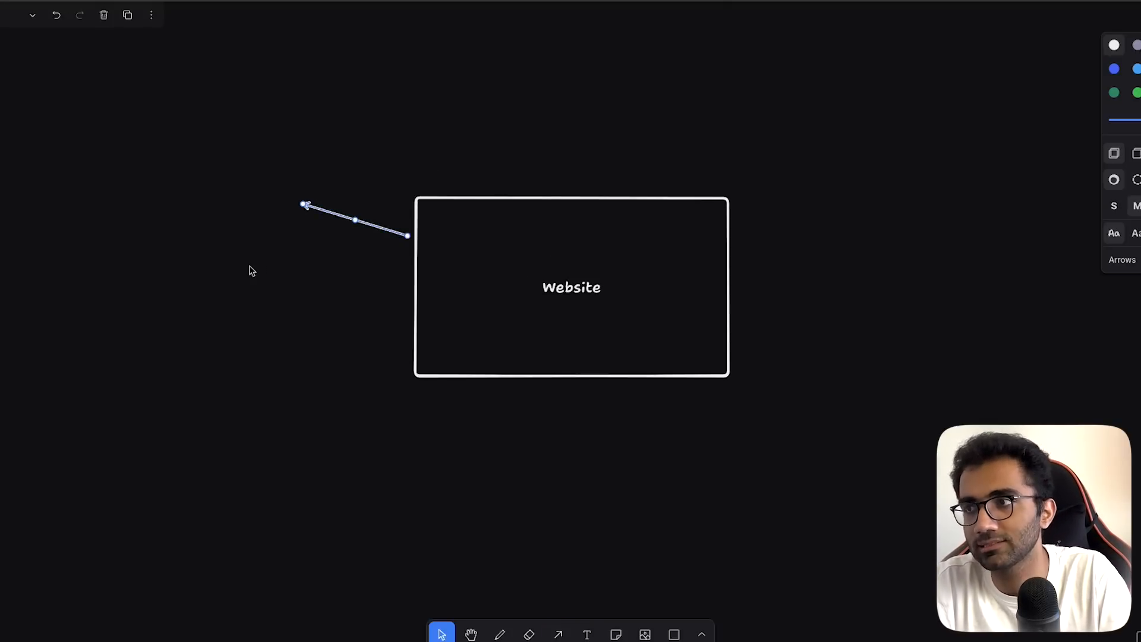
pyautogui.click(587, 634)
pyautogui.write('localstorage')
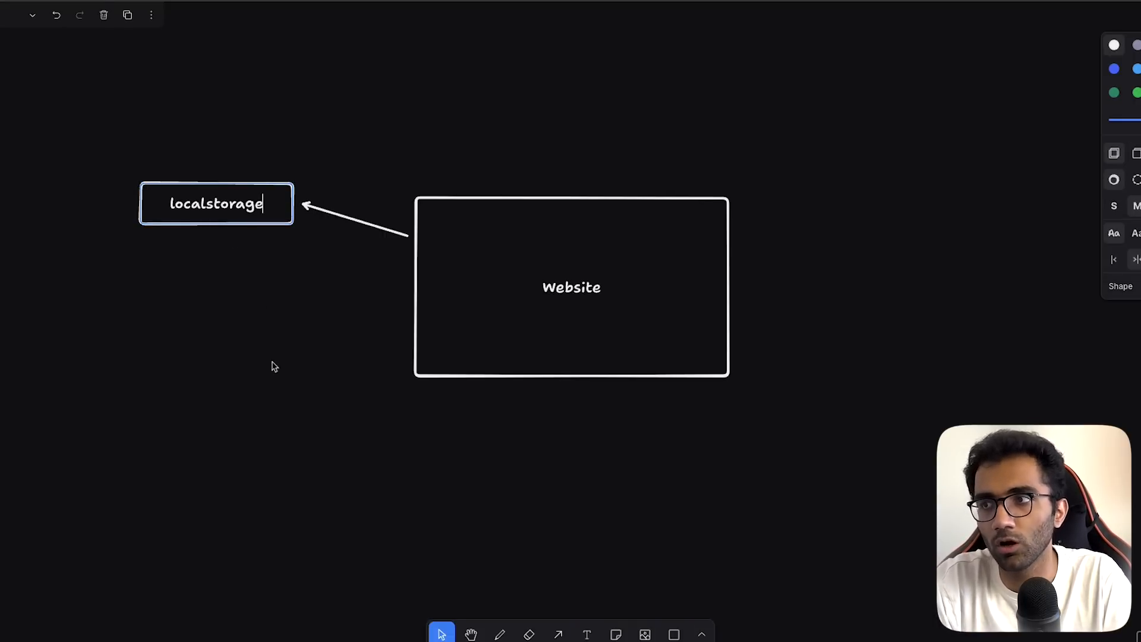
pyautogui.click(276, 379)
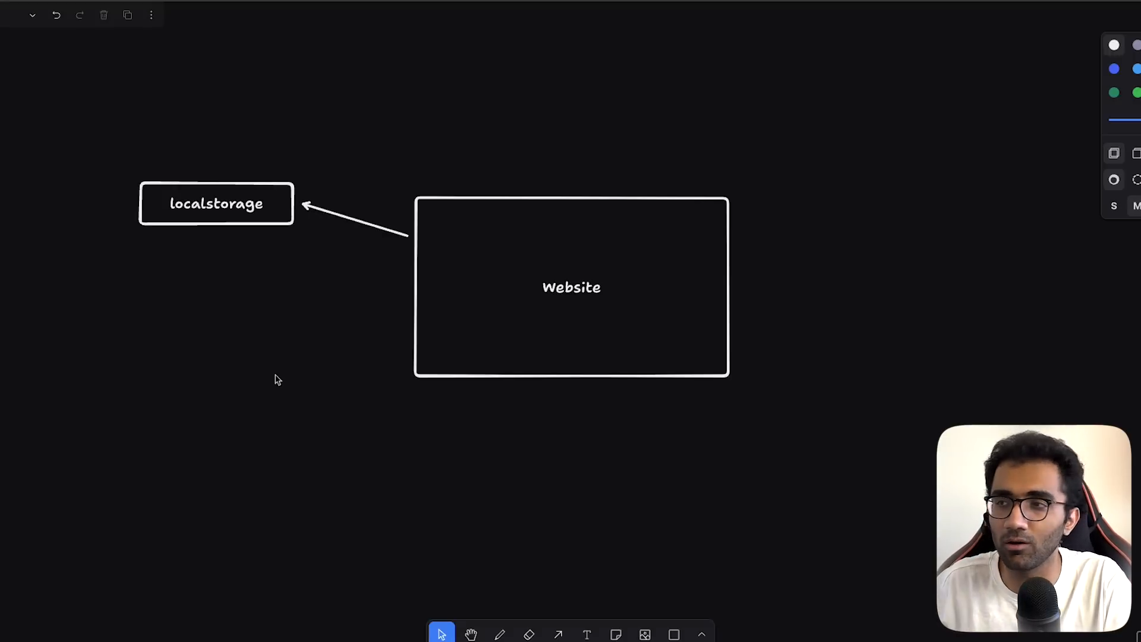
# - Label a second box 'sessionstorage'
pyautogui.click(216, 204)
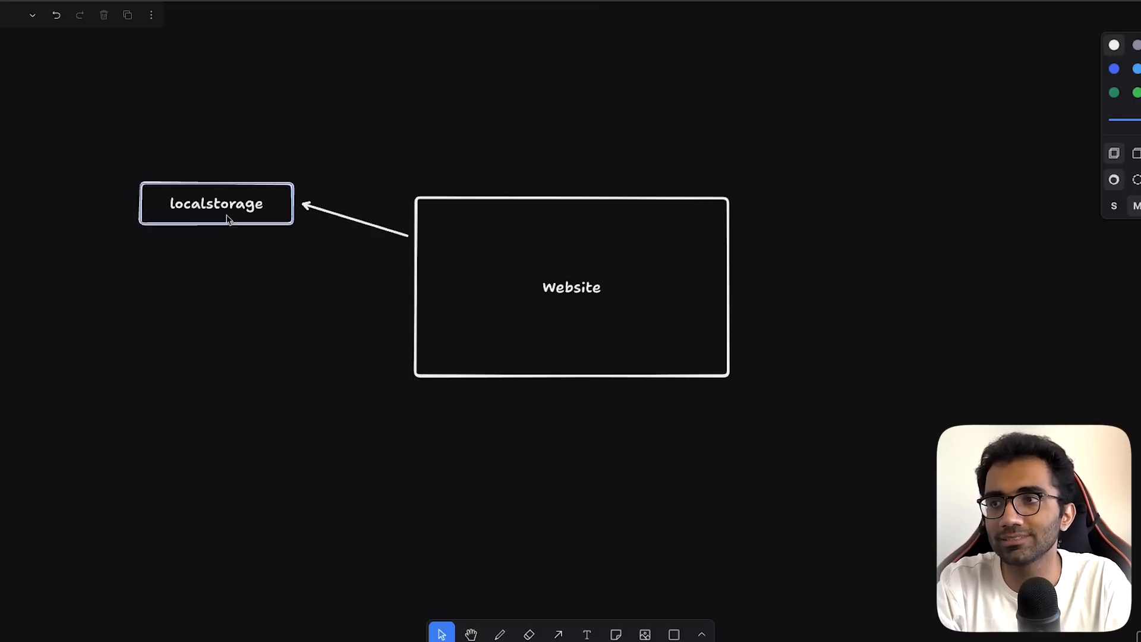
pyautogui.click(216, 203)
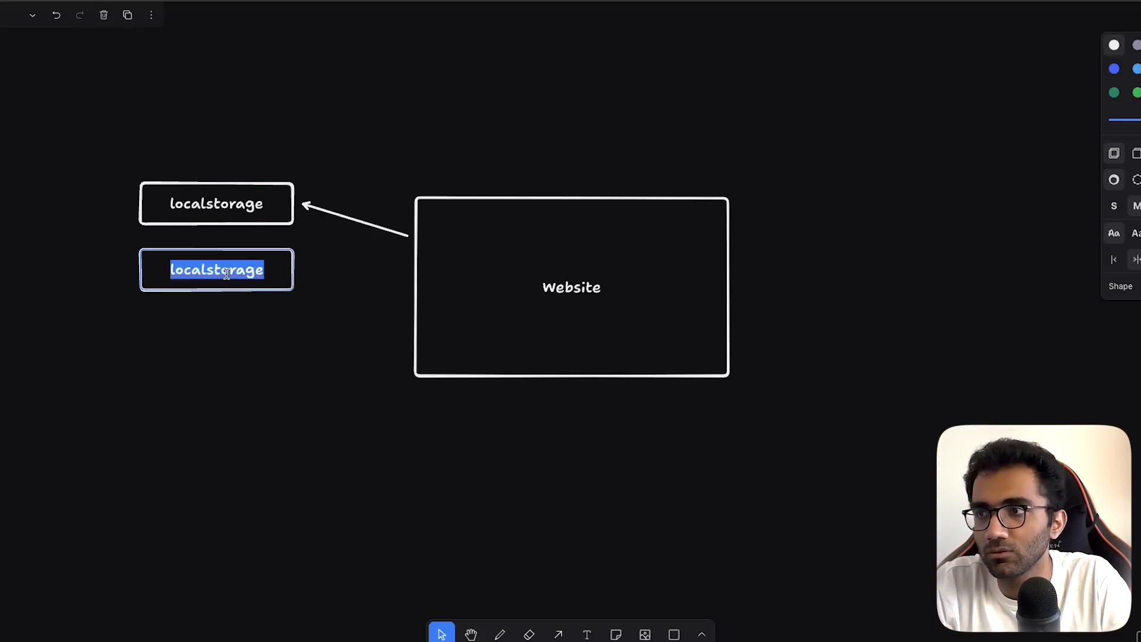
pyautogui.write('sessionstorage')
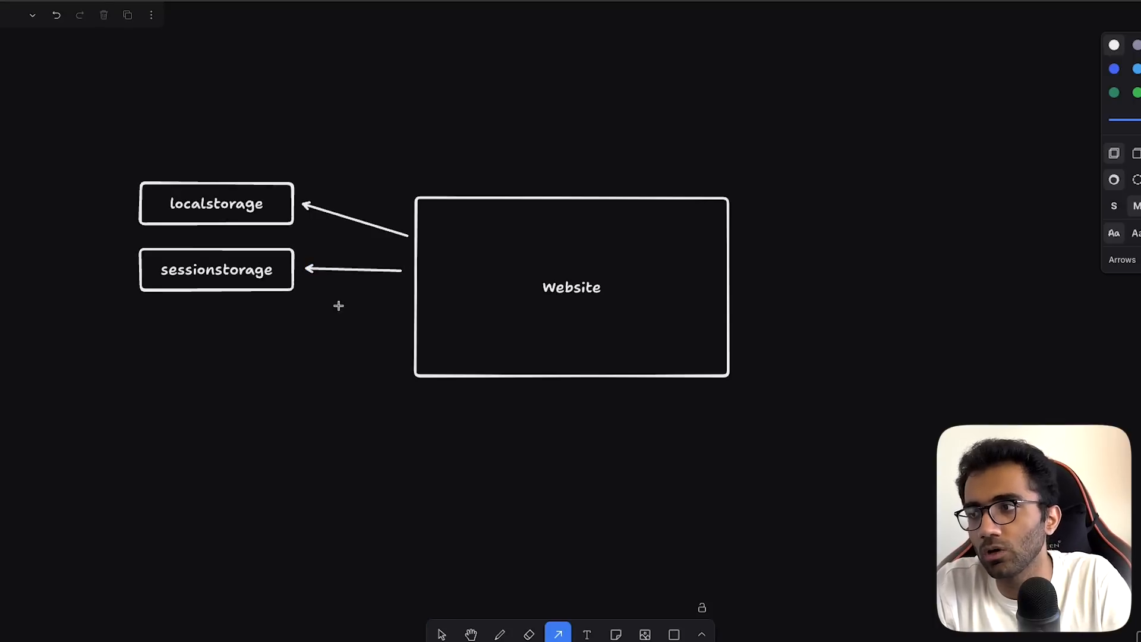
# - Draw a third arrow from Website to a new box labelled 'cookies'
pyautogui.moveTo(400, 299); pyautogui.dragTo(315, 332)
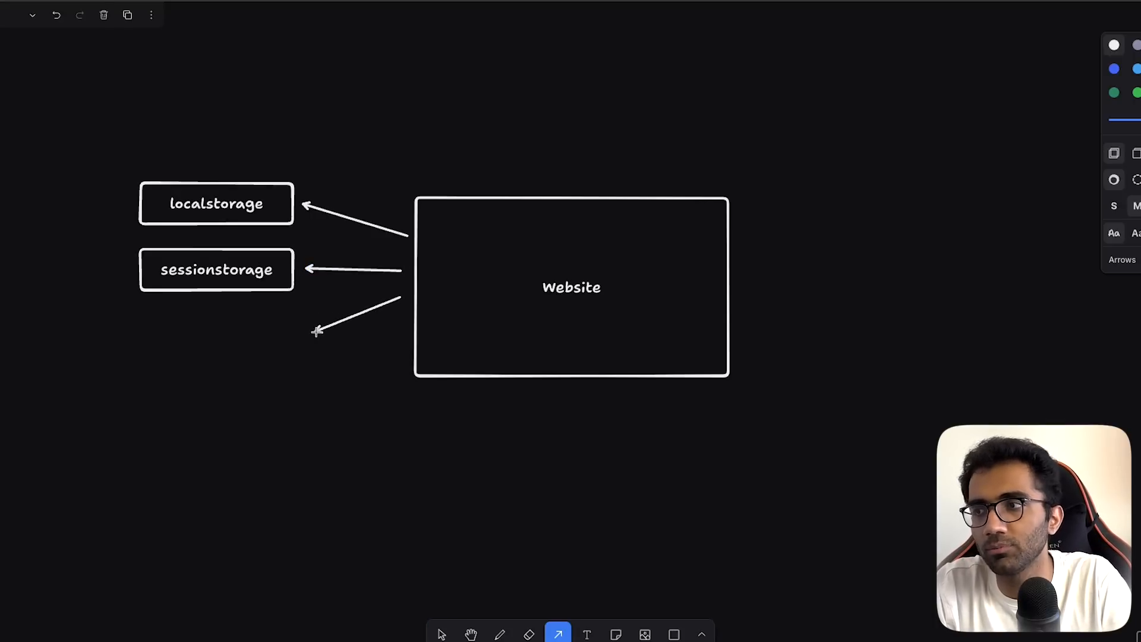
pyautogui.click(442, 634)
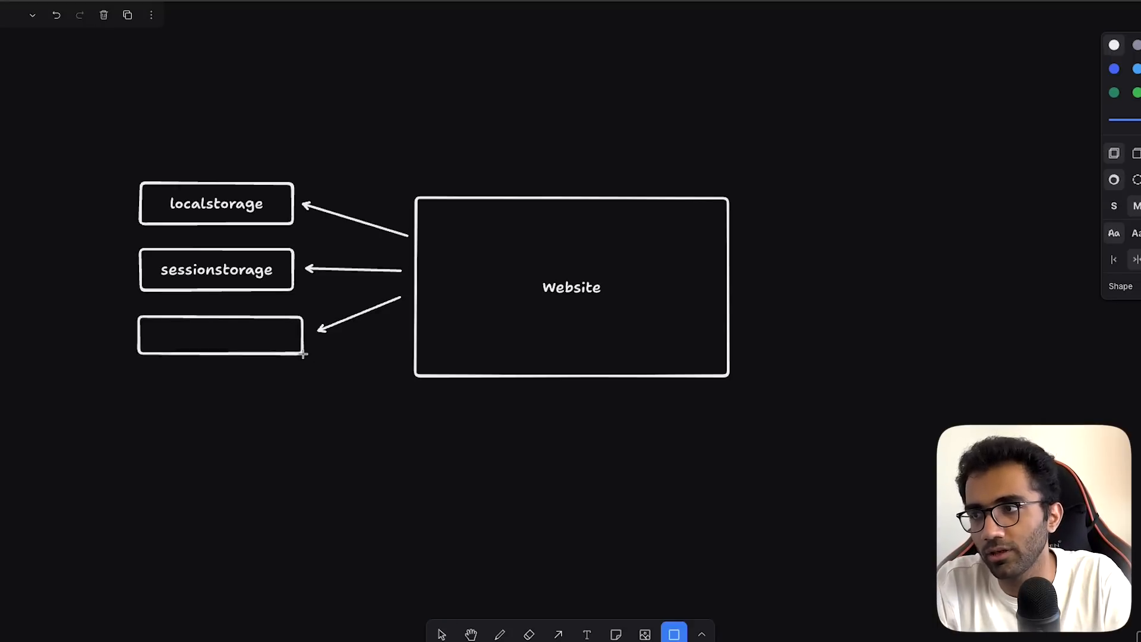
pyautogui.doubleClick(220, 334)
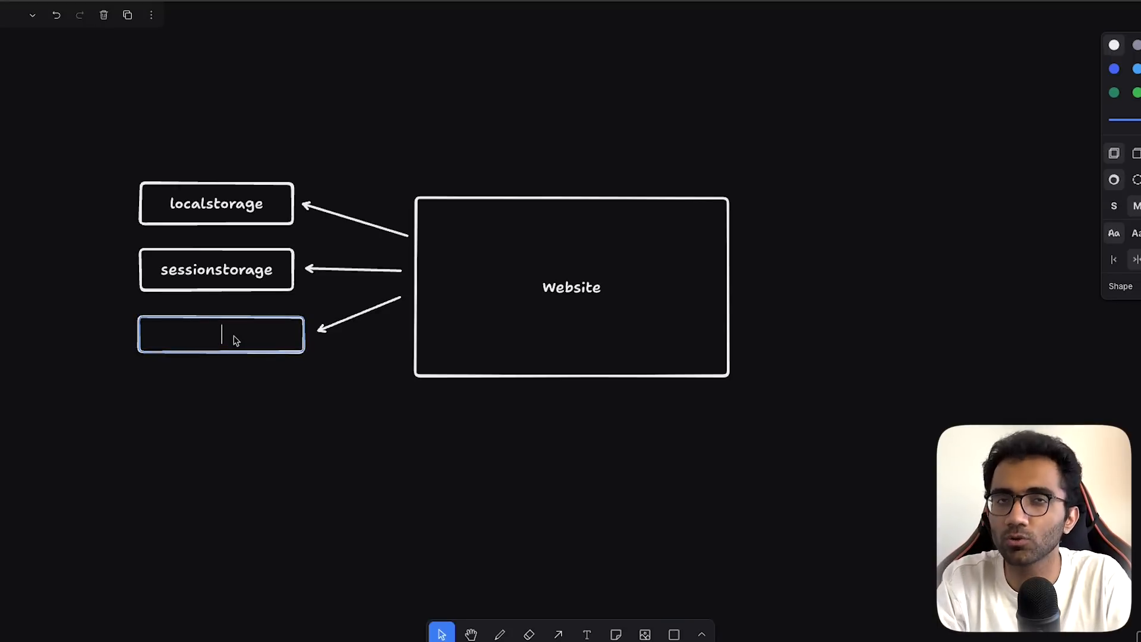
pyautogui.write('cookies')
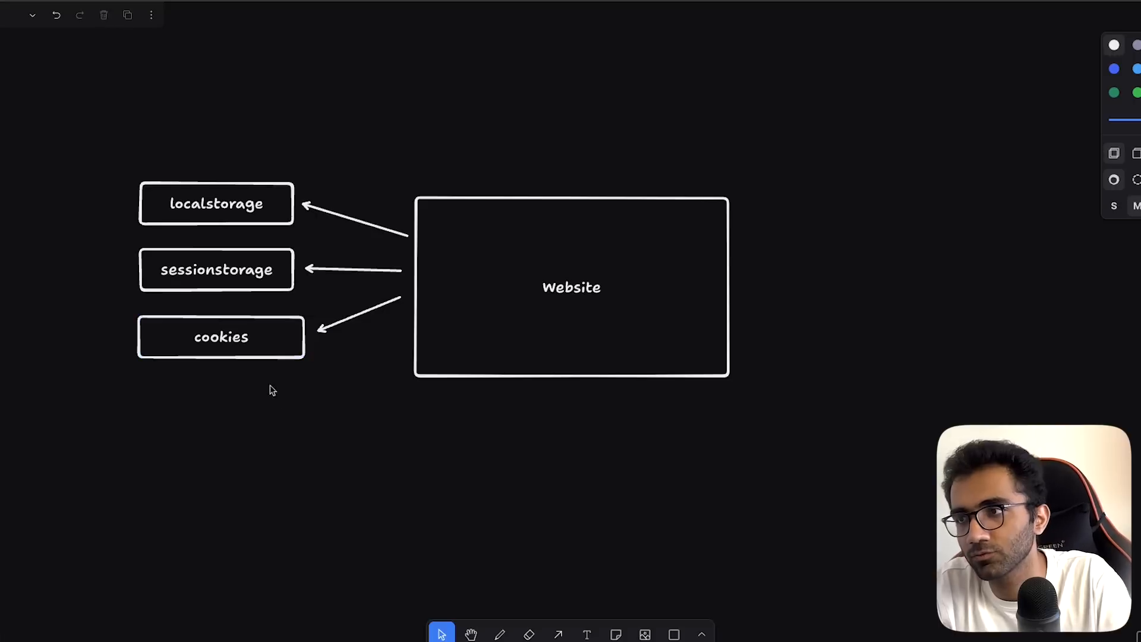
# - Draw a fourth arrow from Website to a box labelled 'IndexedDB' below cookies
pyautogui.click(221, 336)
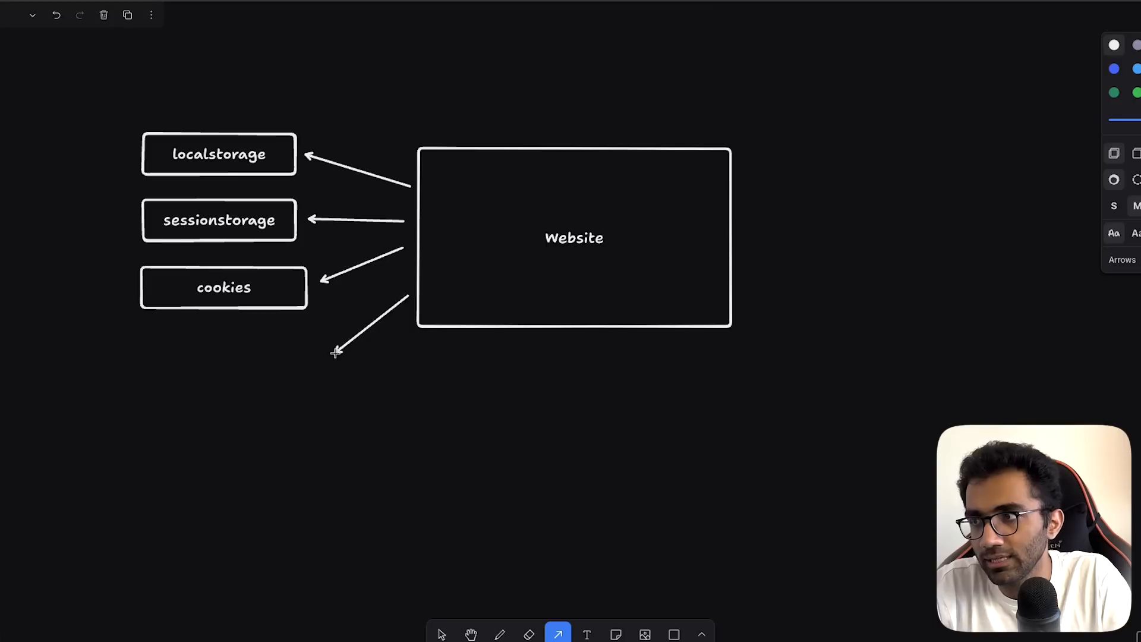
pyautogui.click(673, 634)
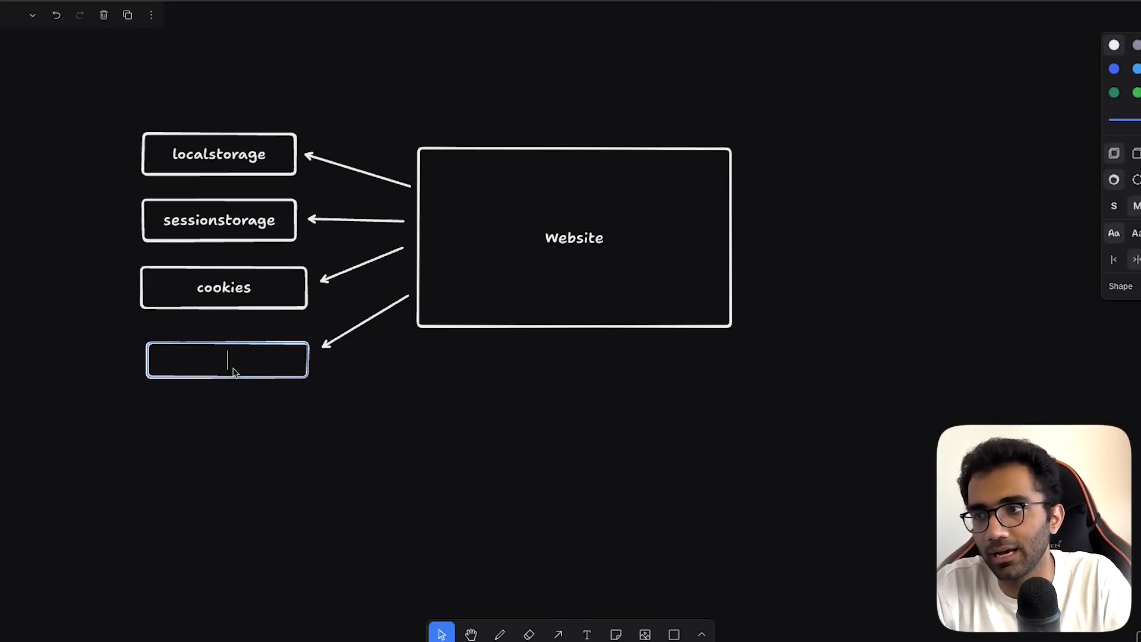
pyautogui.write('IndexedDB')
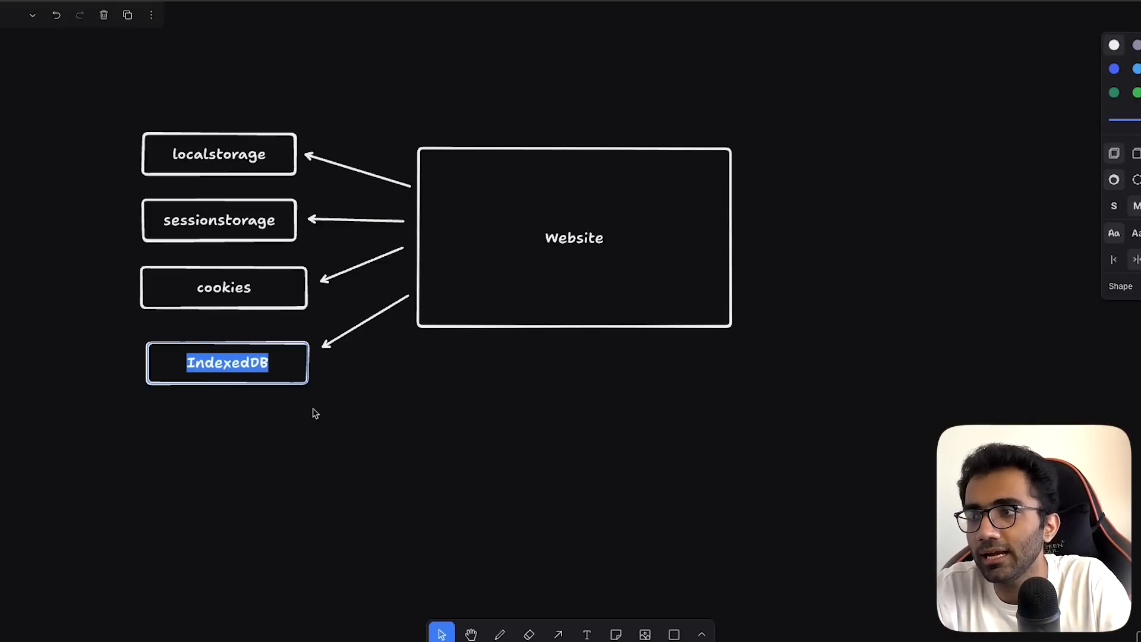
pyautogui.click(314, 415)
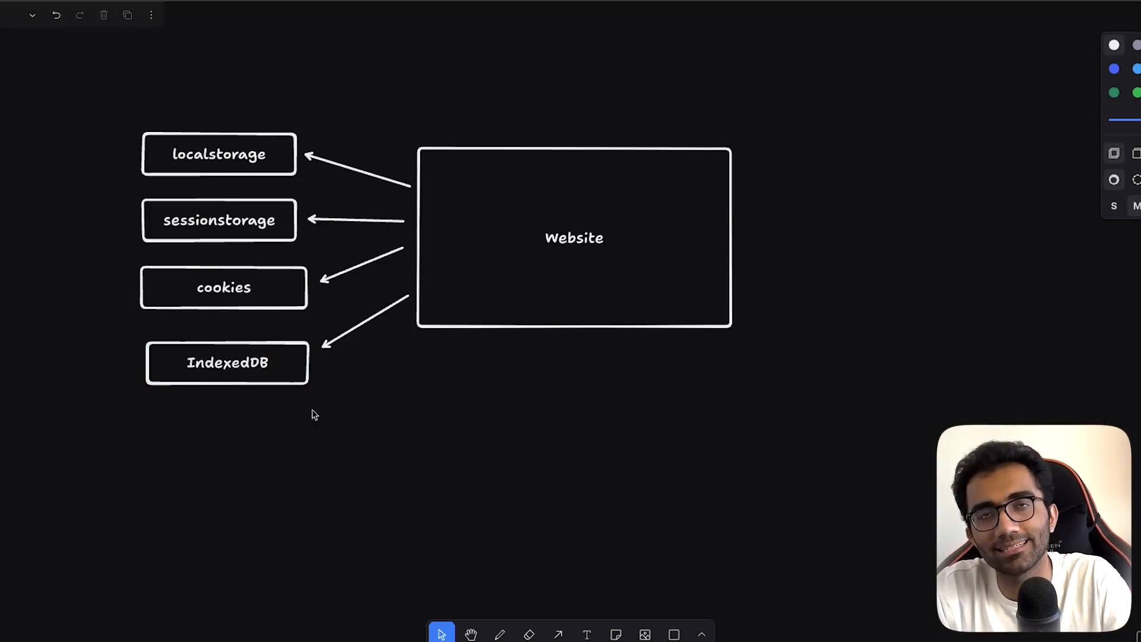
pyautogui.moveTo(248, 193)
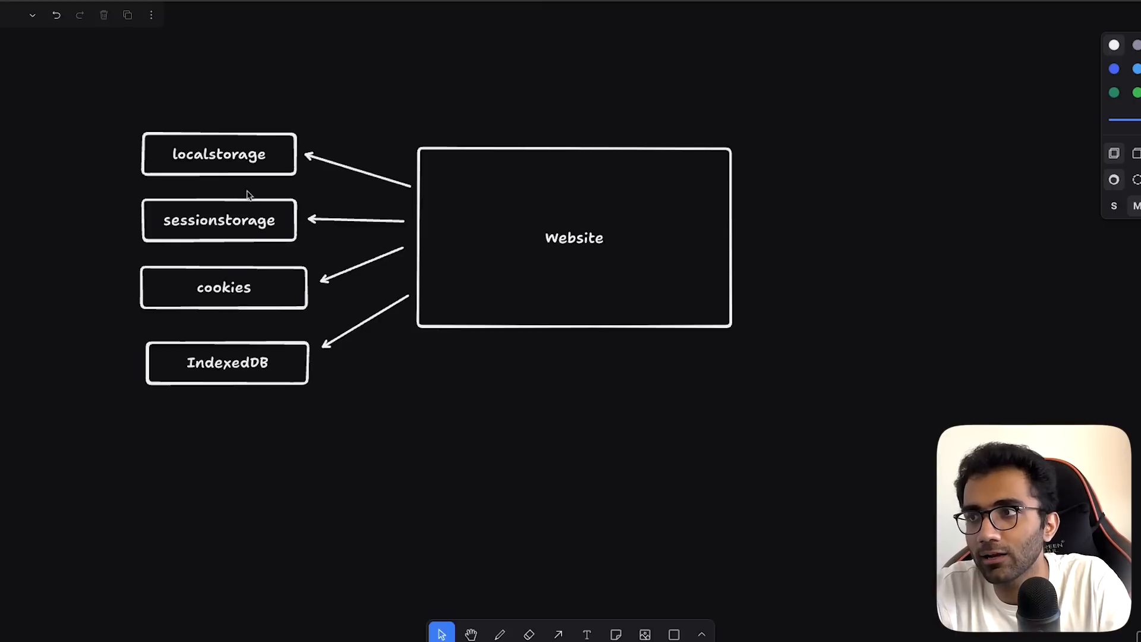
pyautogui.click(218, 220)
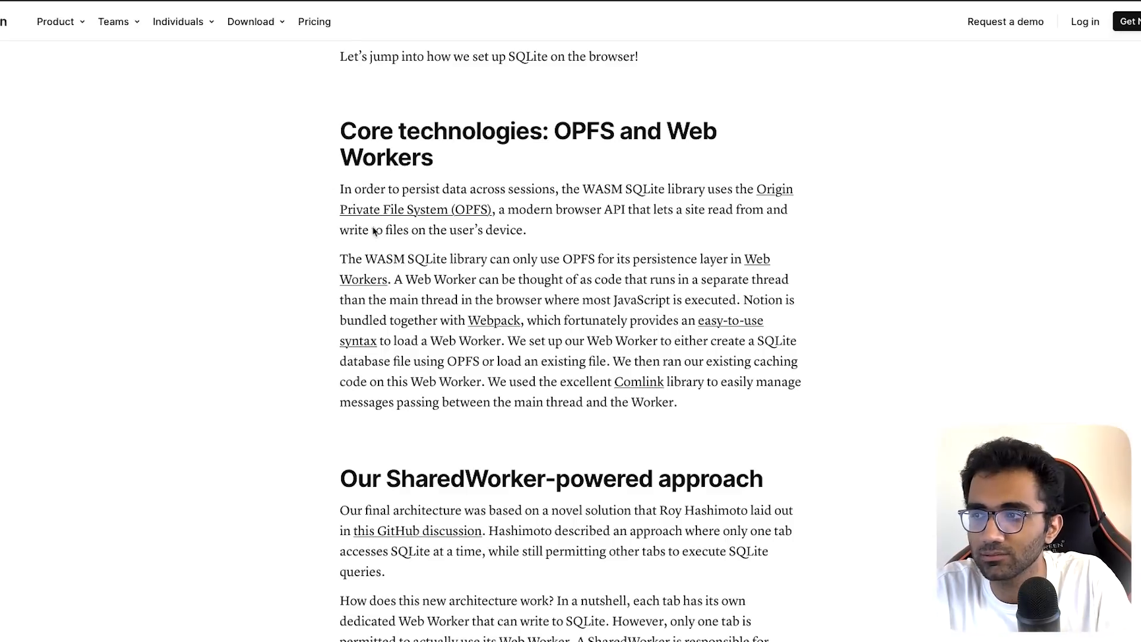
# - Scroll the Notion post down to the Core technologies: OPFS and Web Workers section
pyautogui.scroll(-3)
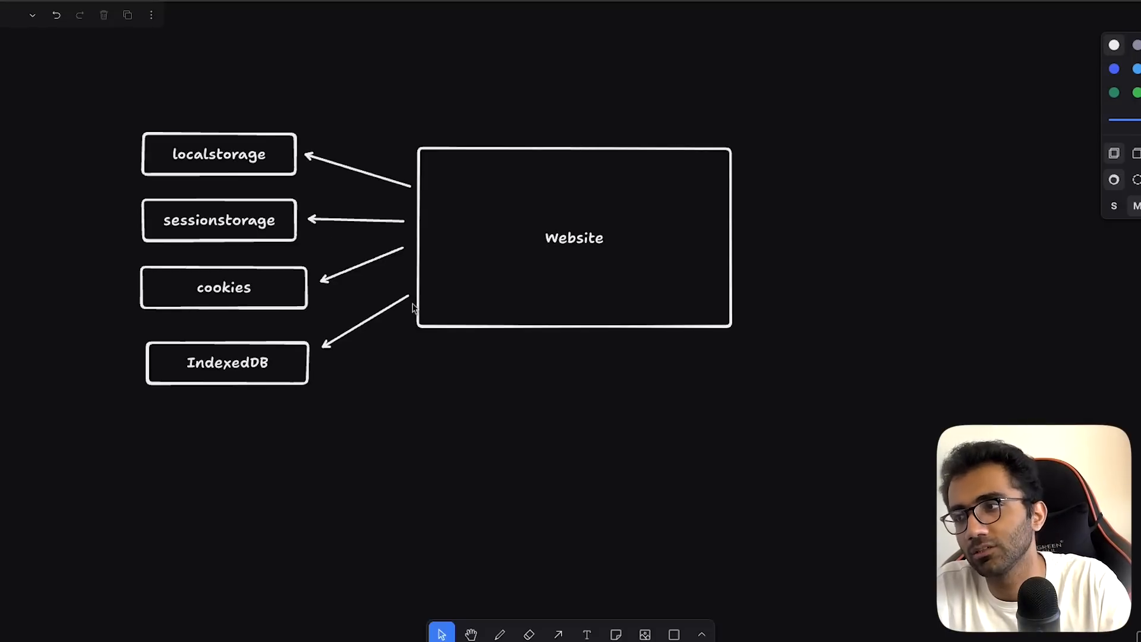
# - Draw a fifth arrow from Website down past IndexedDB and type 'ops'
pyautogui.moveTo(350, 311); pyautogui.dragTo(415, 385)
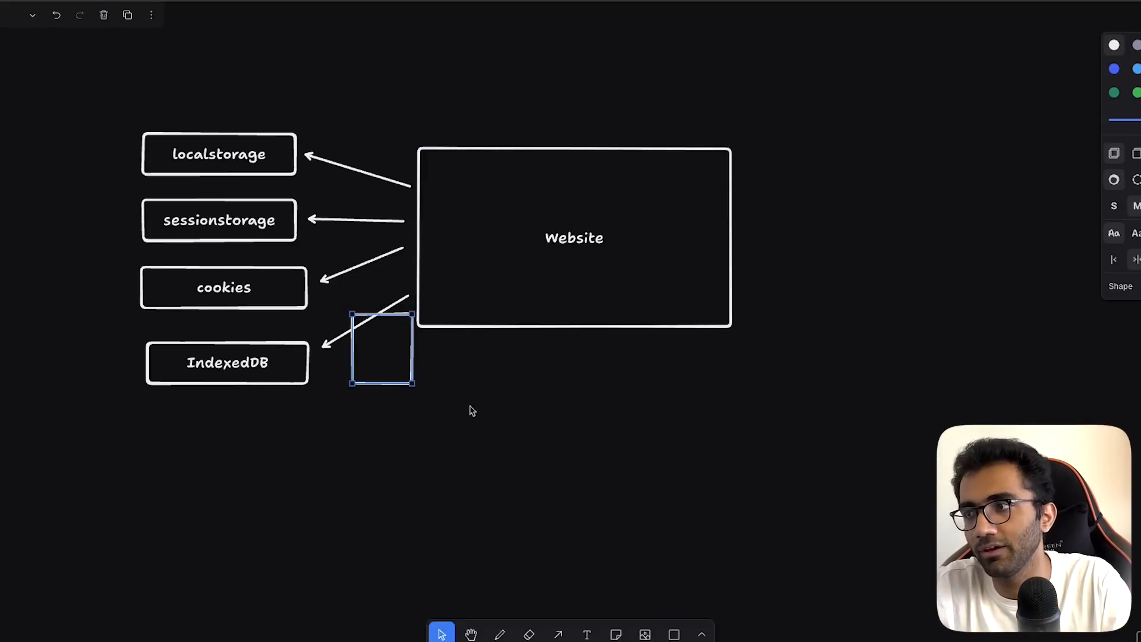
pyautogui.click(558, 634)
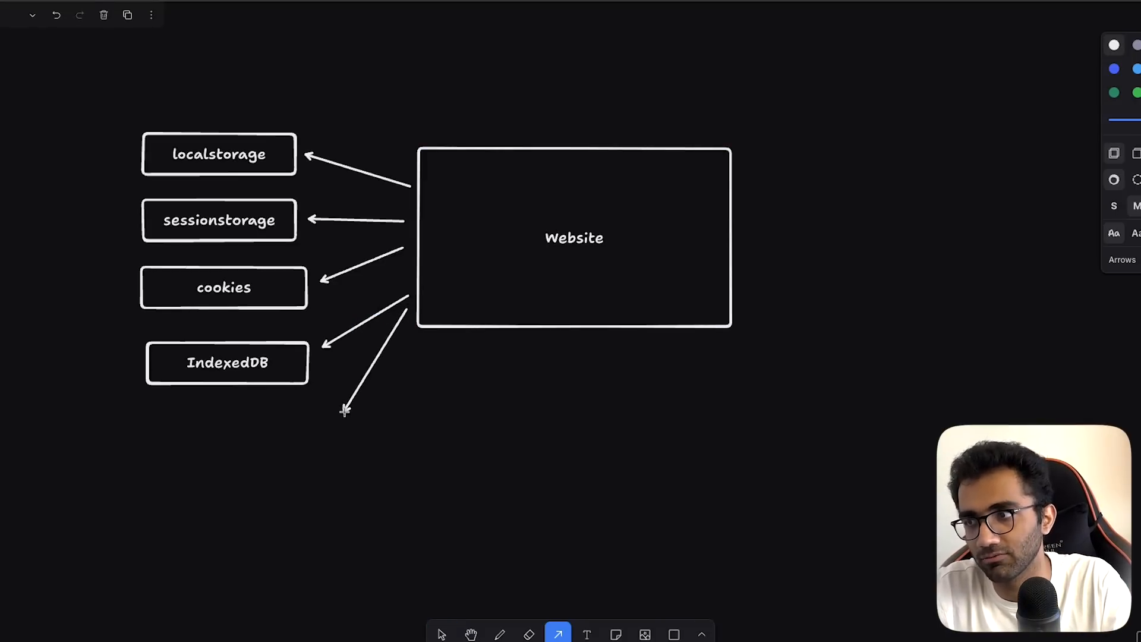
pyautogui.write('ops')
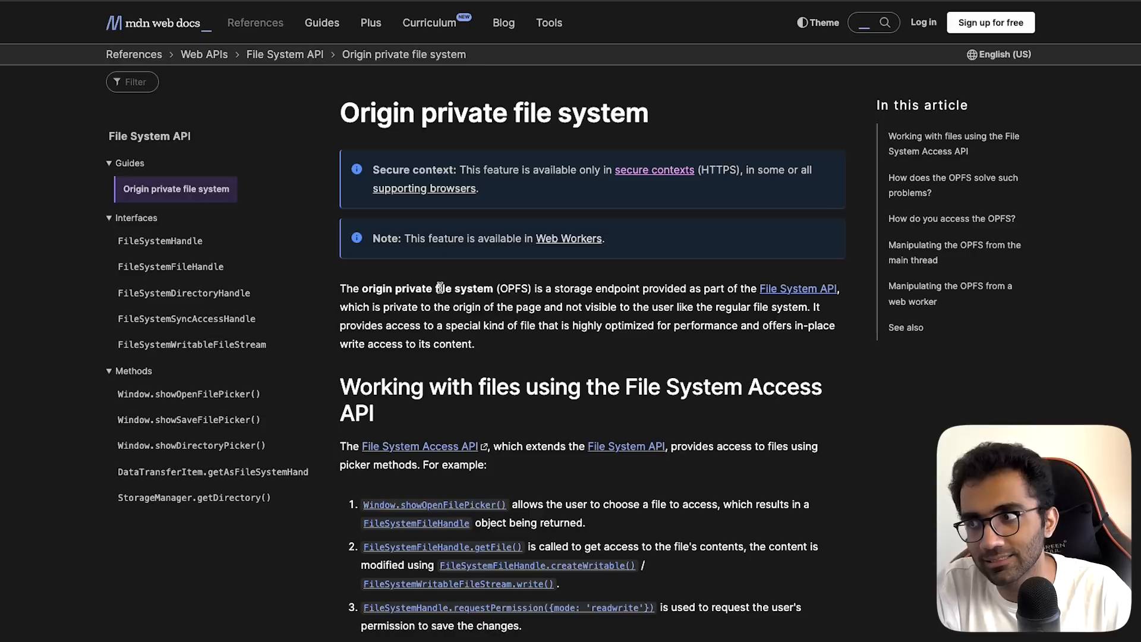
# - Select 'origin private file system' on MDN and scroll through the OPFS explanation
pyautogui.doubleClick(463, 288)
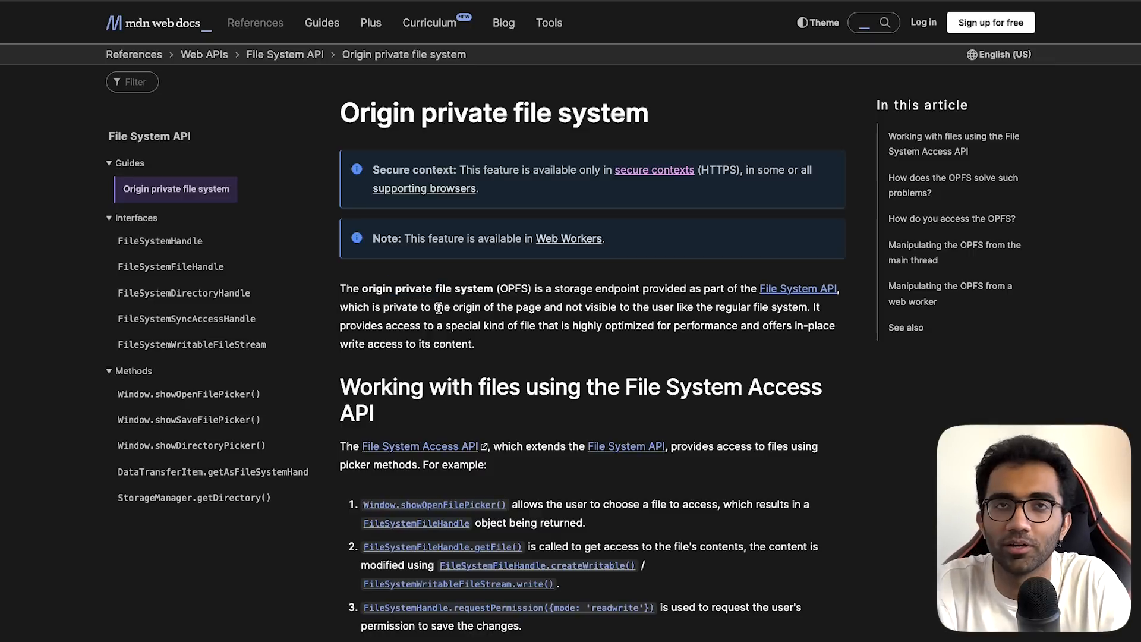
pyautogui.scroll(-3)
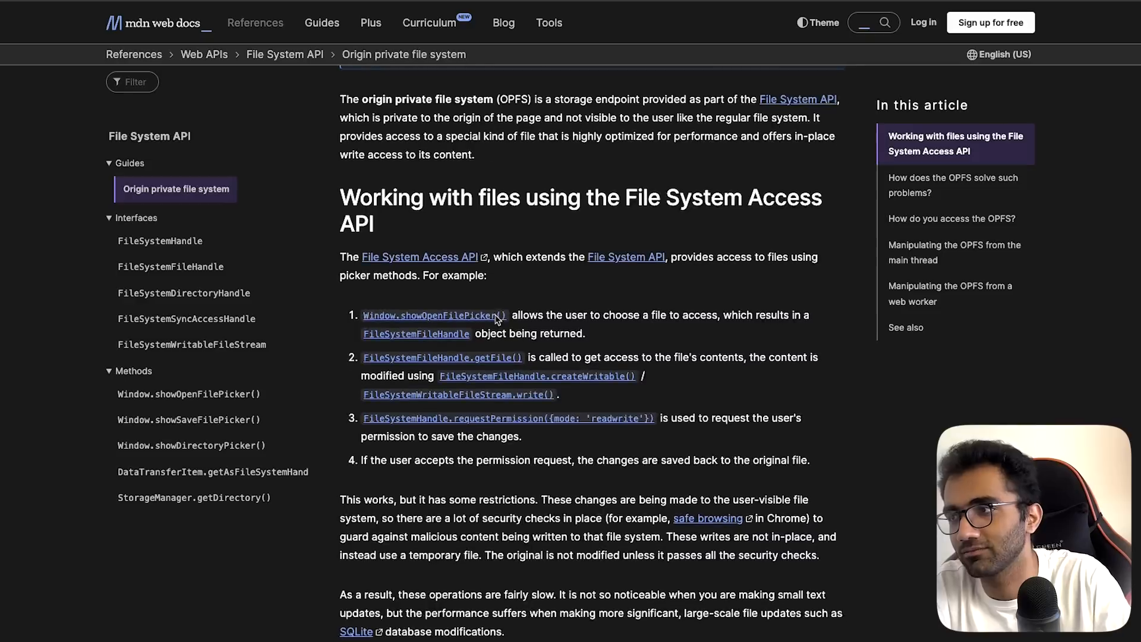
pyautogui.scroll(-3)
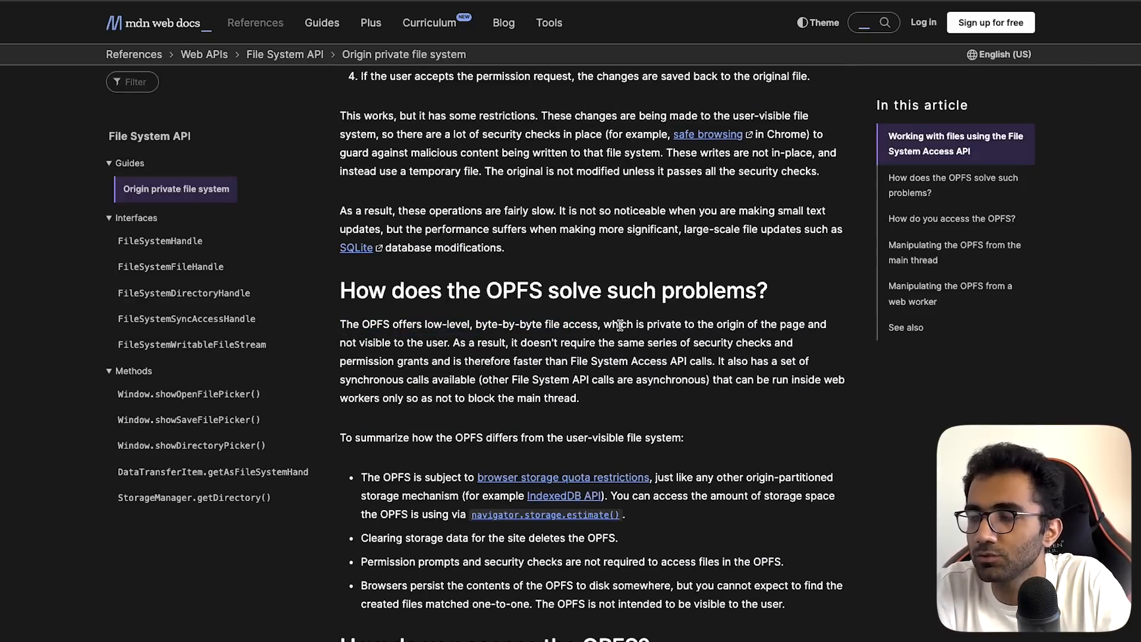
pyautogui.scroll(-3)
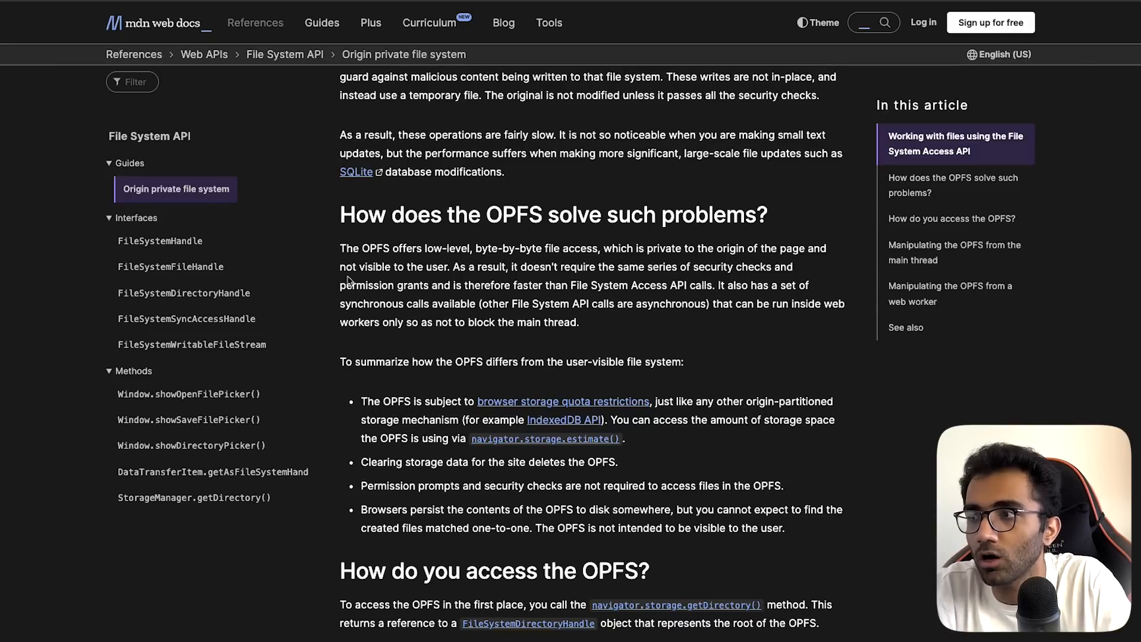
# - Highlight passages in the sections on how OPFS differs and accessing the OPFS
pyautogui.moveTo(453, 266); pyautogui.dragTo(615, 266)
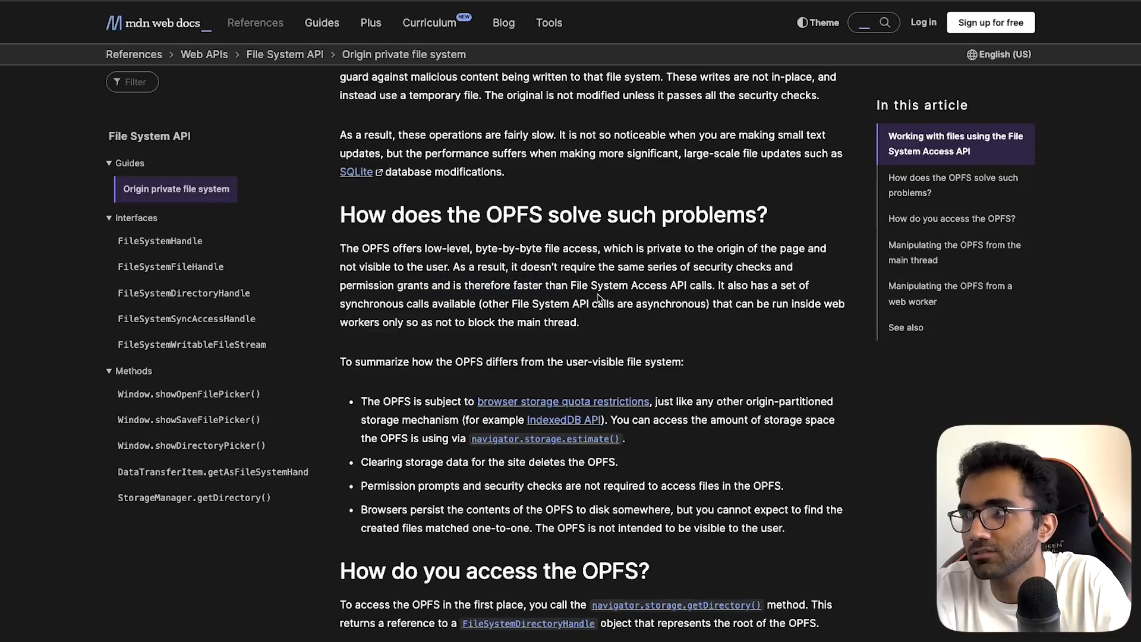
pyautogui.scroll(-3)
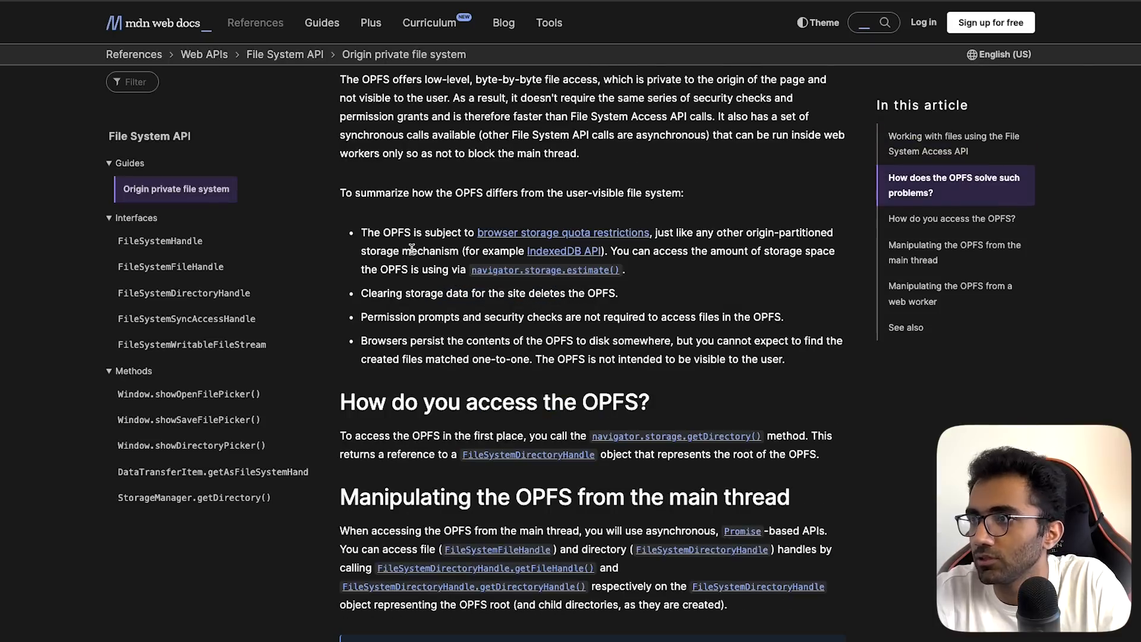
pyautogui.moveTo(382, 232); pyautogui.dragTo(451, 232)
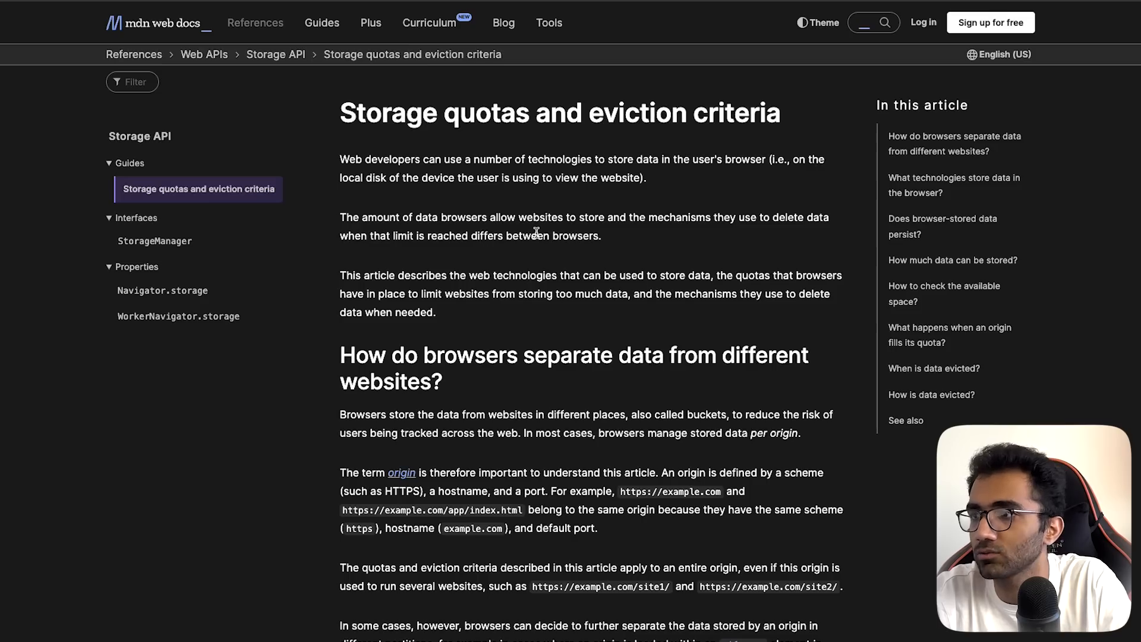
# - Scroll MDN's Storage quotas page to the Firefox and Chrome limits and highlight a line
pyautogui.scroll(-3)
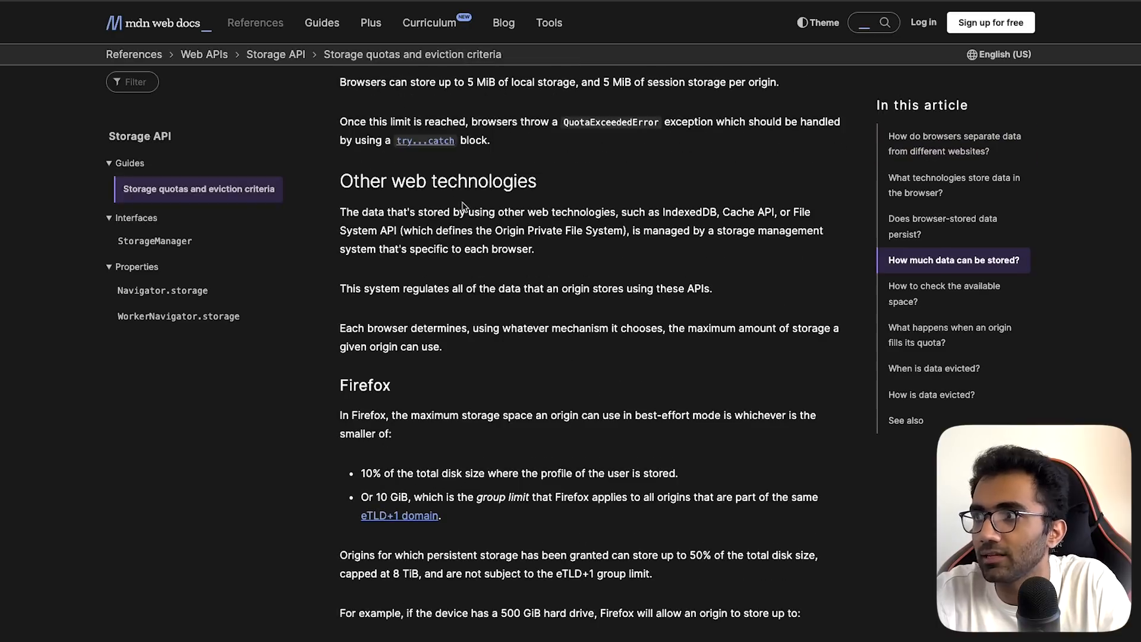
pyautogui.moveTo(698, 206)
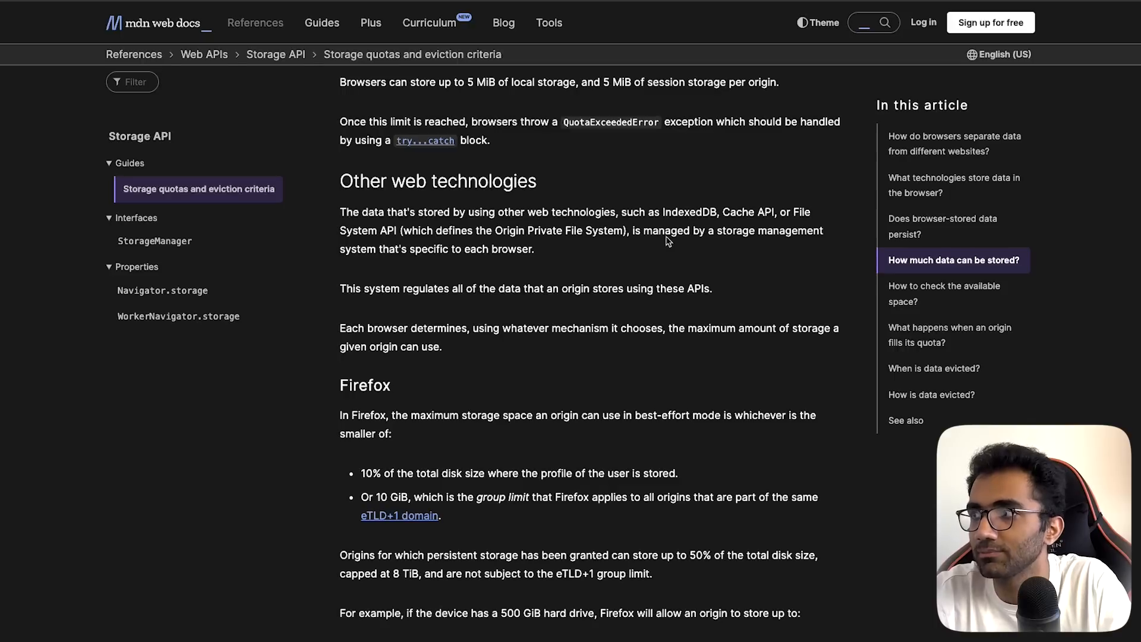
pyautogui.moveTo(528, 269)
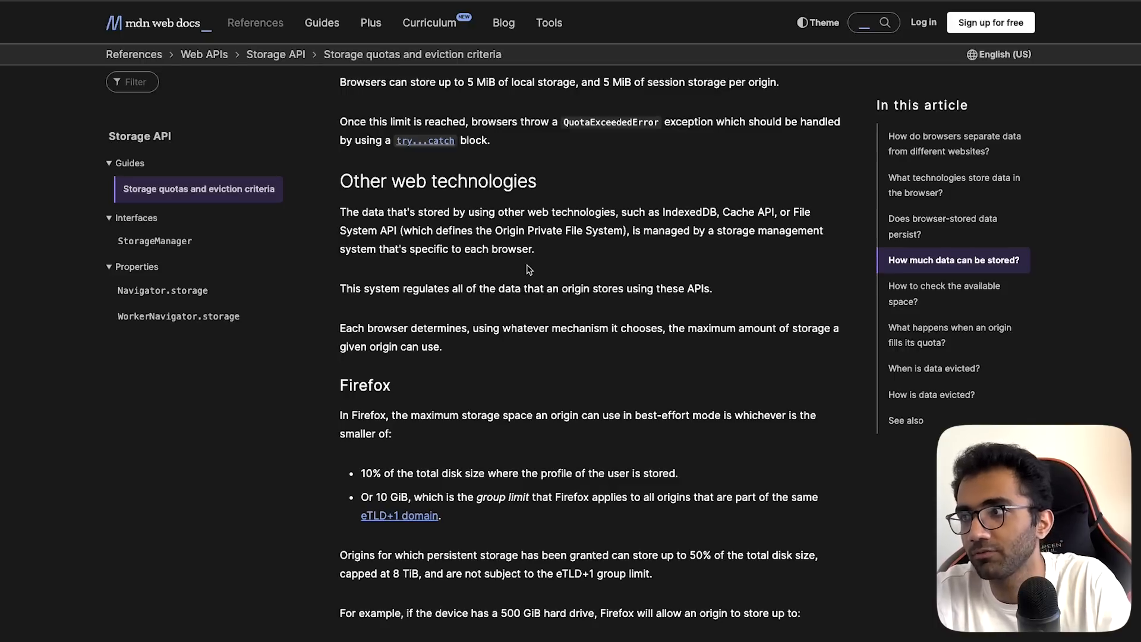
pyautogui.scroll(-3)
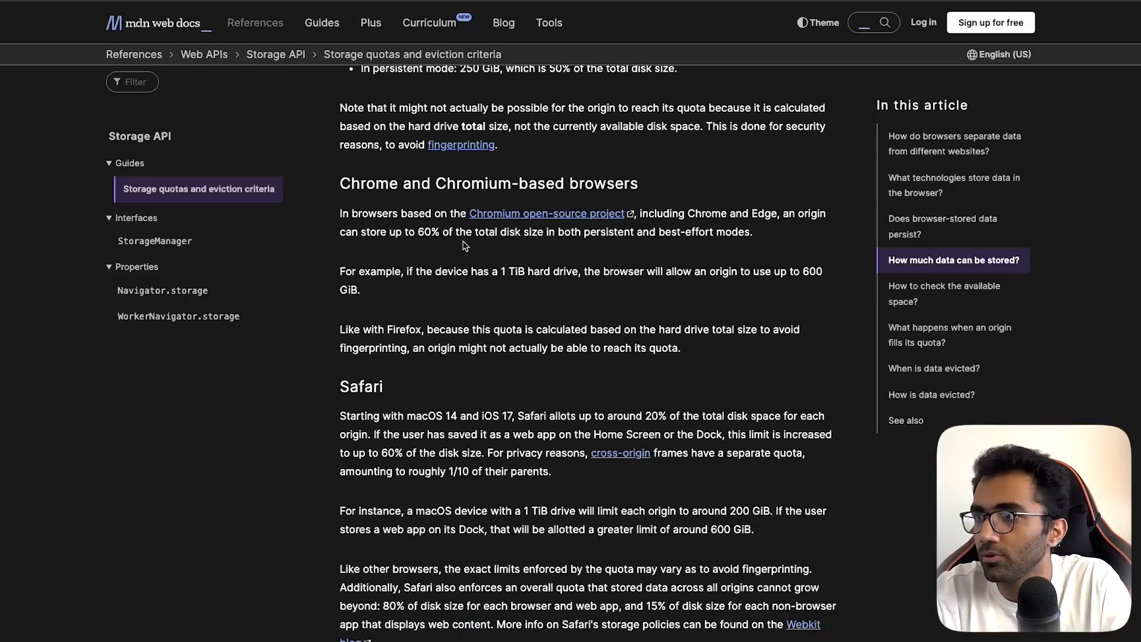
pyautogui.moveTo(420, 232); pyautogui.dragTo(542, 232)
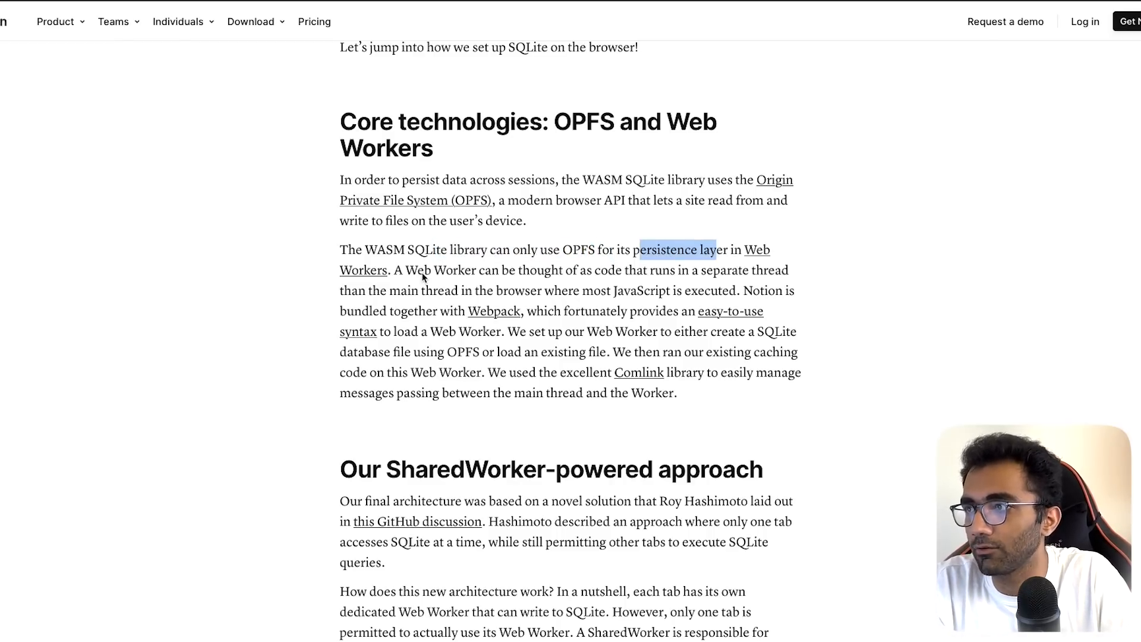
# - Scroll further into the Notion article and highlight a section's opening paragraph
pyautogui.scroll(-3)
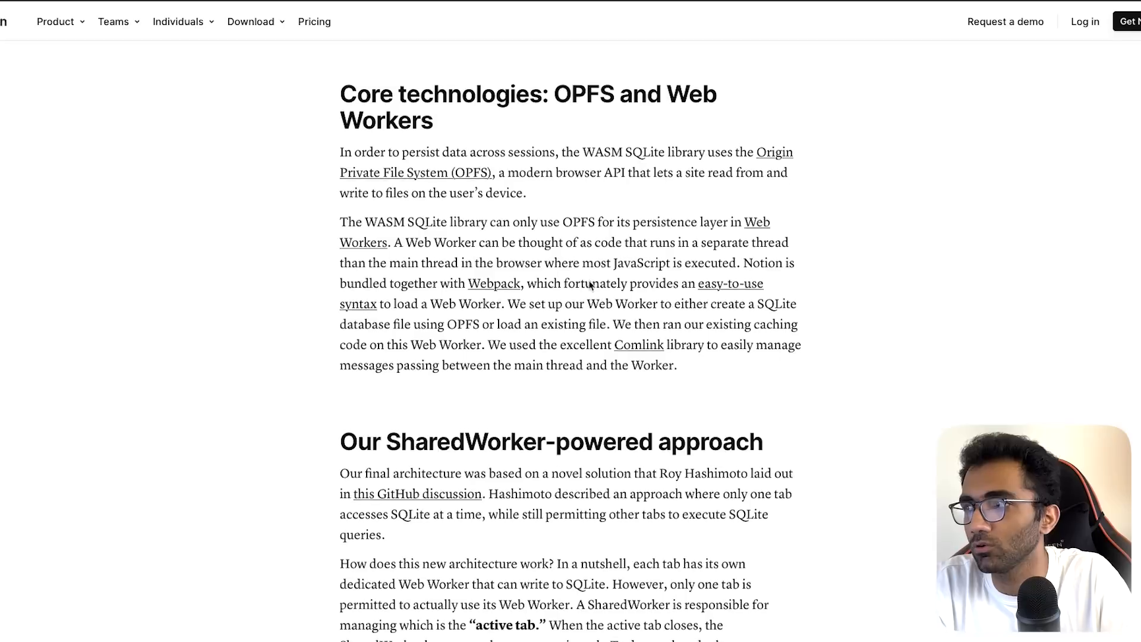
pyautogui.scroll(-3)
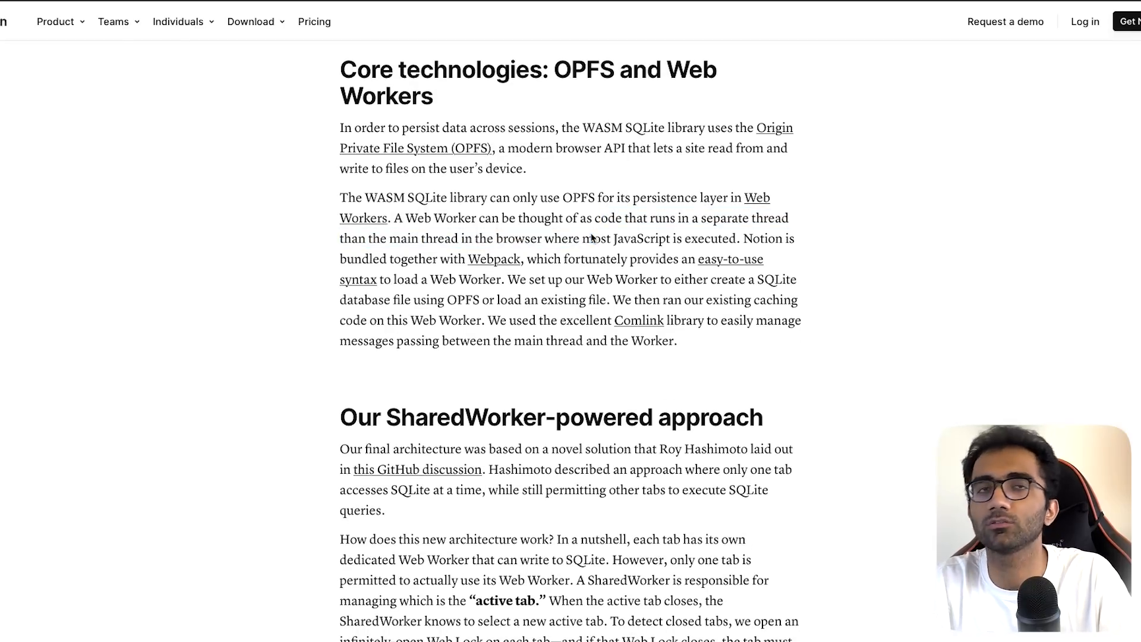
pyautogui.scroll(-3)
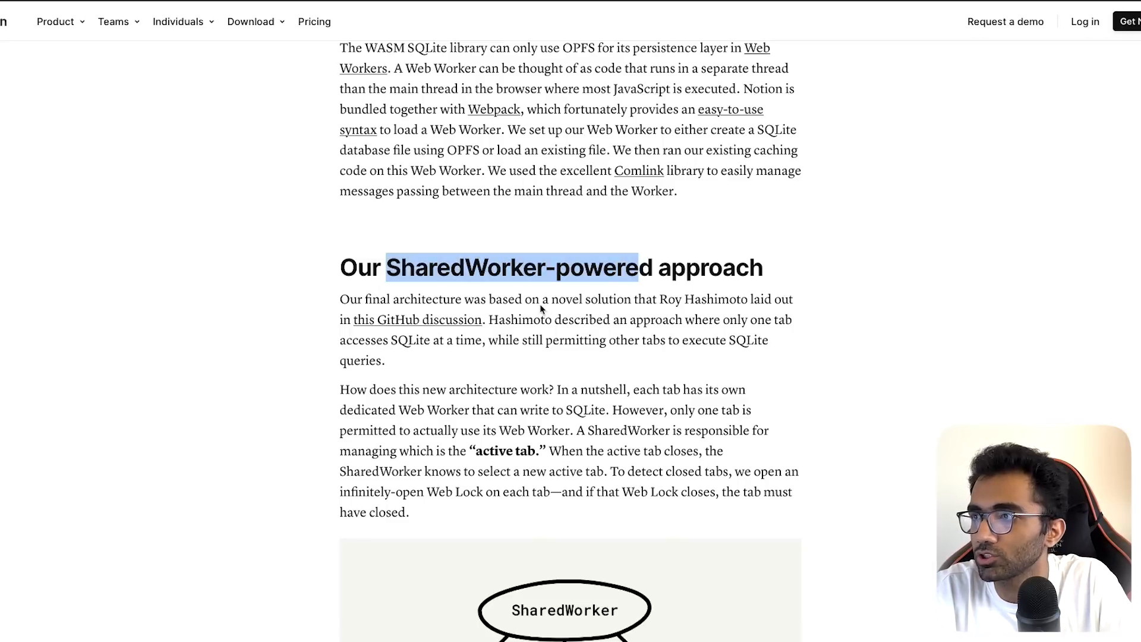
pyautogui.moveTo(340, 299); pyautogui.dragTo(384, 360)
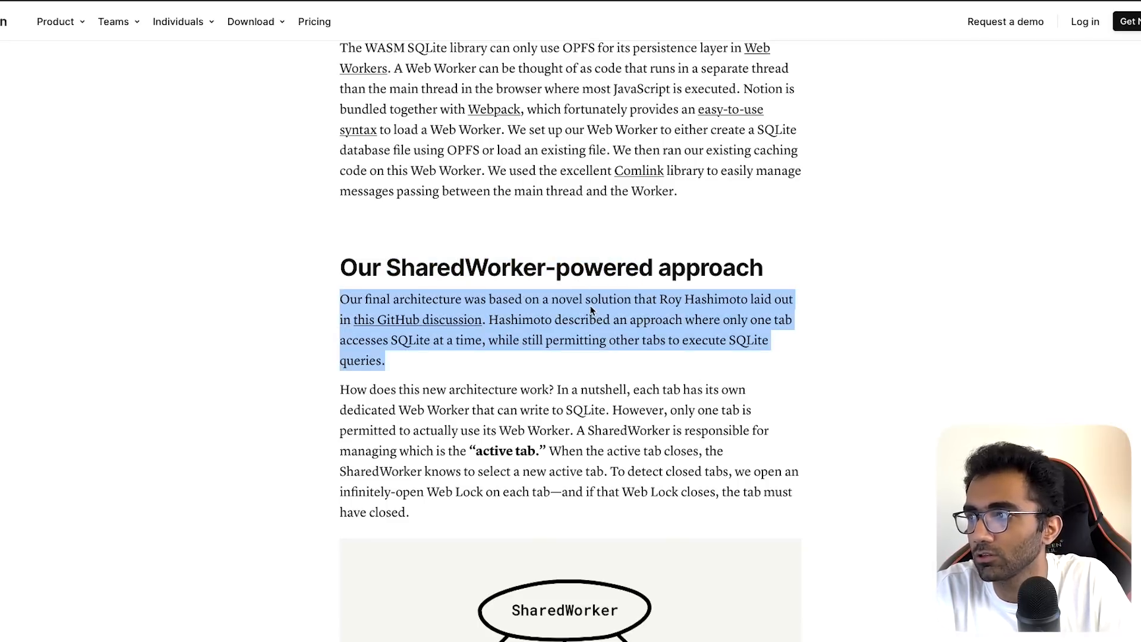
# - Scroll on and select the 'Our SharedWorker-powered approach' heading
pyautogui.scroll(-3)
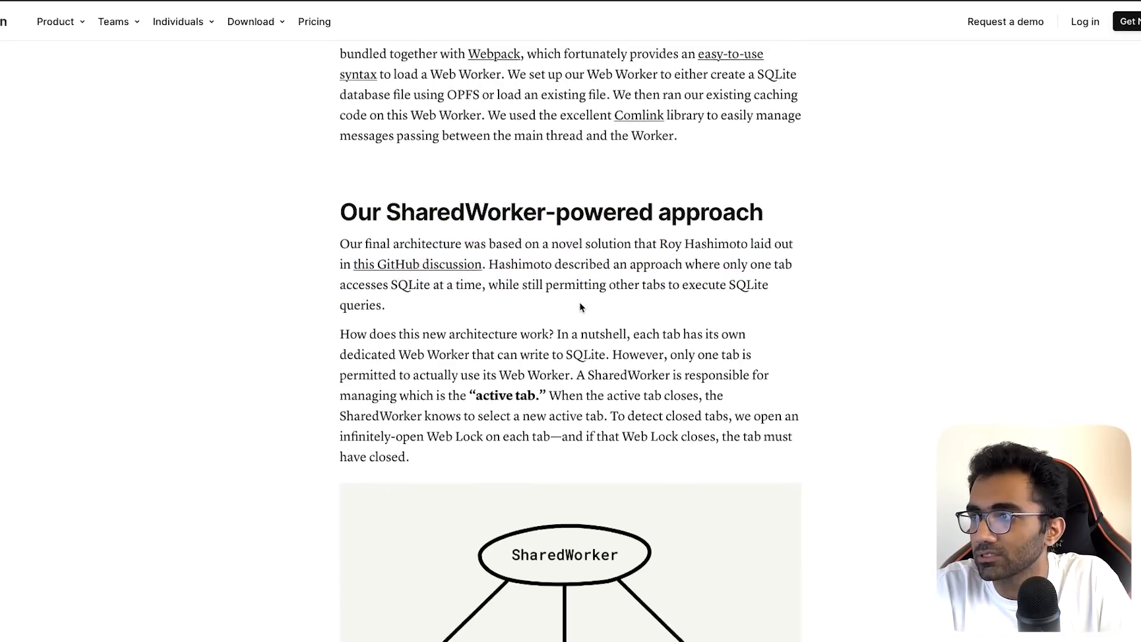
pyautogui.scroll(-3)
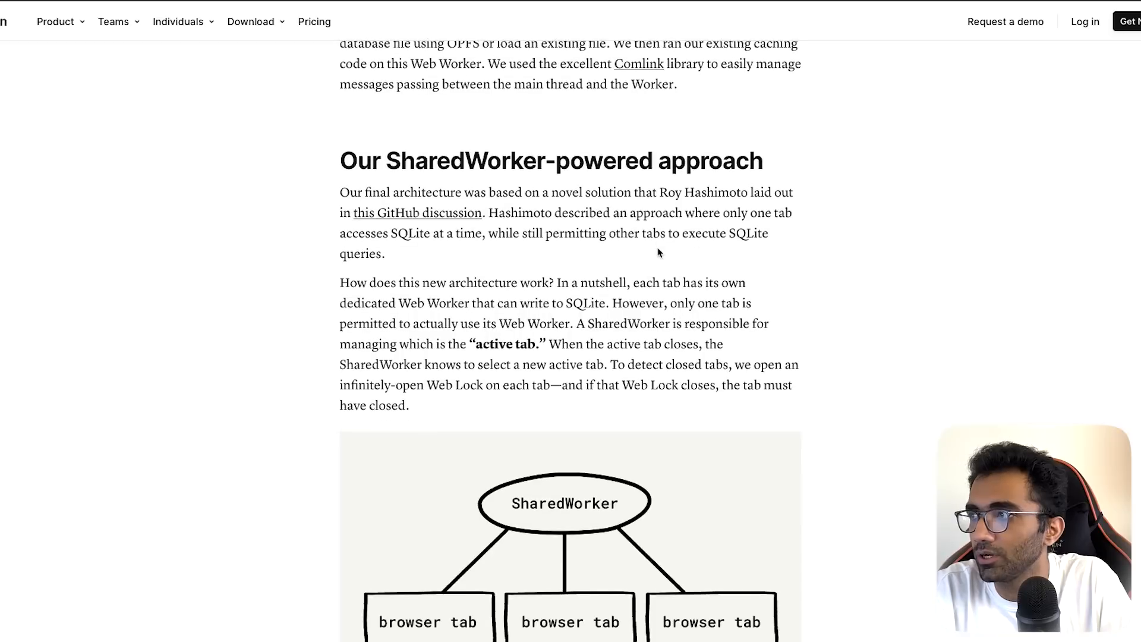
pyautogui.scroll(-3)
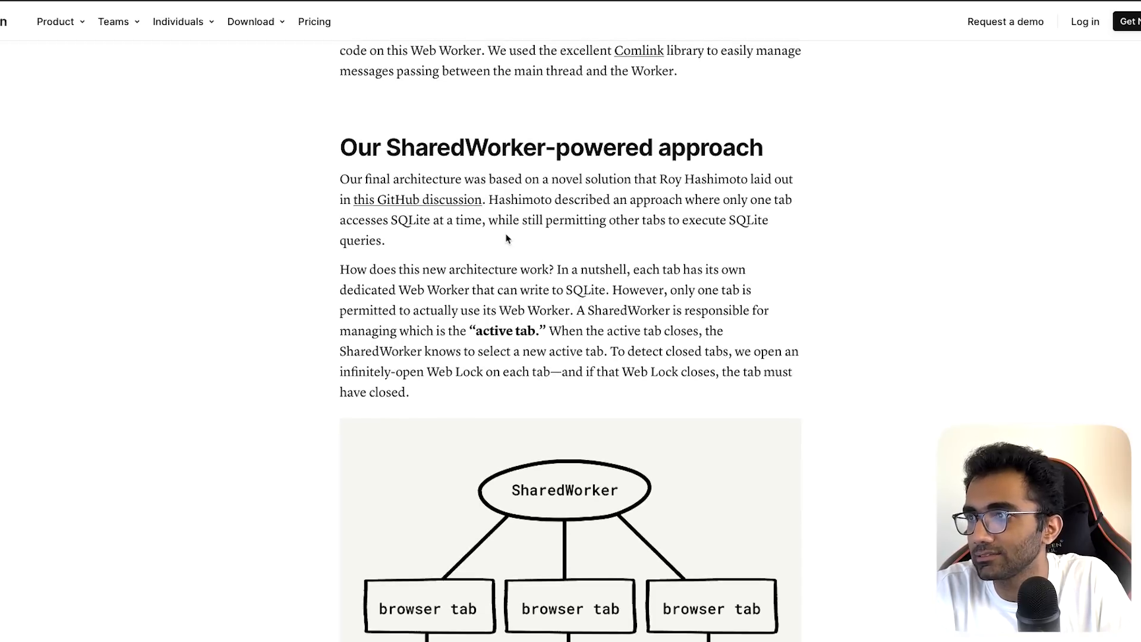
pyautogui.moveTo(491, 220); pyautogui.dragTo(386, 240)
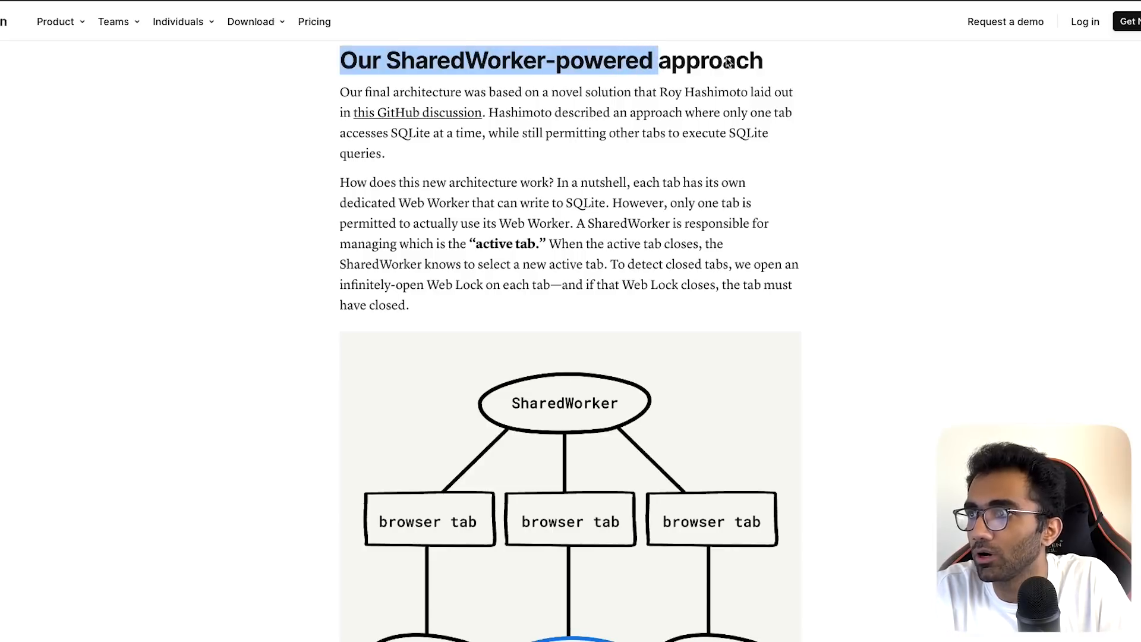
# - Scroll past the SharedWorker-to-tabs diagram until 'Stumbling block #2: corruption issues' appears
pyautogui.scroll(-3)
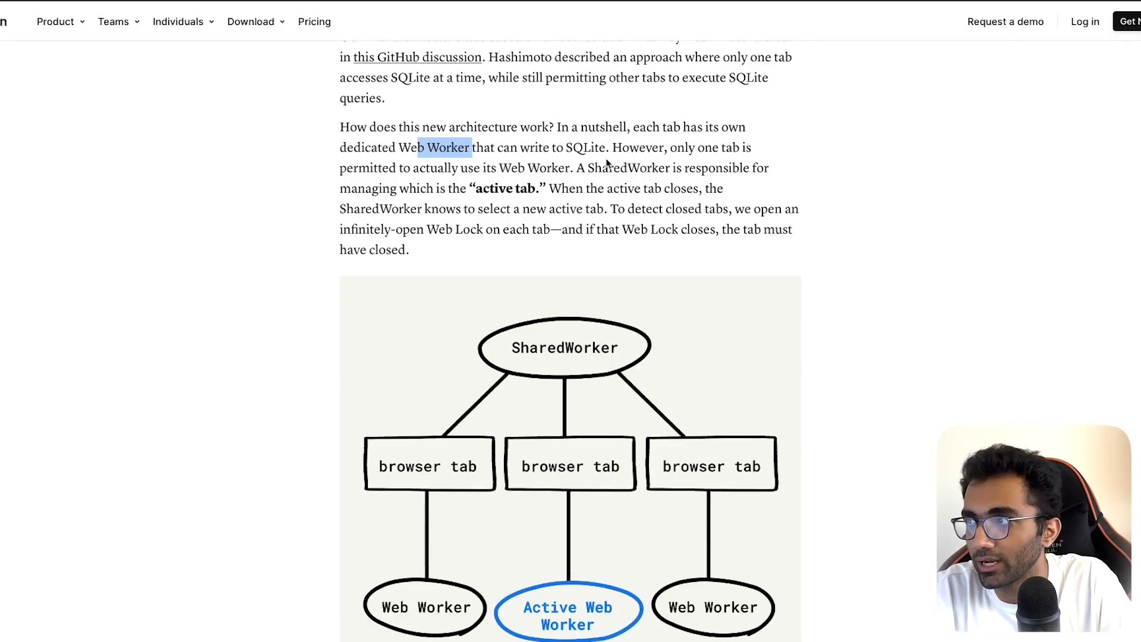
pyautogui.scroll(-3)
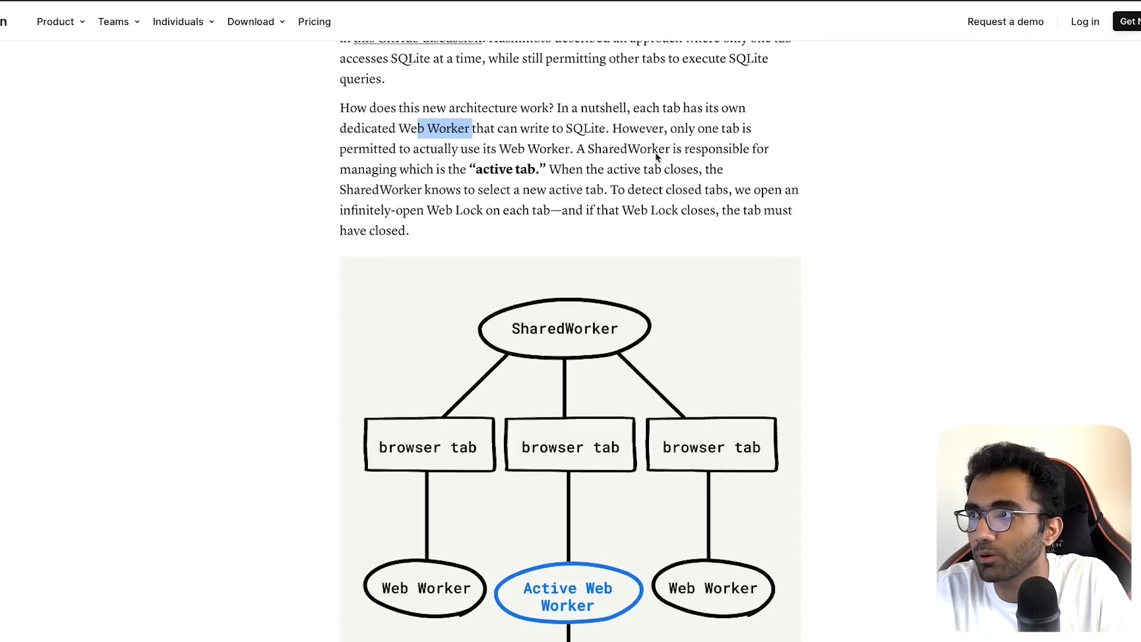
pyautogui.scroll(-3)
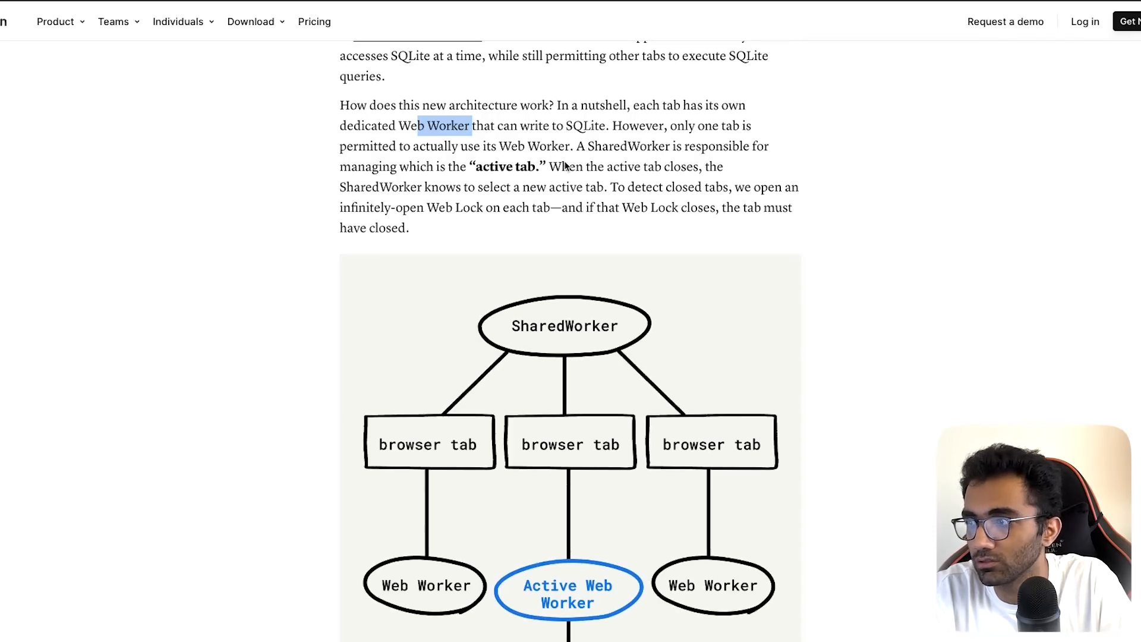
pyautogui.scroll(-3)
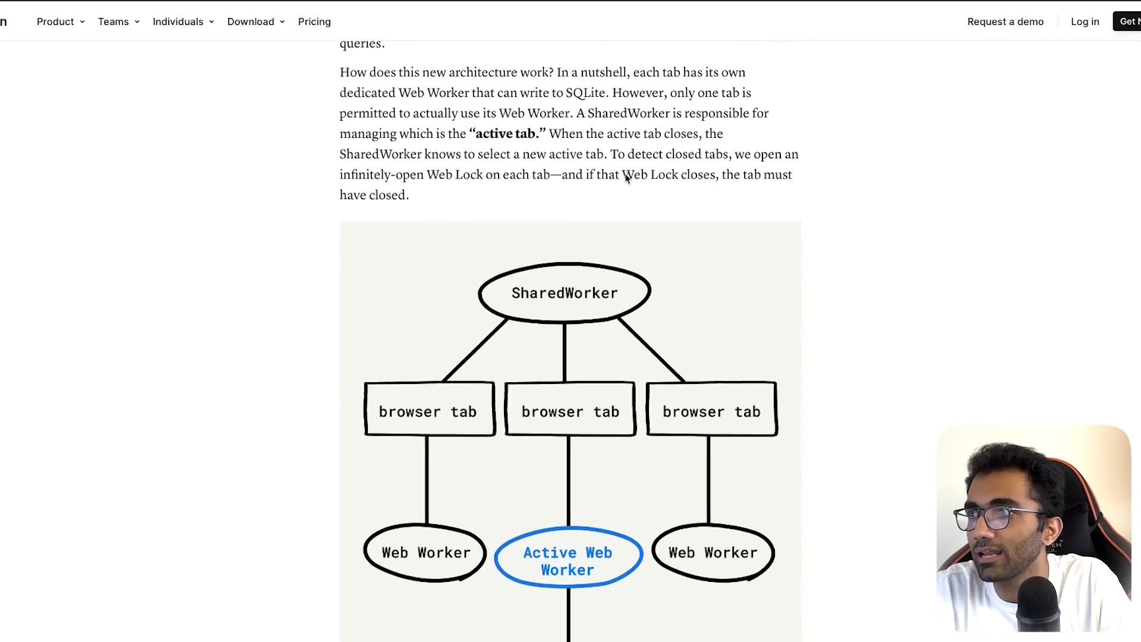
pyautogui.scroll(-3)
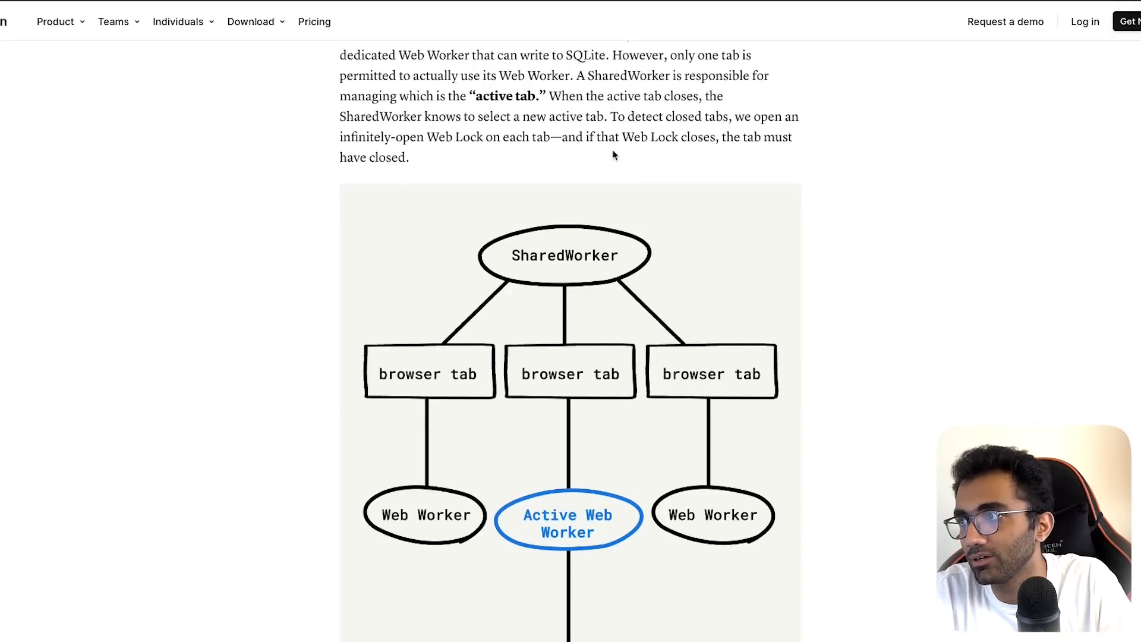
pyautogui.moveTo(612, 111)
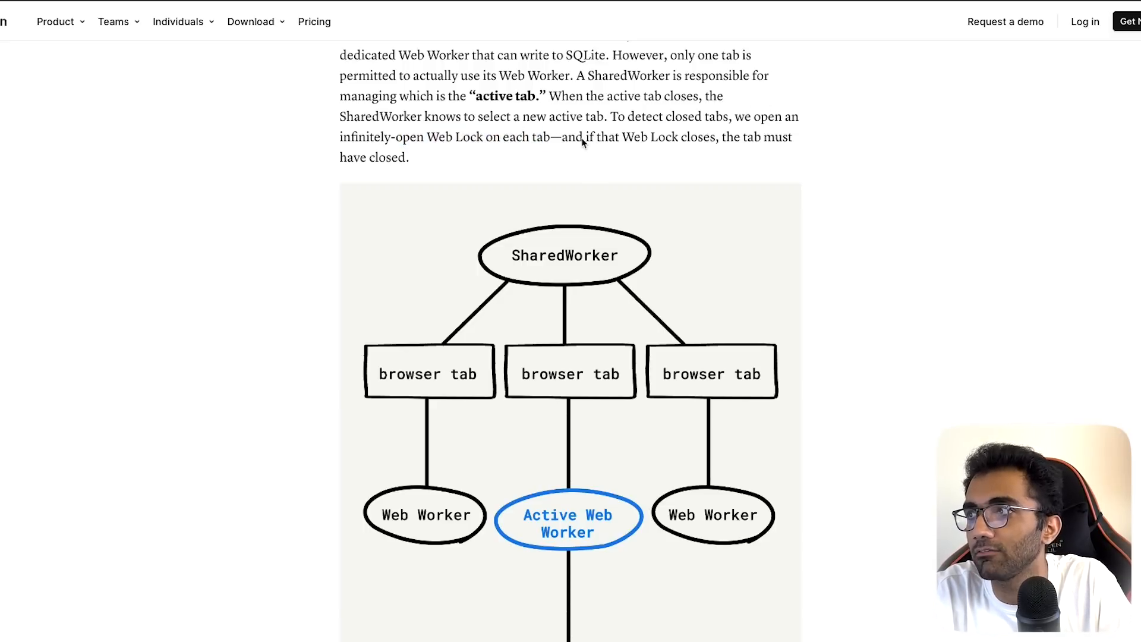
pyautogui.moveTo(461, 168)
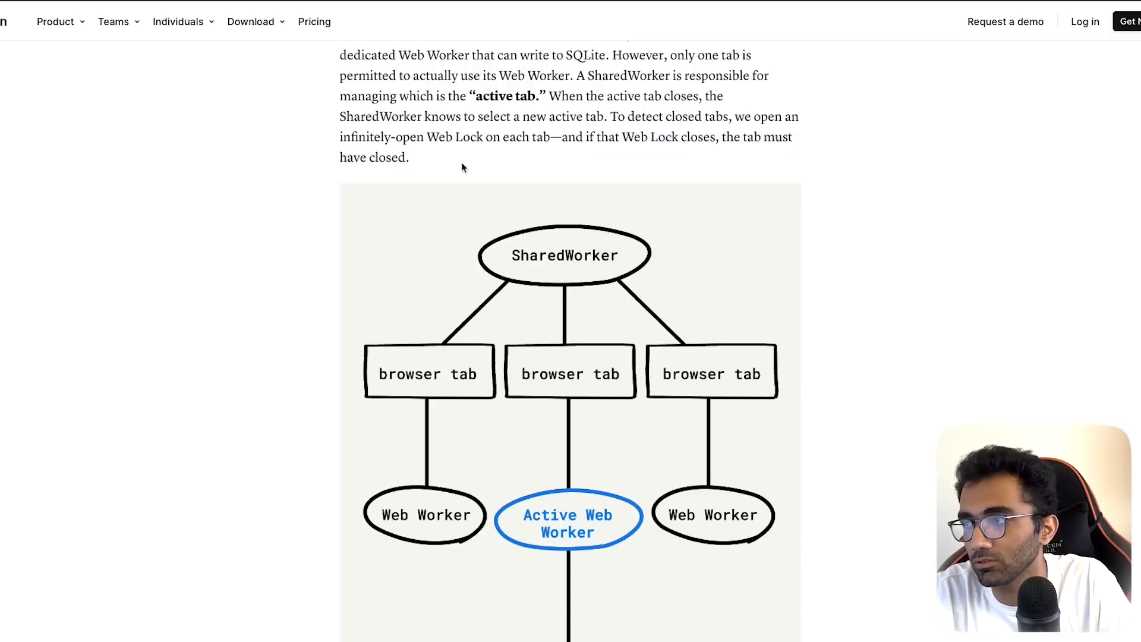
pyautogui.scroll(-3)
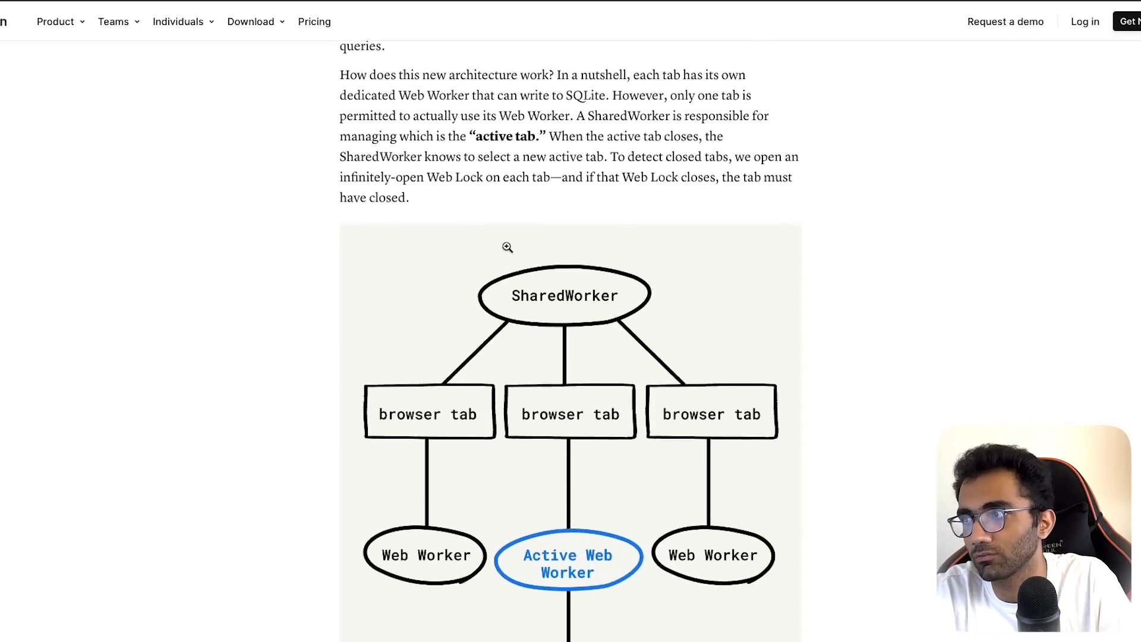
pyautogui.scroll(-3)
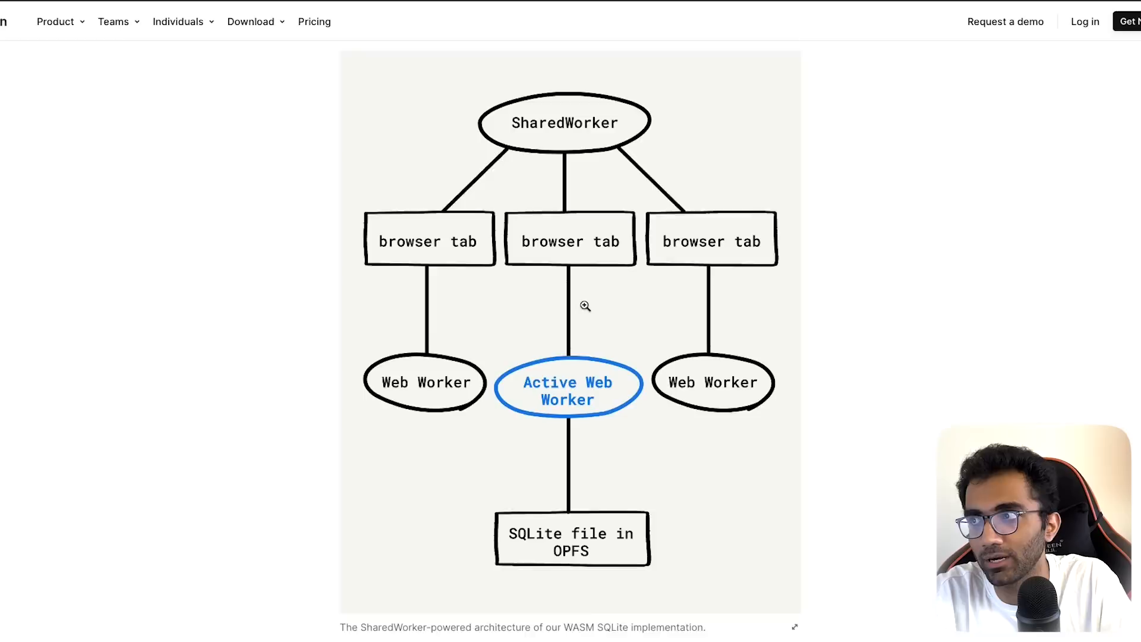
pyautogui.scroll(-3)
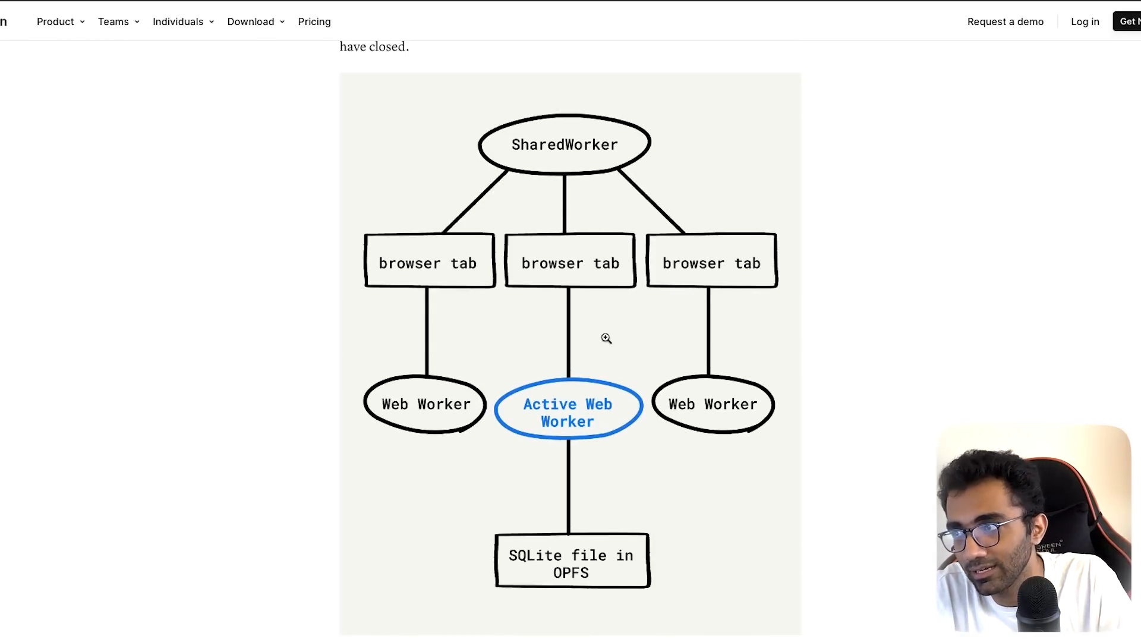
pyautogui.scroll(-3)
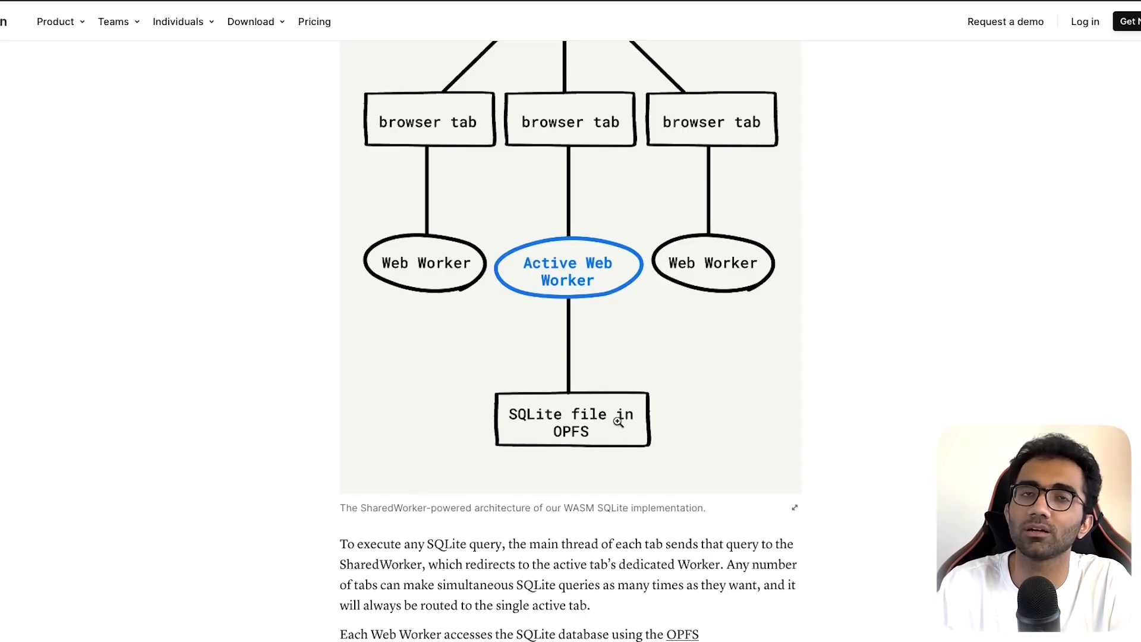
pyautogui.scroll(3)
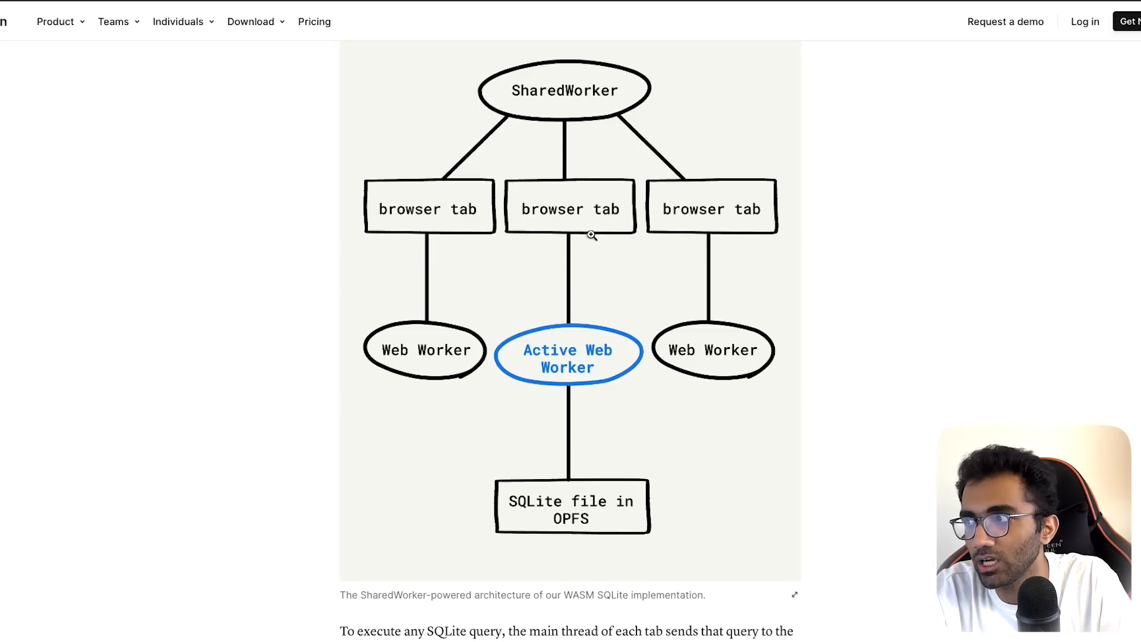
pyautogui.moveTo(479, 295)
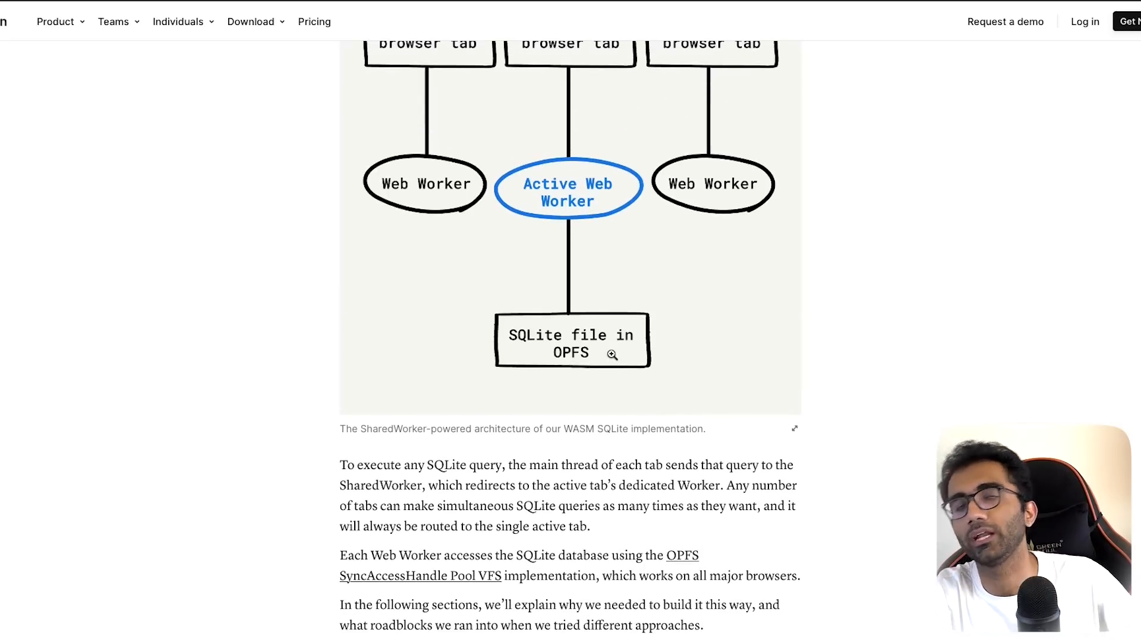
pyautogui.moveTo(694, 226)
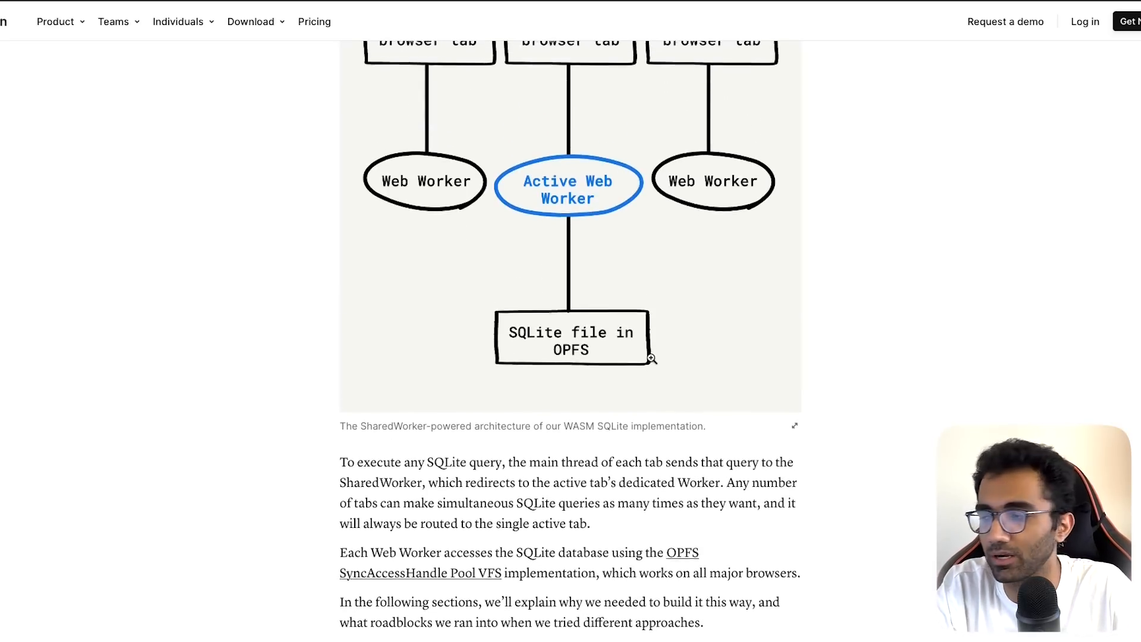
pyautogui.scroll(-3)
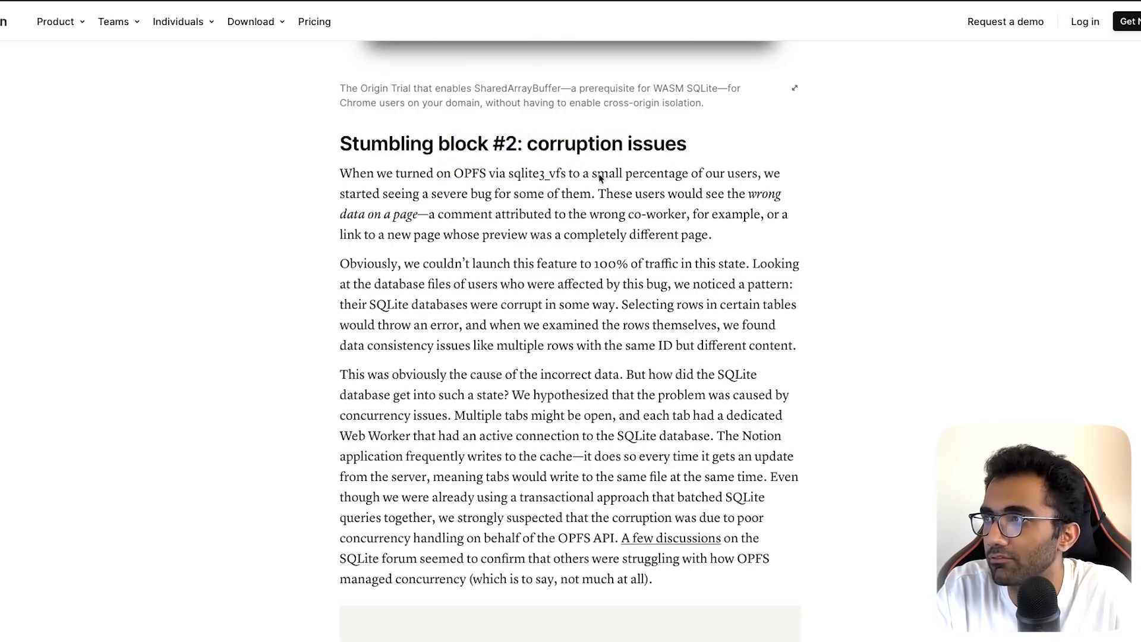
# - Highlight the phrase about the bug hitting some users, then clear the selection
pyautogui.scroll(-3)
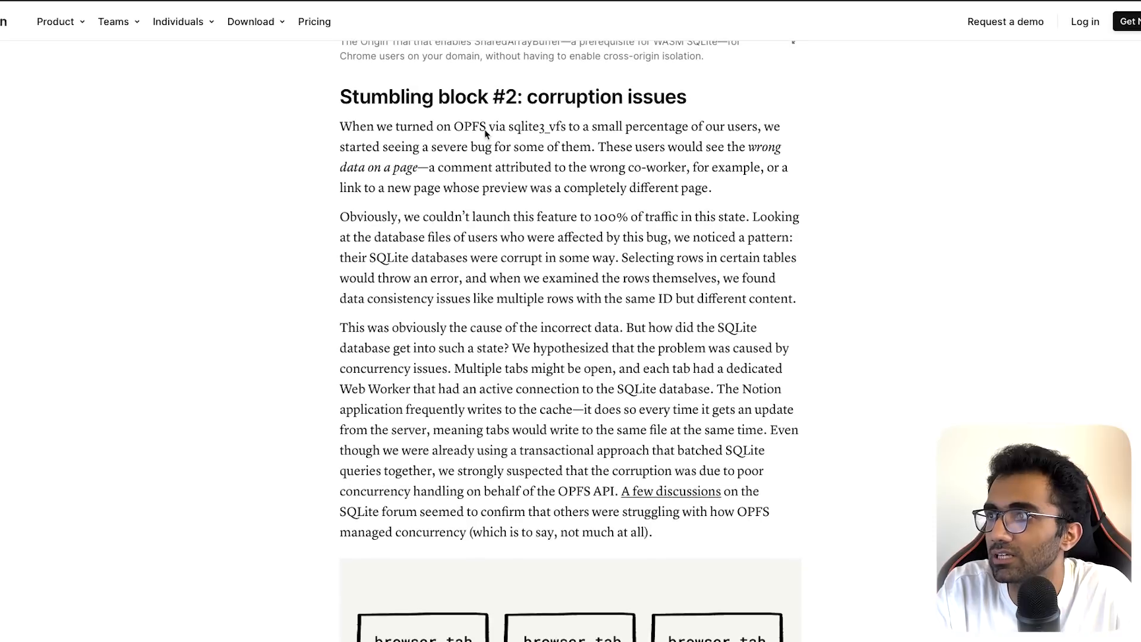
pyautogui.moveTo(492, 146); pyautogui.dragTo(613, 147)
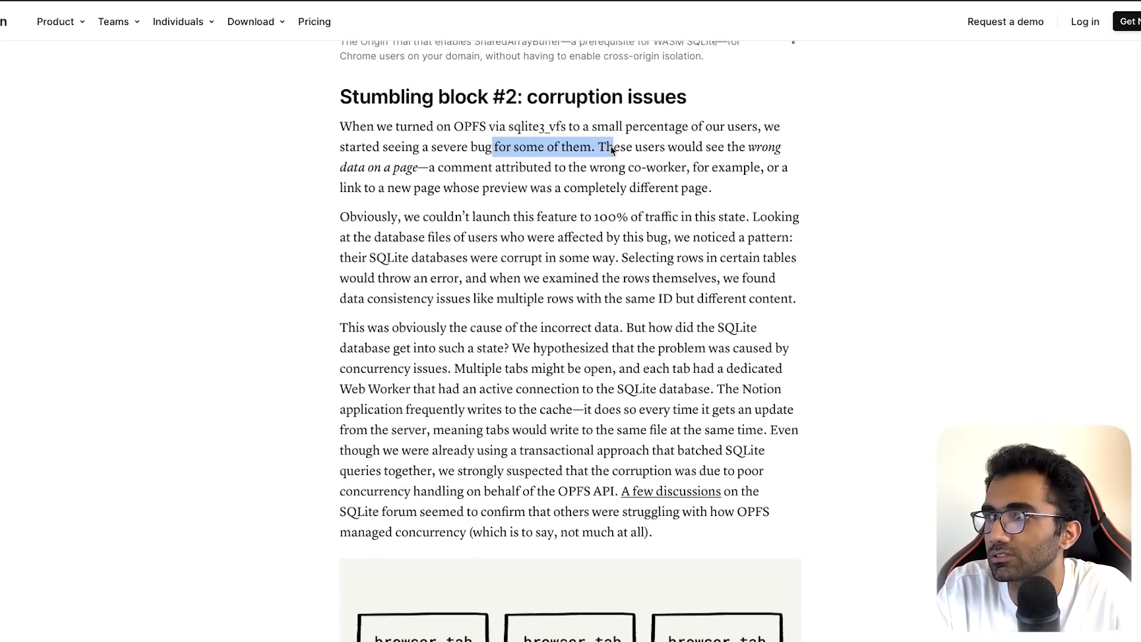
pyautogui.moveTo(596, 146); pyautogui.dragTo(781, 146)
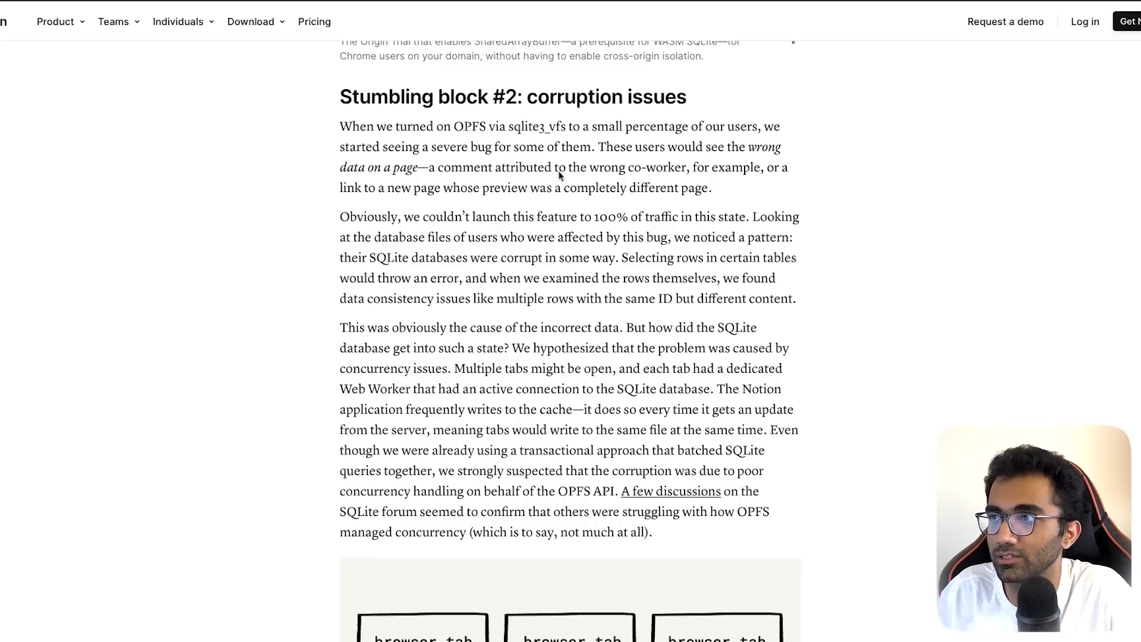
# - Select the concurrency-issues hypothesis sentence and scroll to the three-tab Web Worker diagram
pyautogui.moveTo(429, 187); pyautogui.dragTo(561, 187)
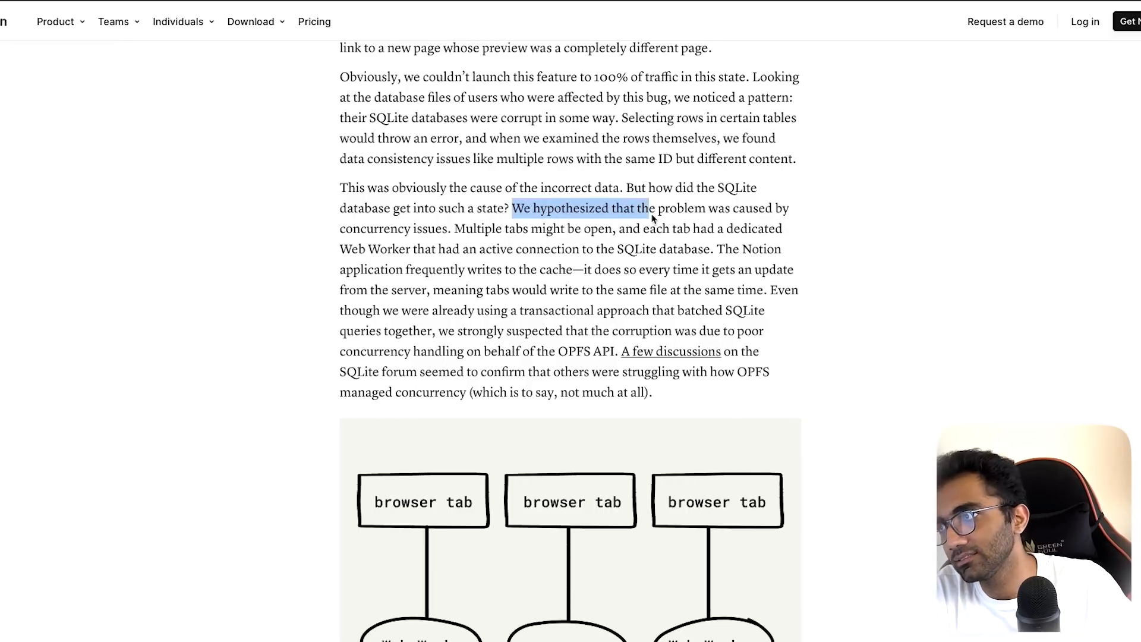
pyautogui.moveTo(646, 208); pyautogui.dragTo(450, 228)
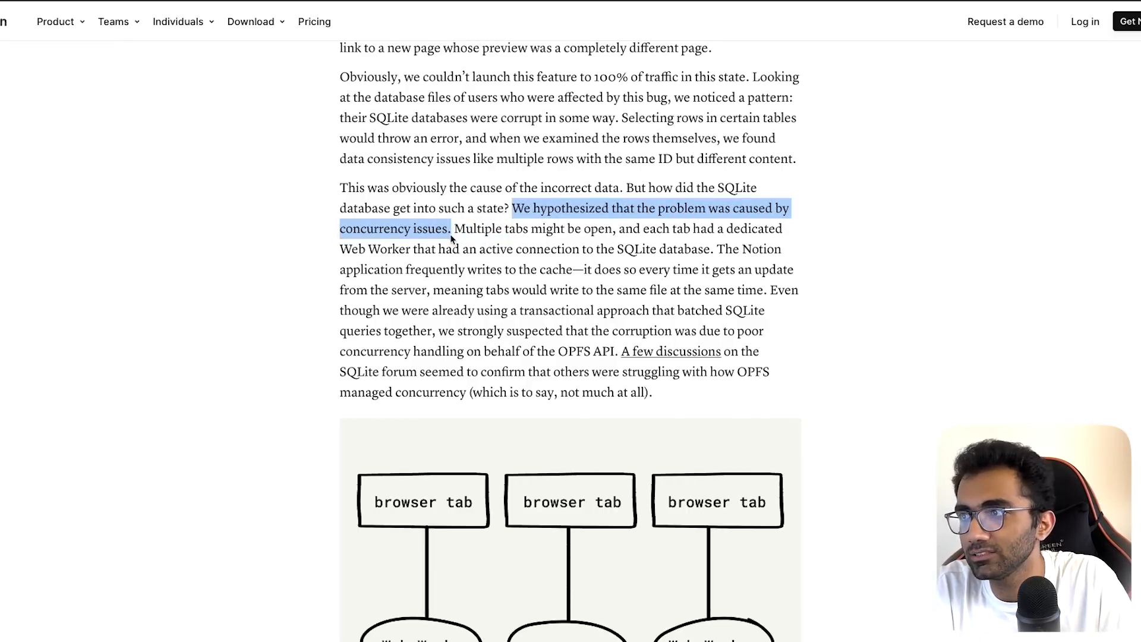
pyautogui.moveTo(451, 228); pyautogui.dragTo(691, 249)
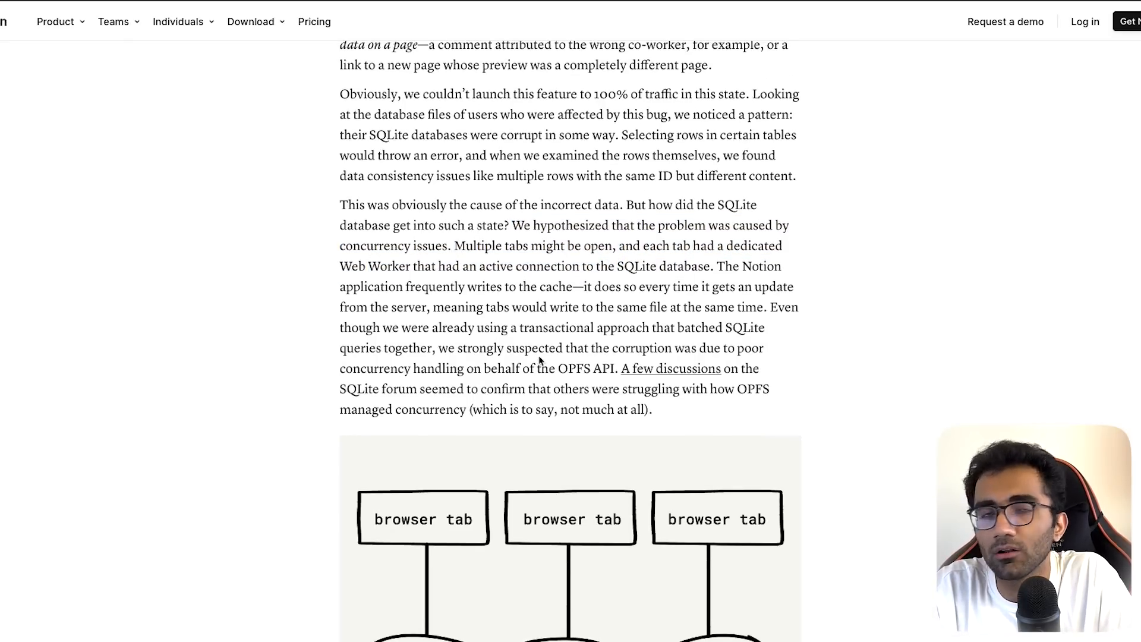
pyautogui.scroll(-3)
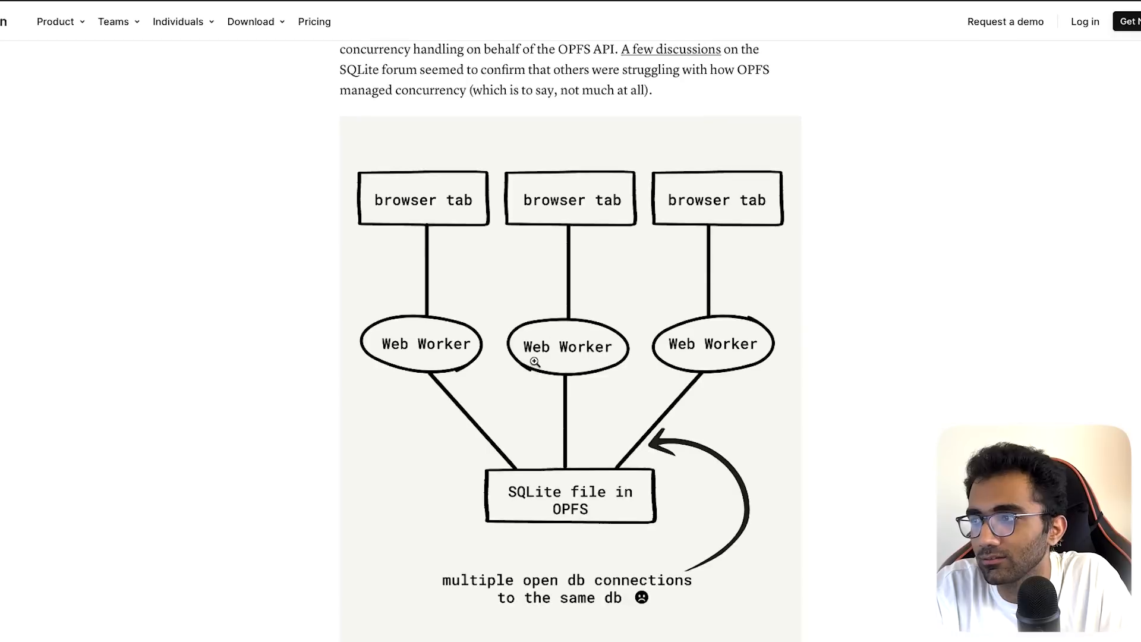
pyautogui.moveTo(592, 379)
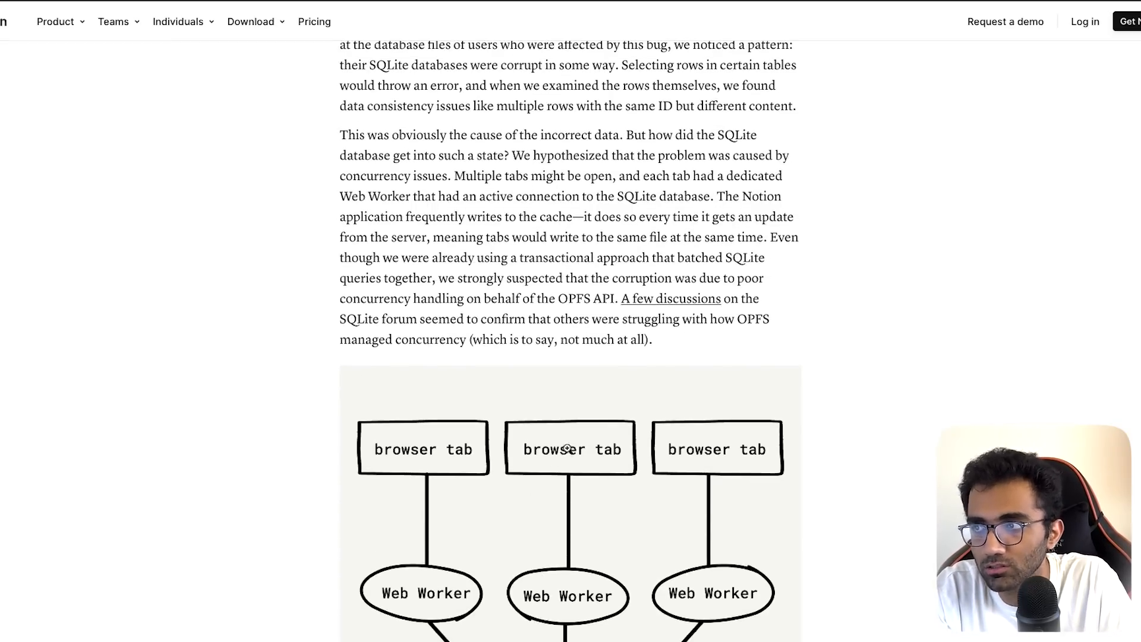
pyautogui.scroll(-3)
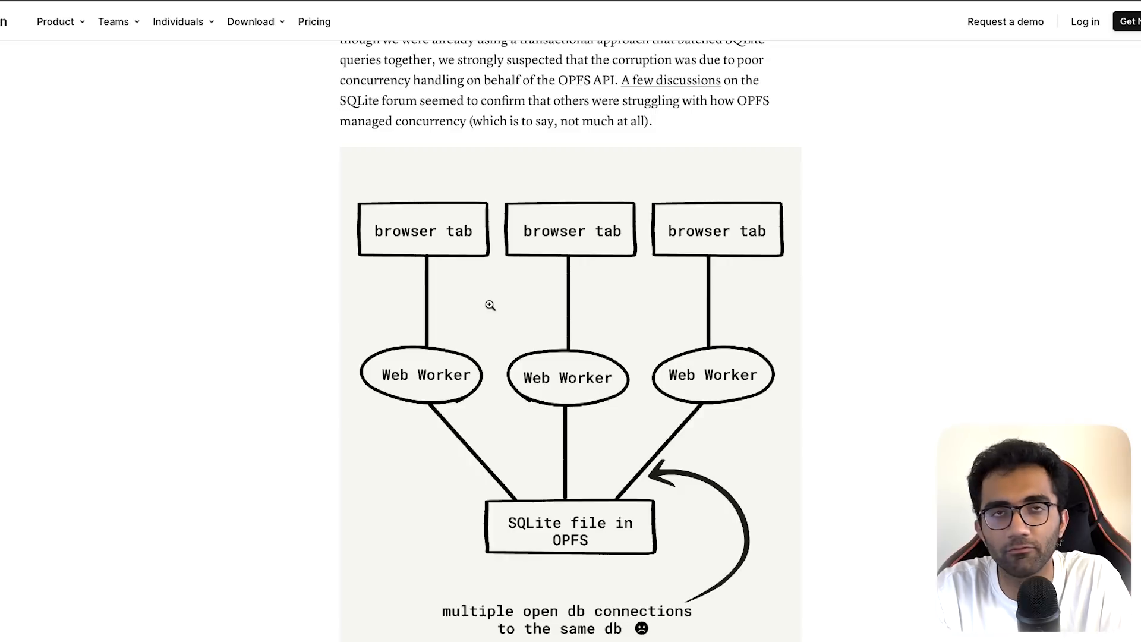
pyautogui.moveTo(540, 371)
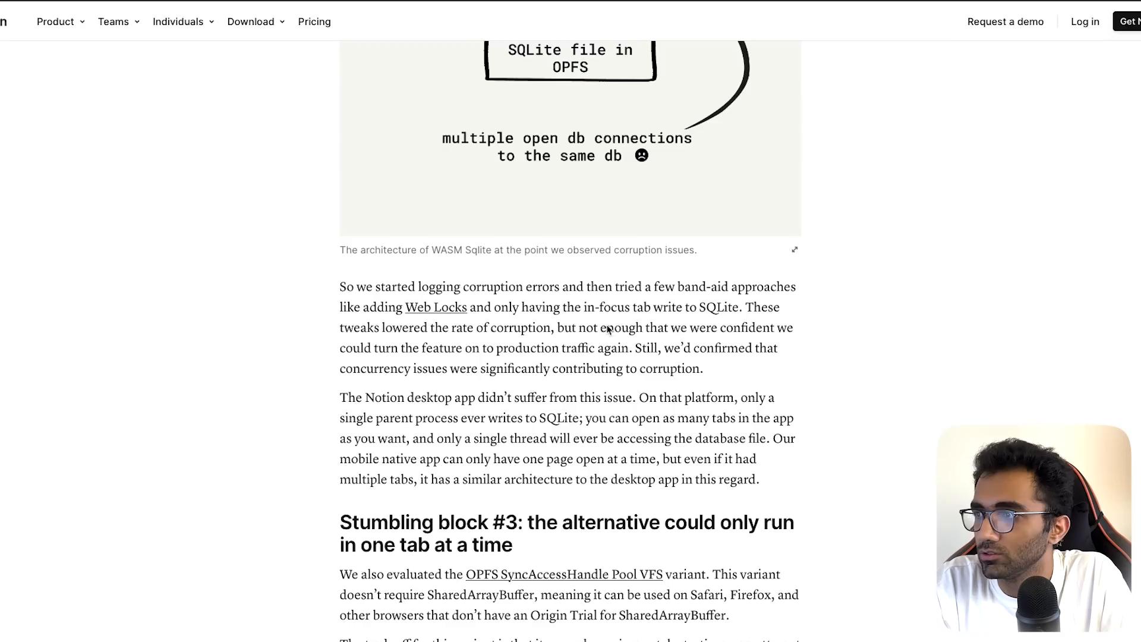
pyautogui.moveTo(618, 296)
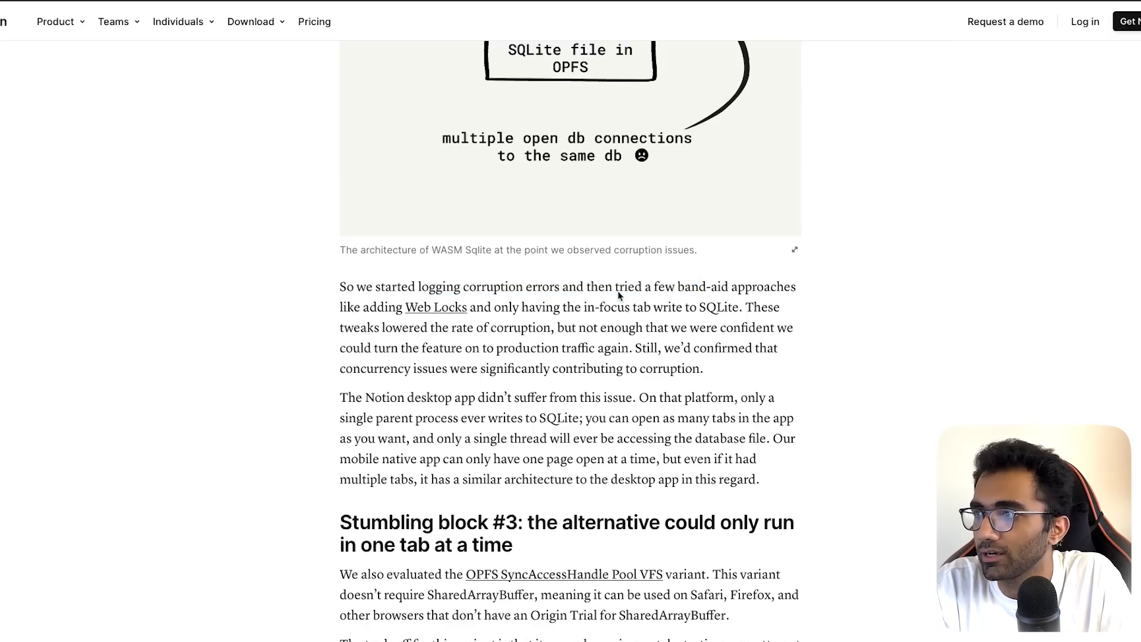
# - Highlight the 'Stumbling block #3' heading and scroll to the SyncAccessHandle Pool VFS Resolution
pyautogui.scroll(-3)
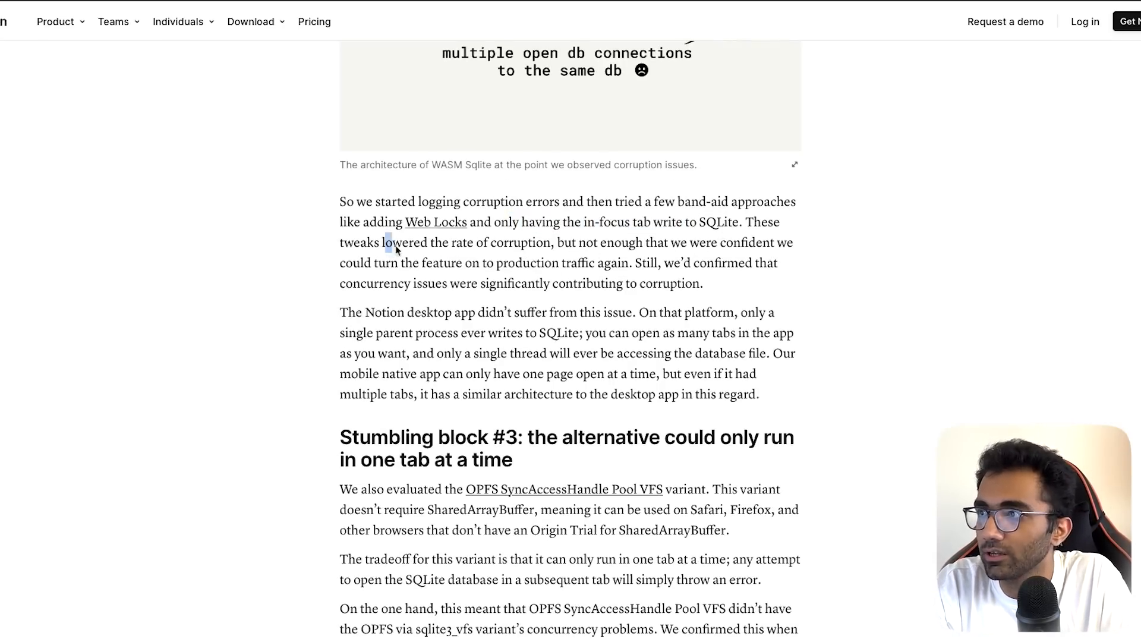
pyautogui.moveTo(387, 242); pyautogui.dragTo(723, 243)
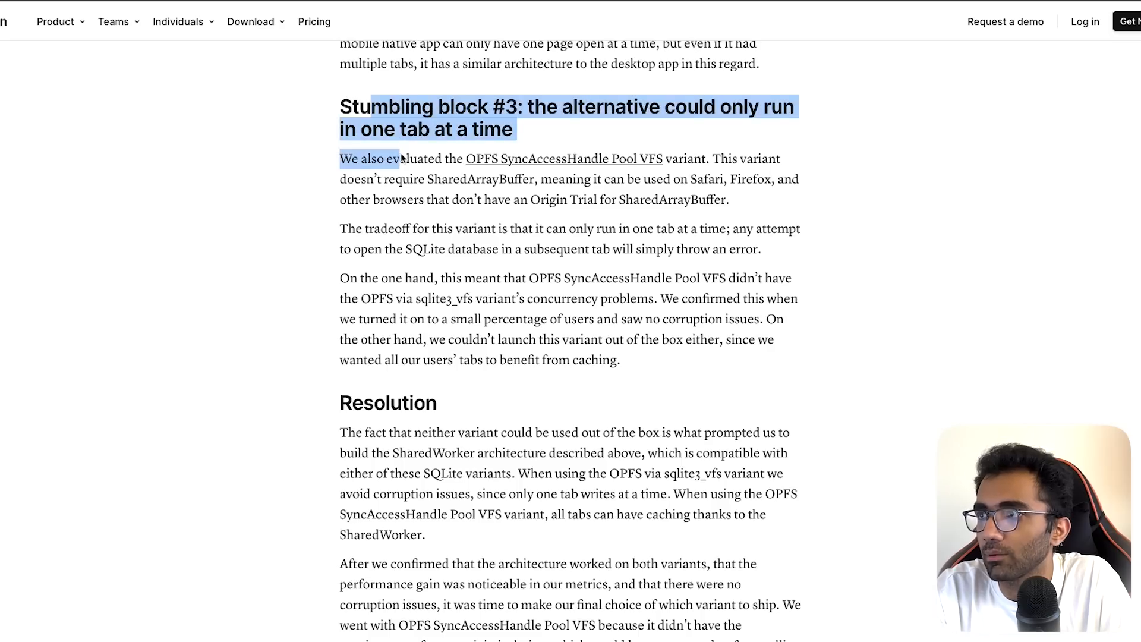
pyautogui.scroll(-3)
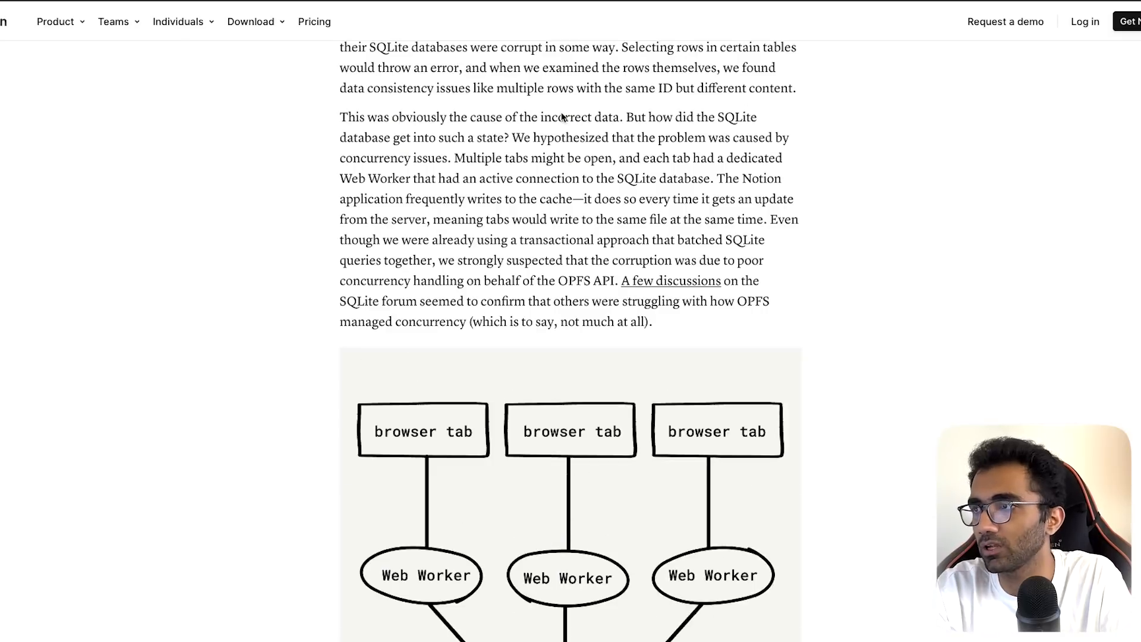
pyautogui.scroll(-3)
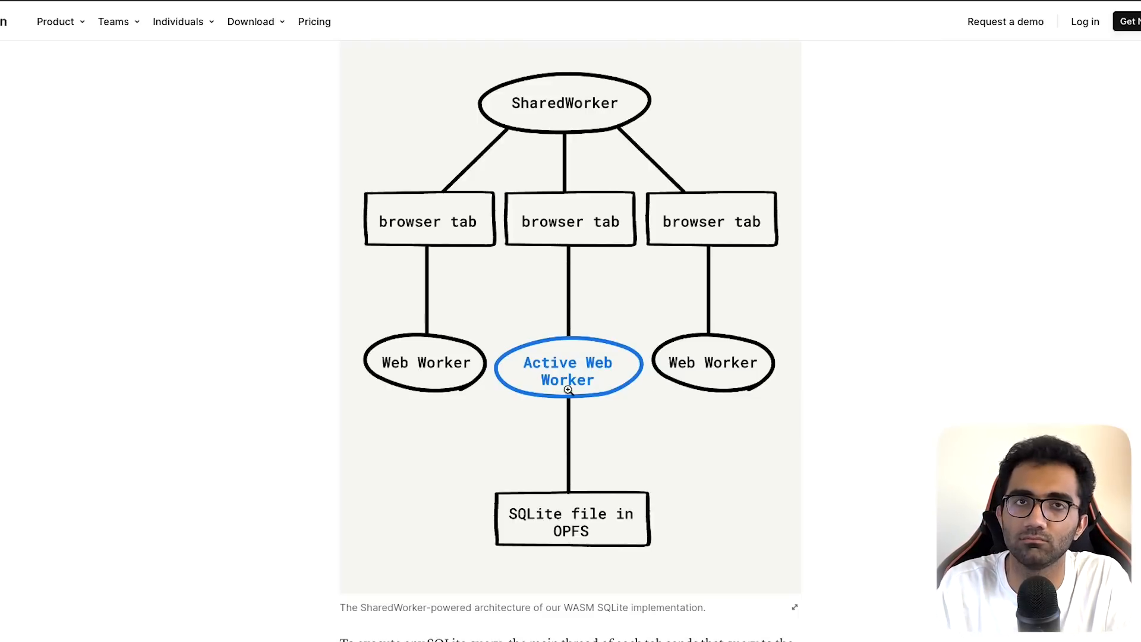
pyautogui.scroll(-3)
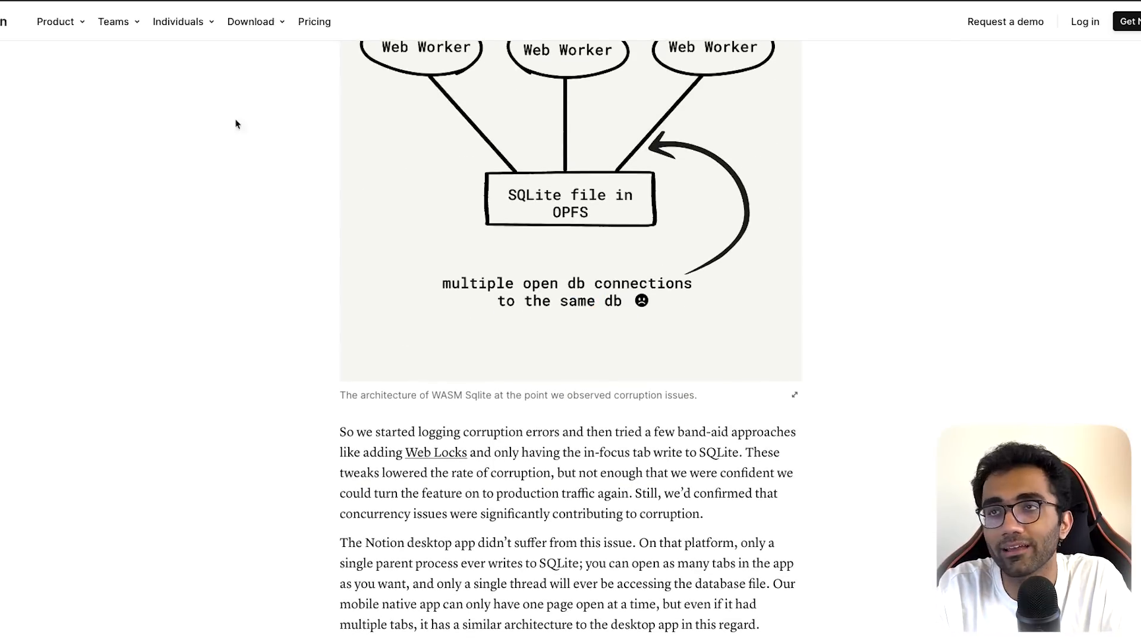
pyautogui.moveTo(130, 201)
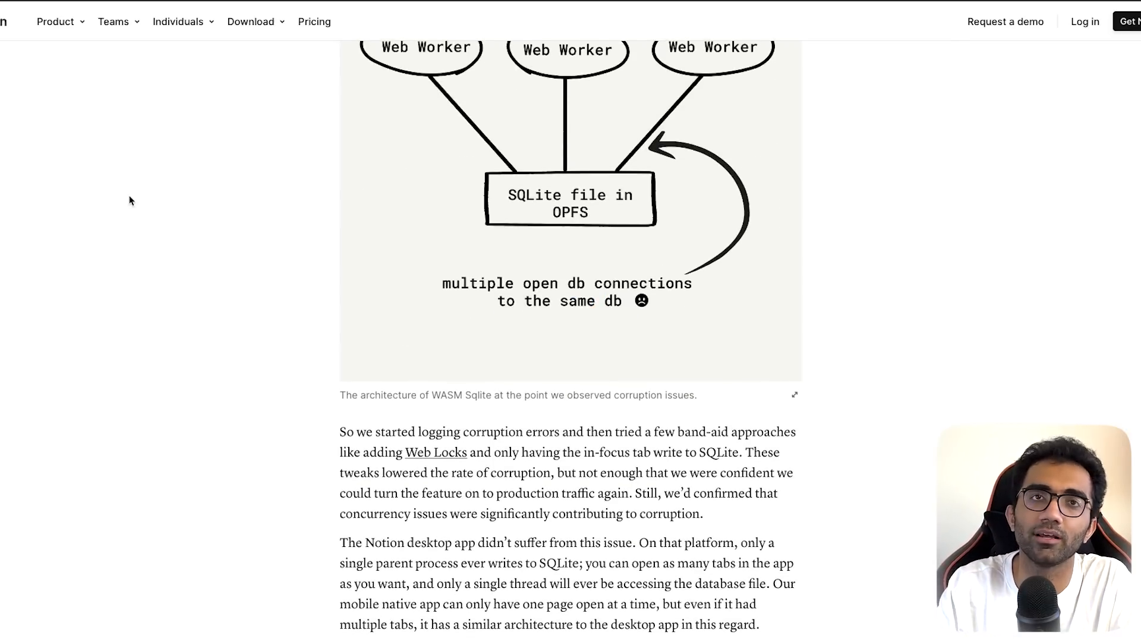
pyautogui.scroll(-3)
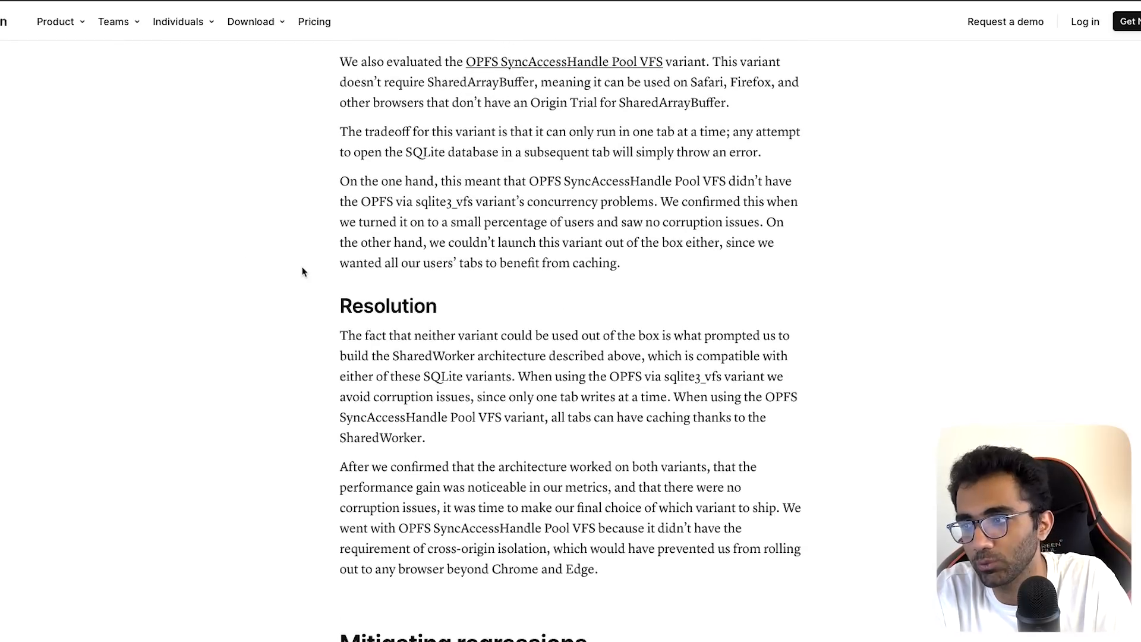
# - Scroll through 'Page load was slower' to 'Slow devices', selecting a word there
pyautogui.scroll(-3)
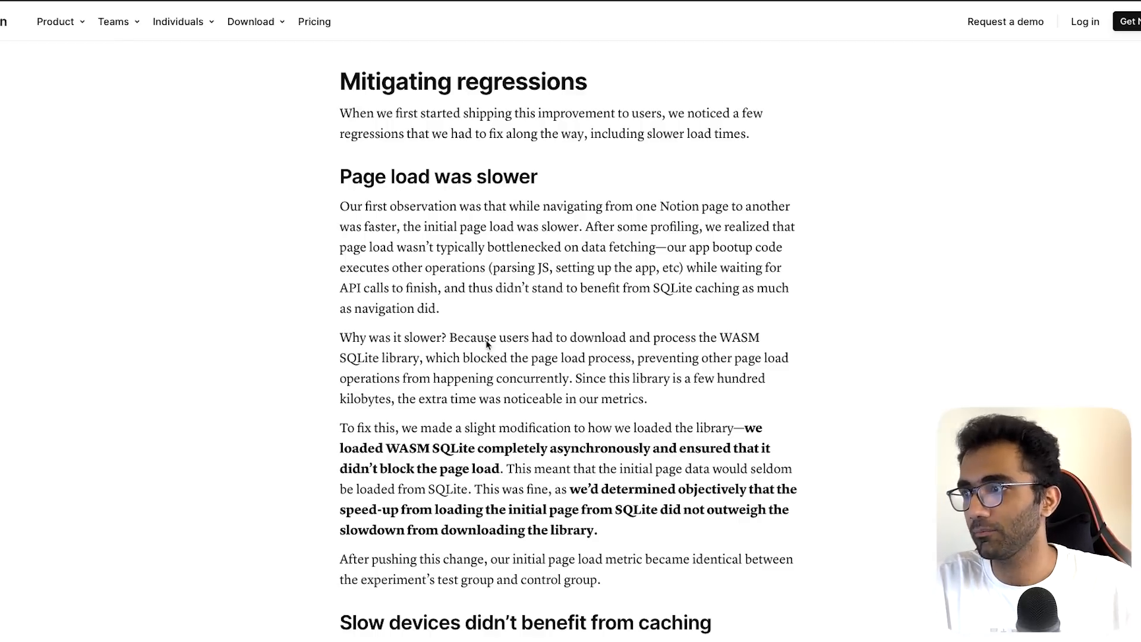
pyautogui.scroll(-3)
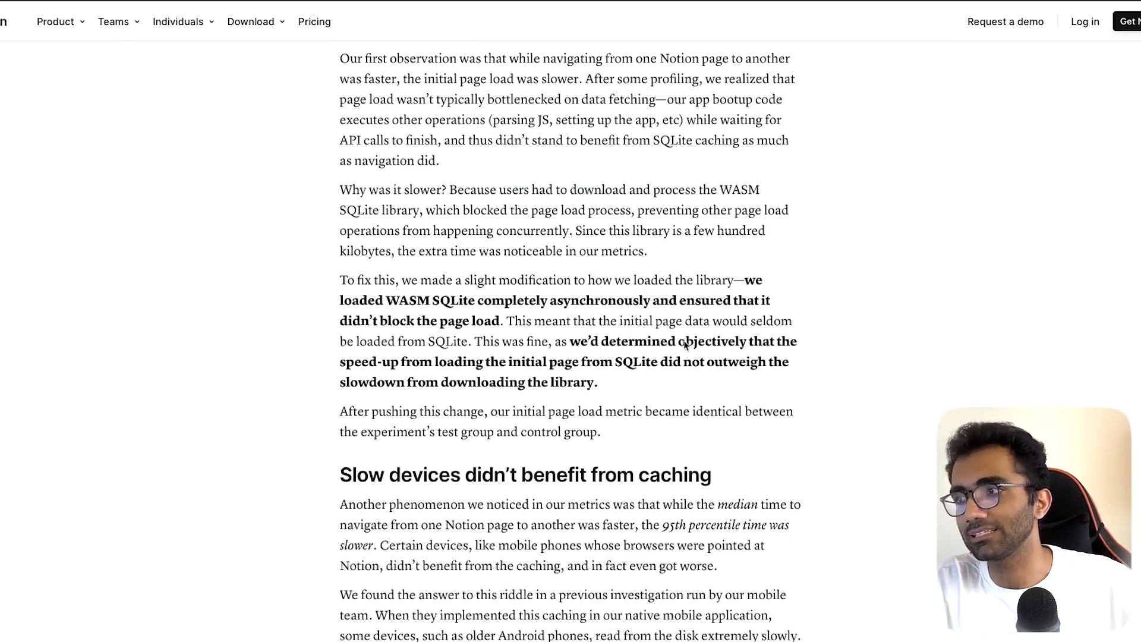
pyautogui.scroll(-3)
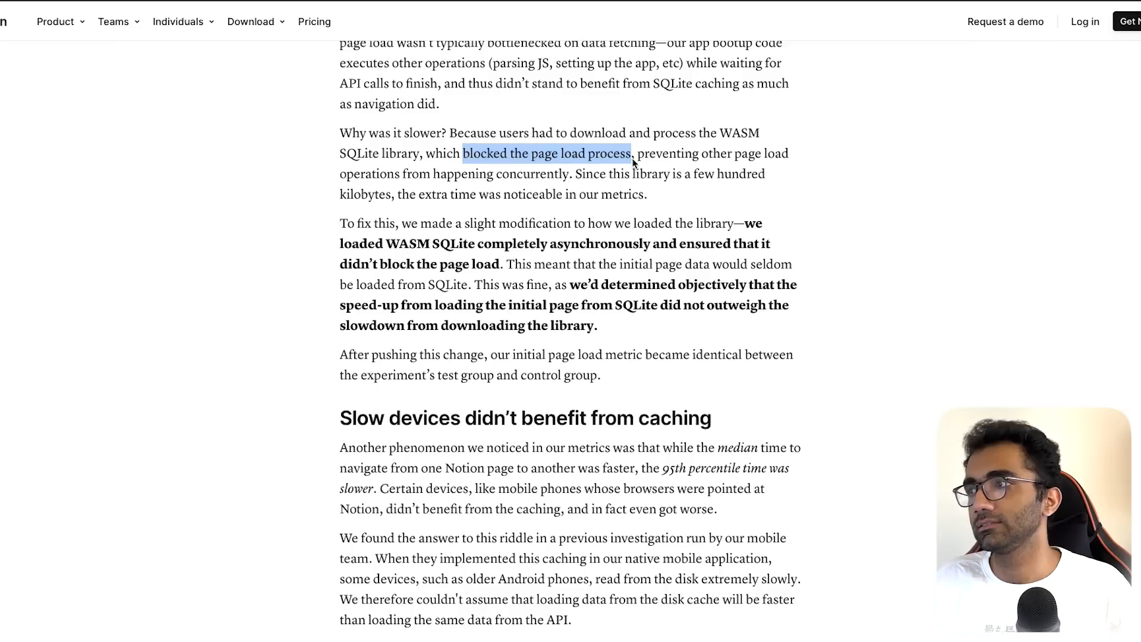
pyautogui.moveTo(491, 185)
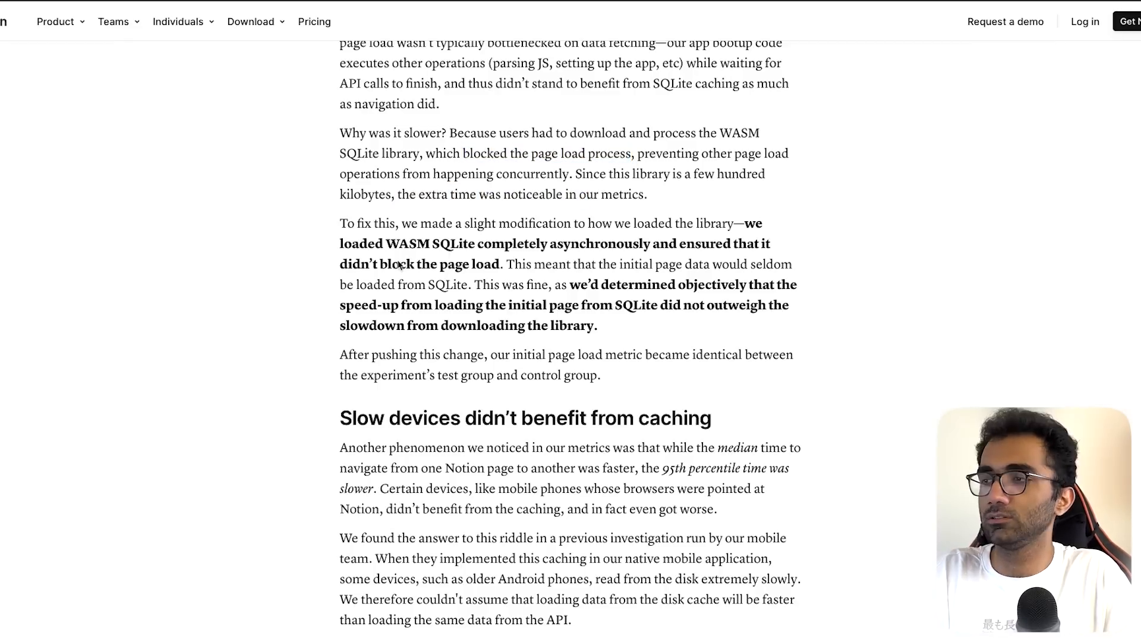
pyautogui.scroll(-3)
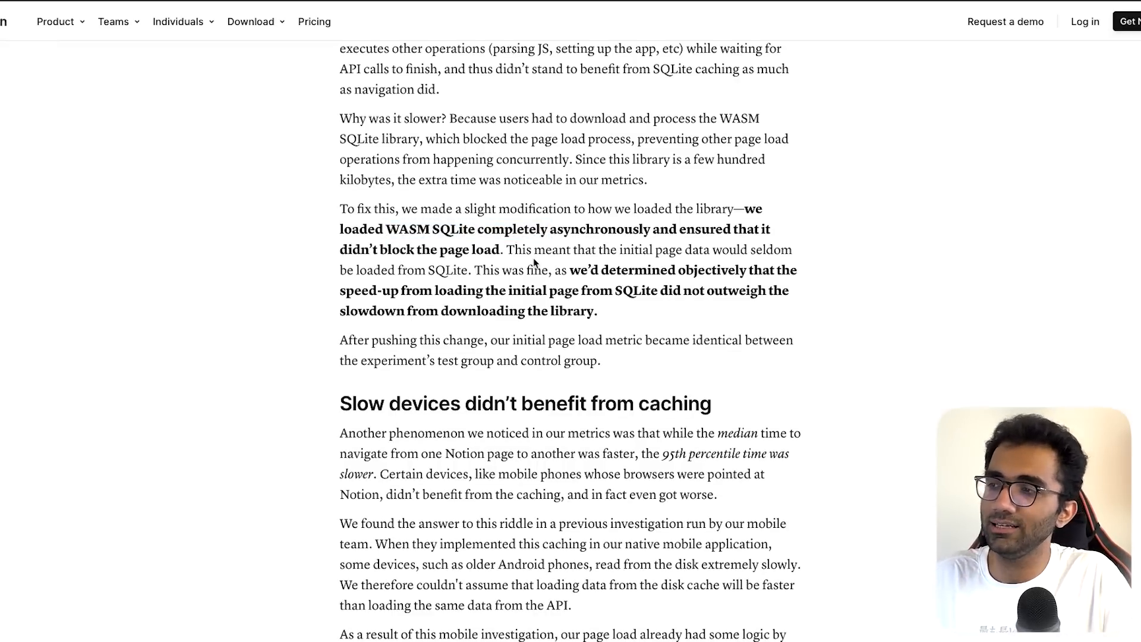
pyautogui.moveTo(524, 270); pyautogui.dragTo(564, 270)
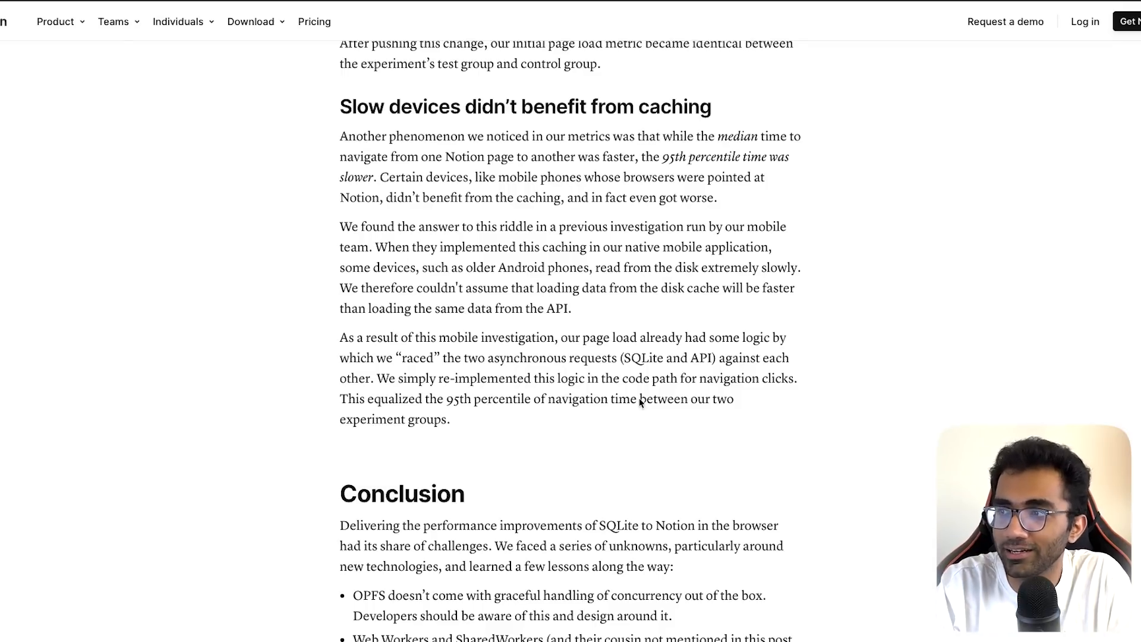
# - Select two words in the caching section, then view MDN's Storage quotas page from the top
pyautogui.doubleClick(416, 358)
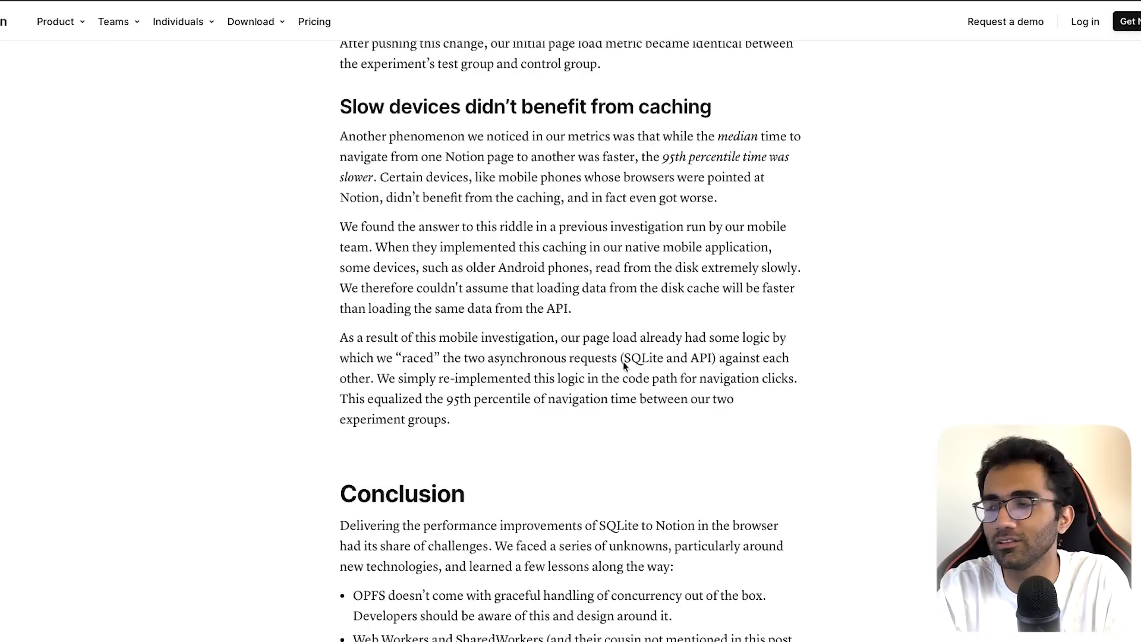
pyautogui.doubleClick(642, 357)
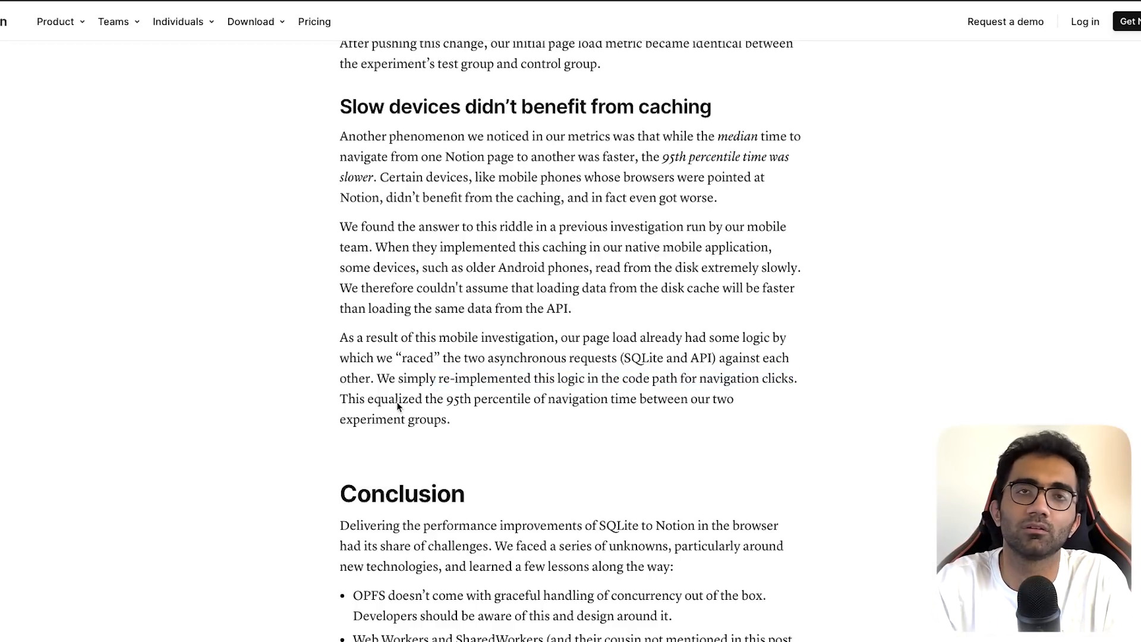
pyautogui.scroll(3)
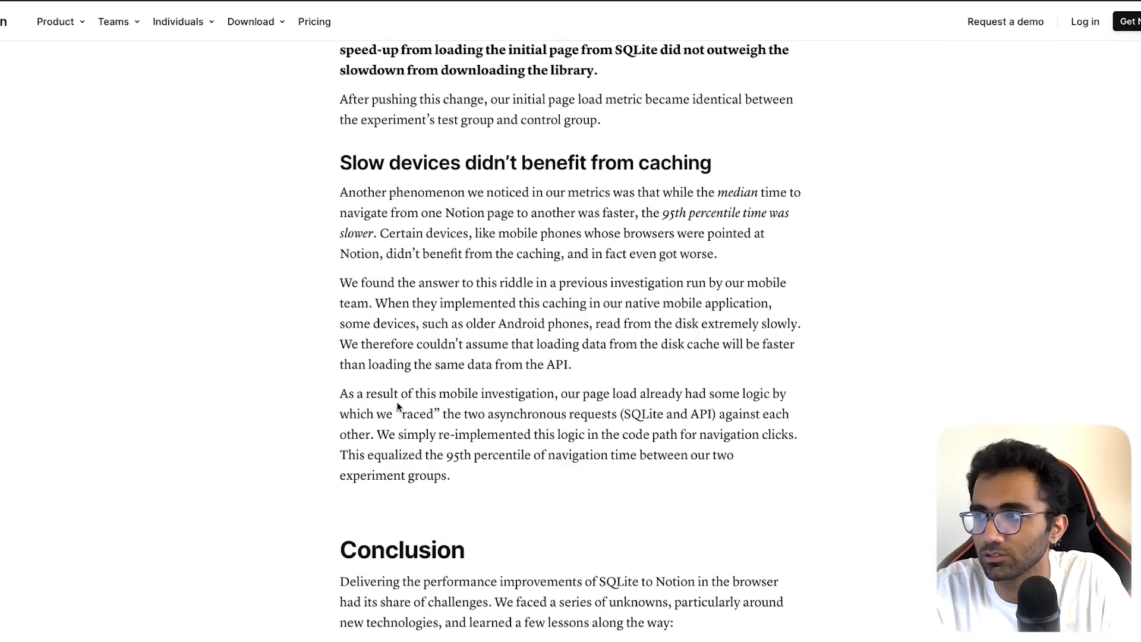
pyautogui.moveTo(460, 379)
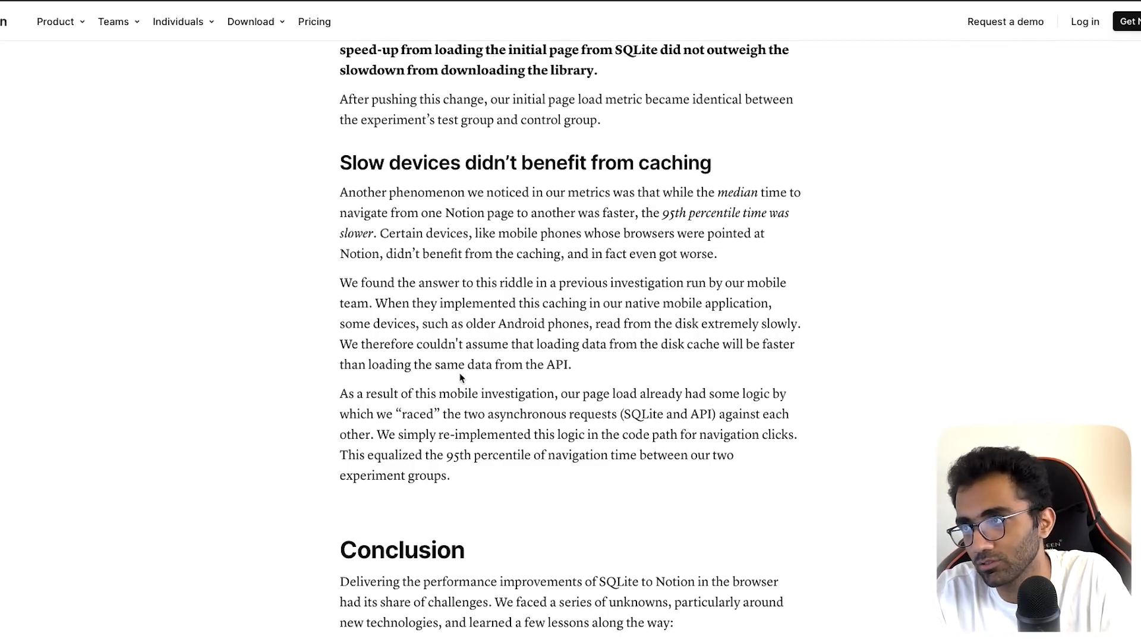
pyautogui.moveTo(540, 269)
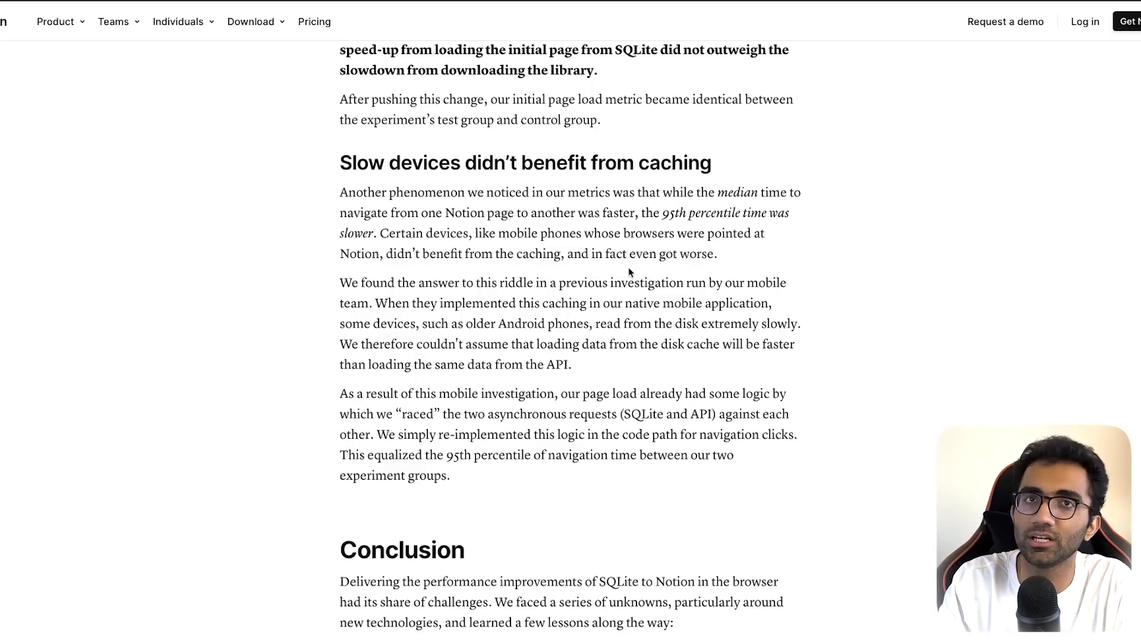
pyautogui.scroll(-3)
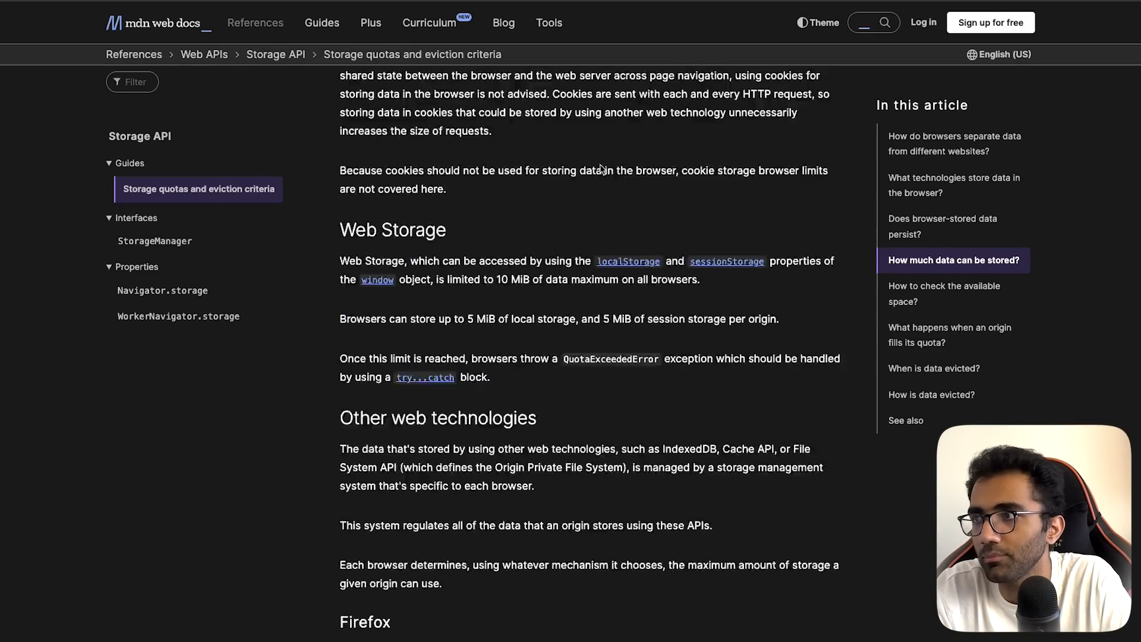
pyautogui.scroll(3)
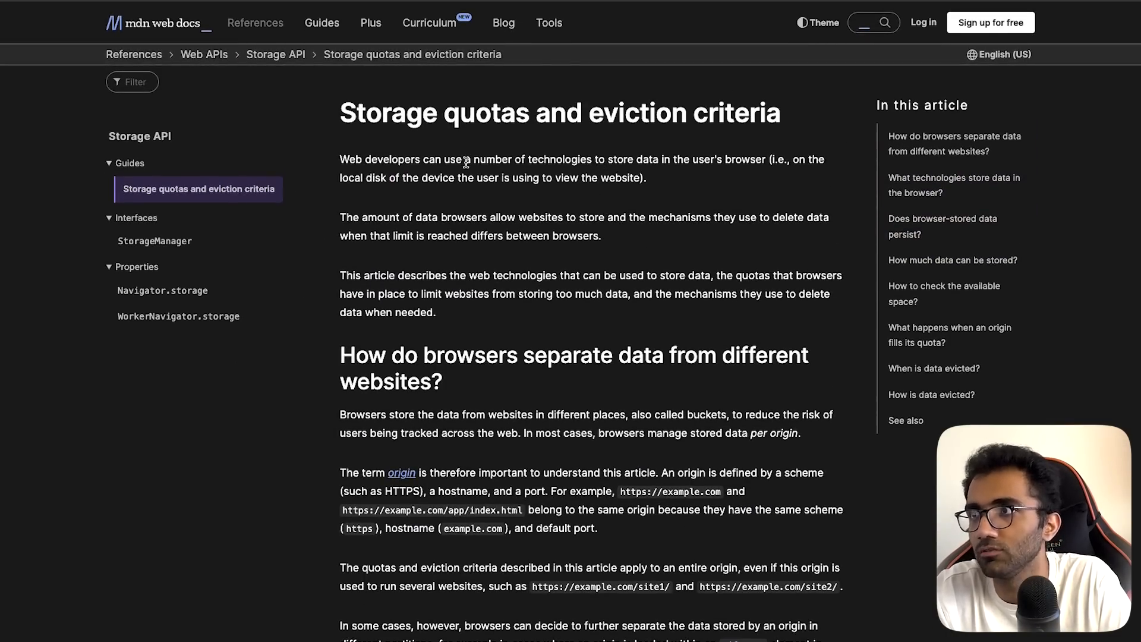